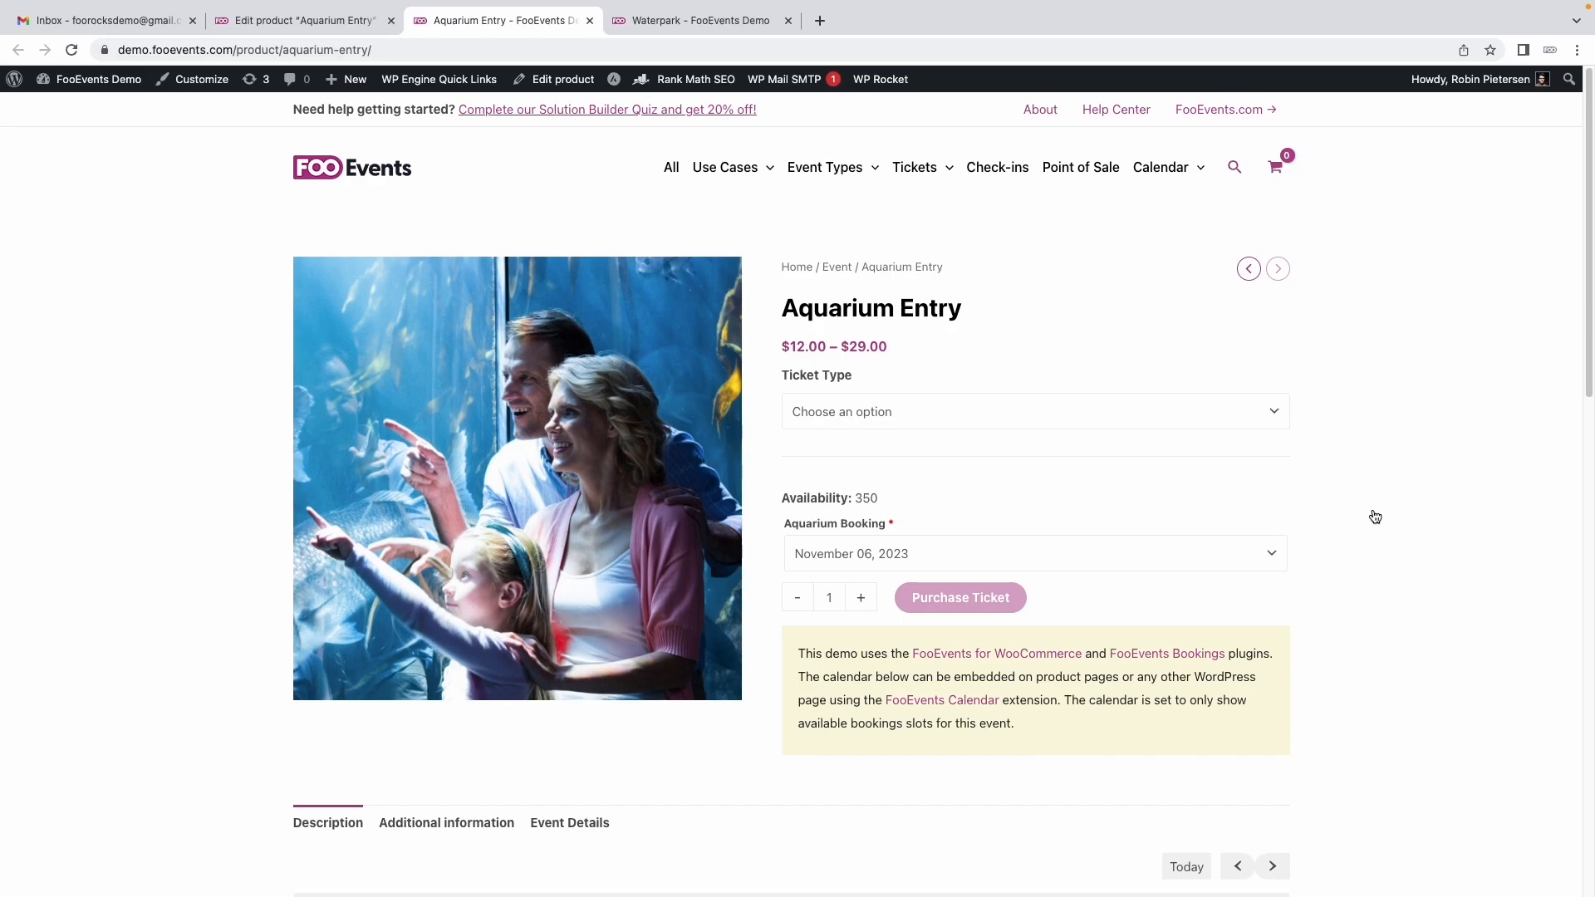
pyautogui.moveTo(964, 281)
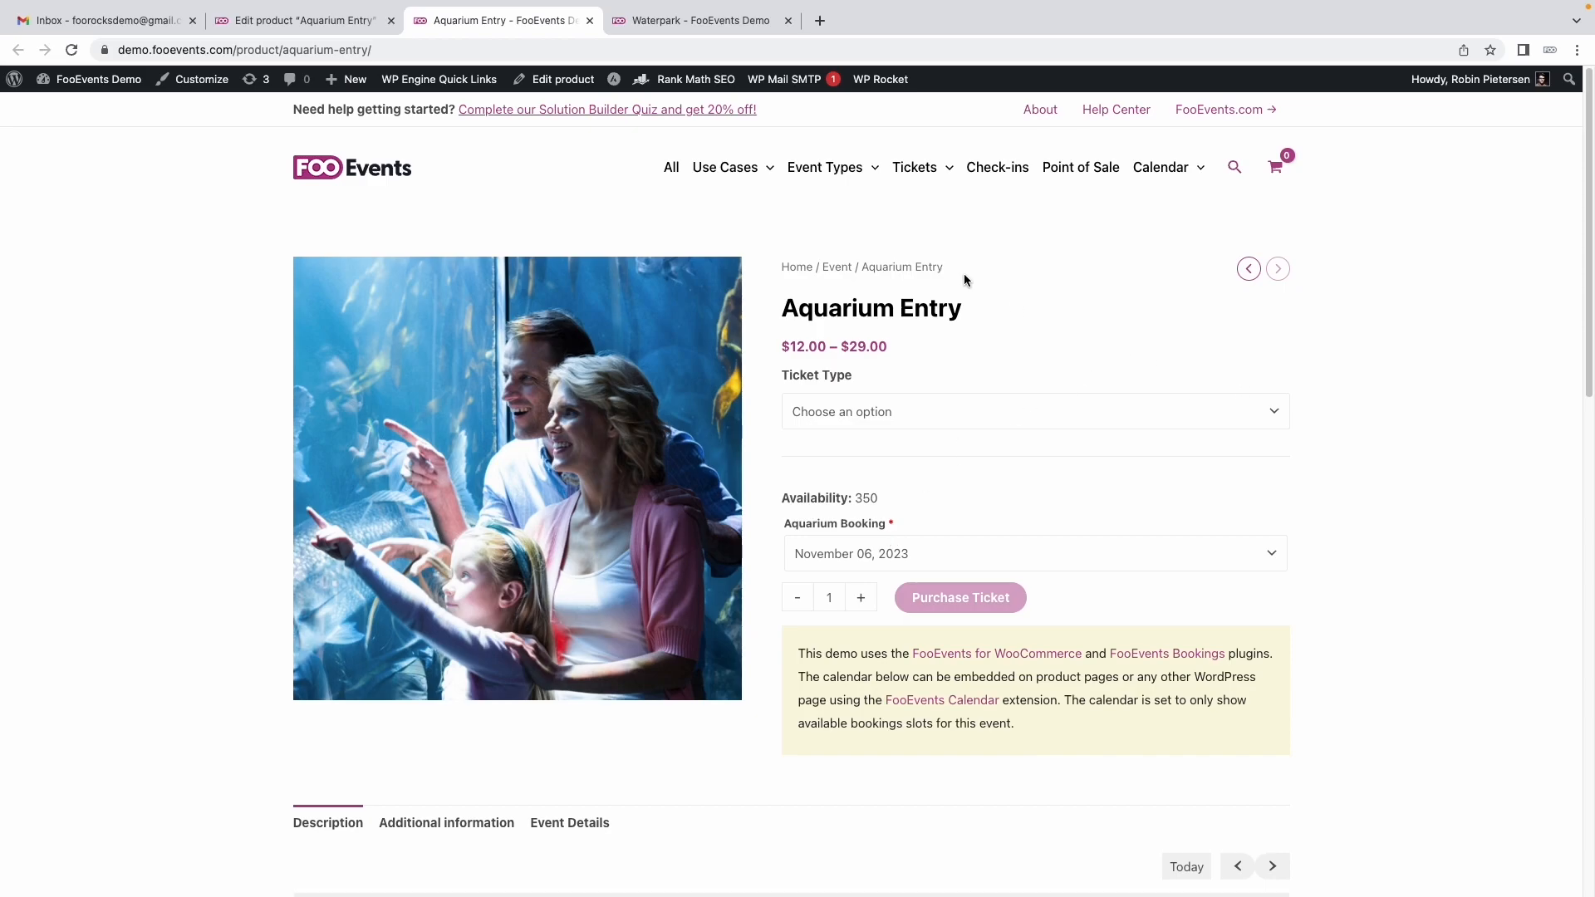
pyautogui.moveTo(1028, 293)
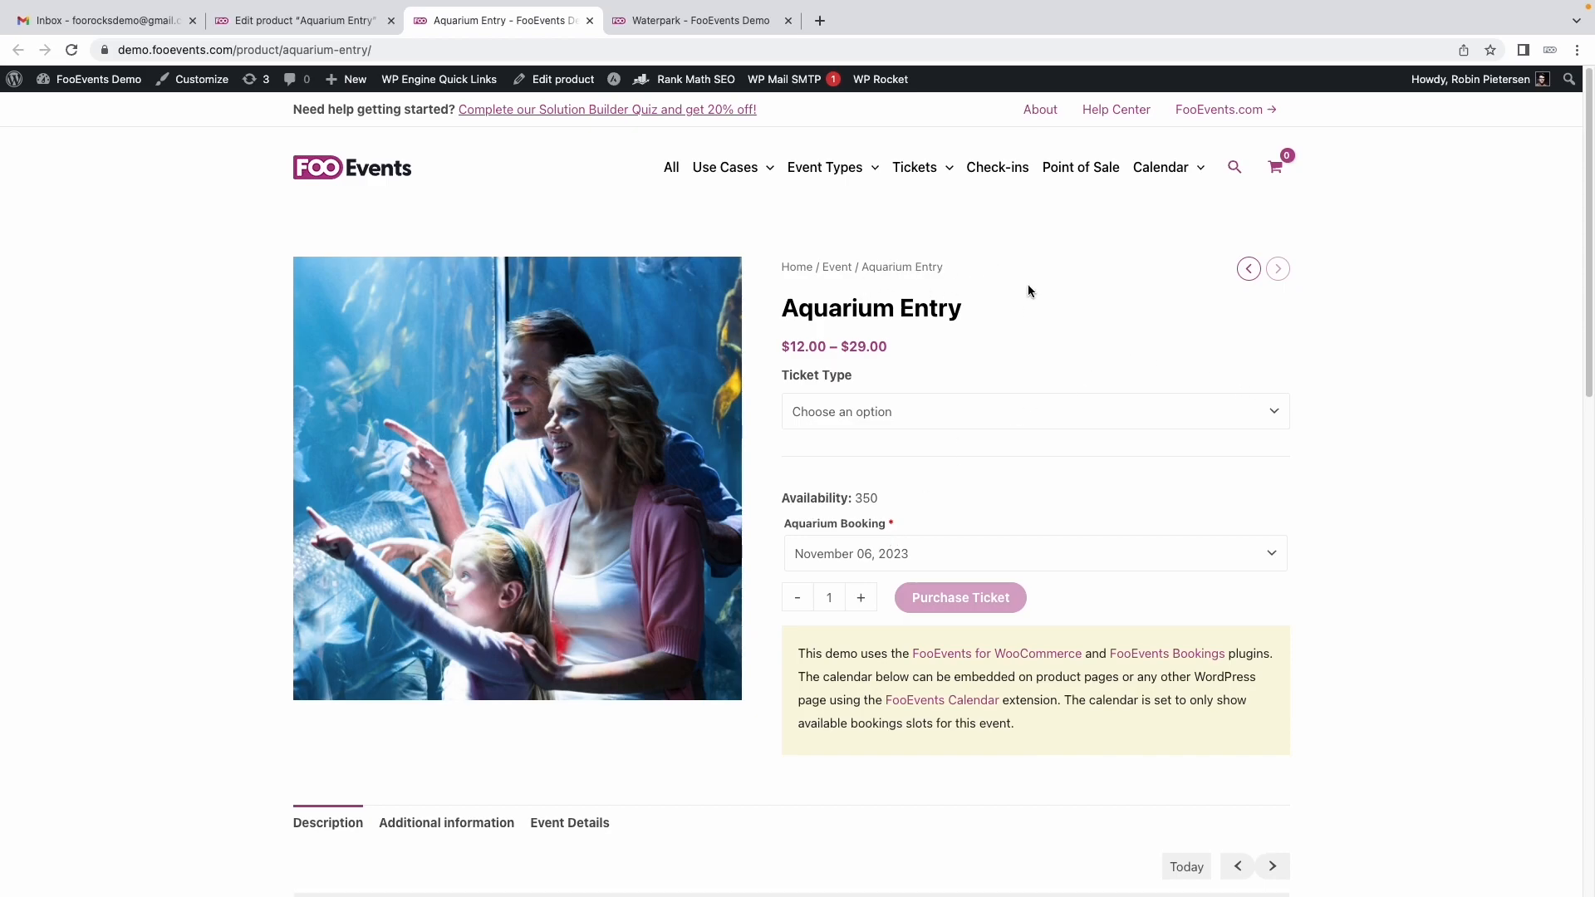
pyautogui.moveTo(1035, 341)
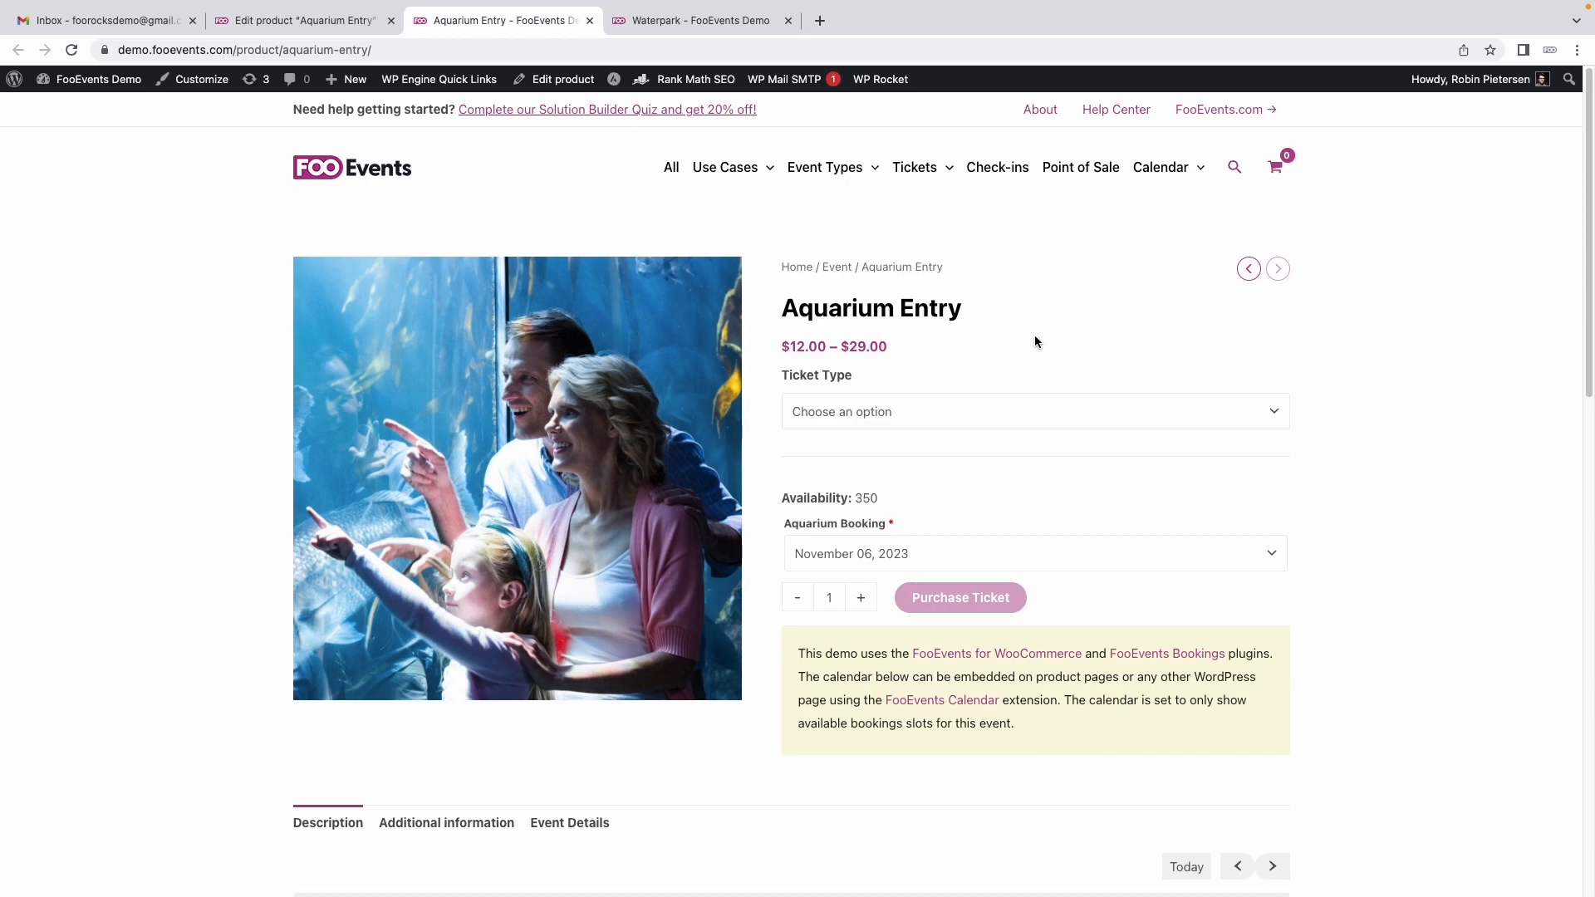
# Choose the Adult ticket type ($29.00) from the Ticket Type dropdown
pyautogui.click(1030, 411)
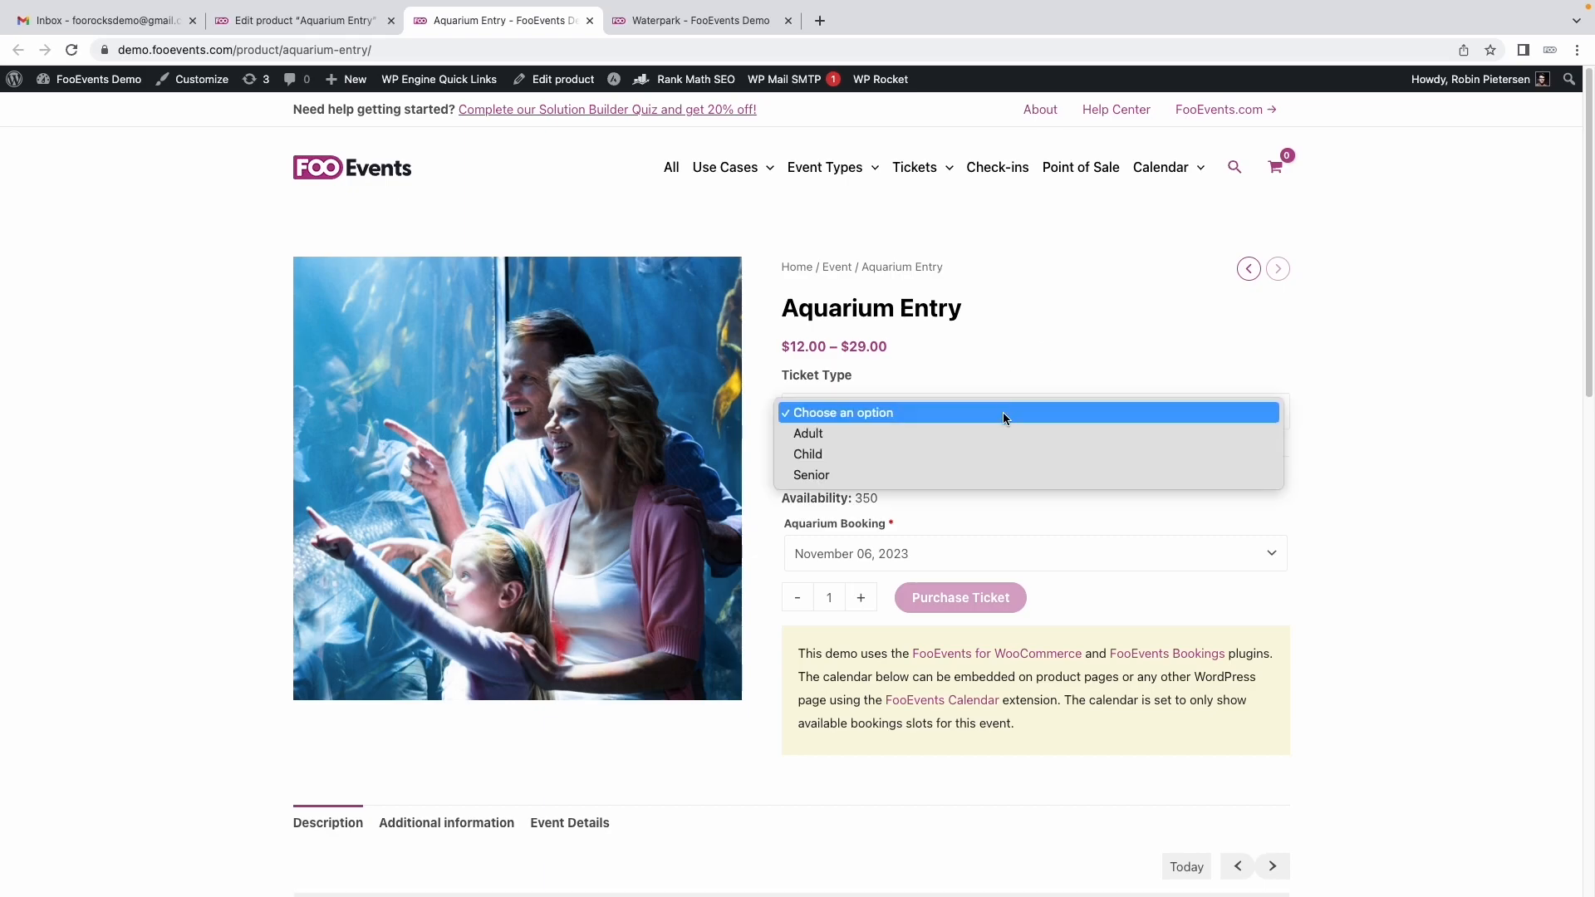
pyautogui.click(808, 433)
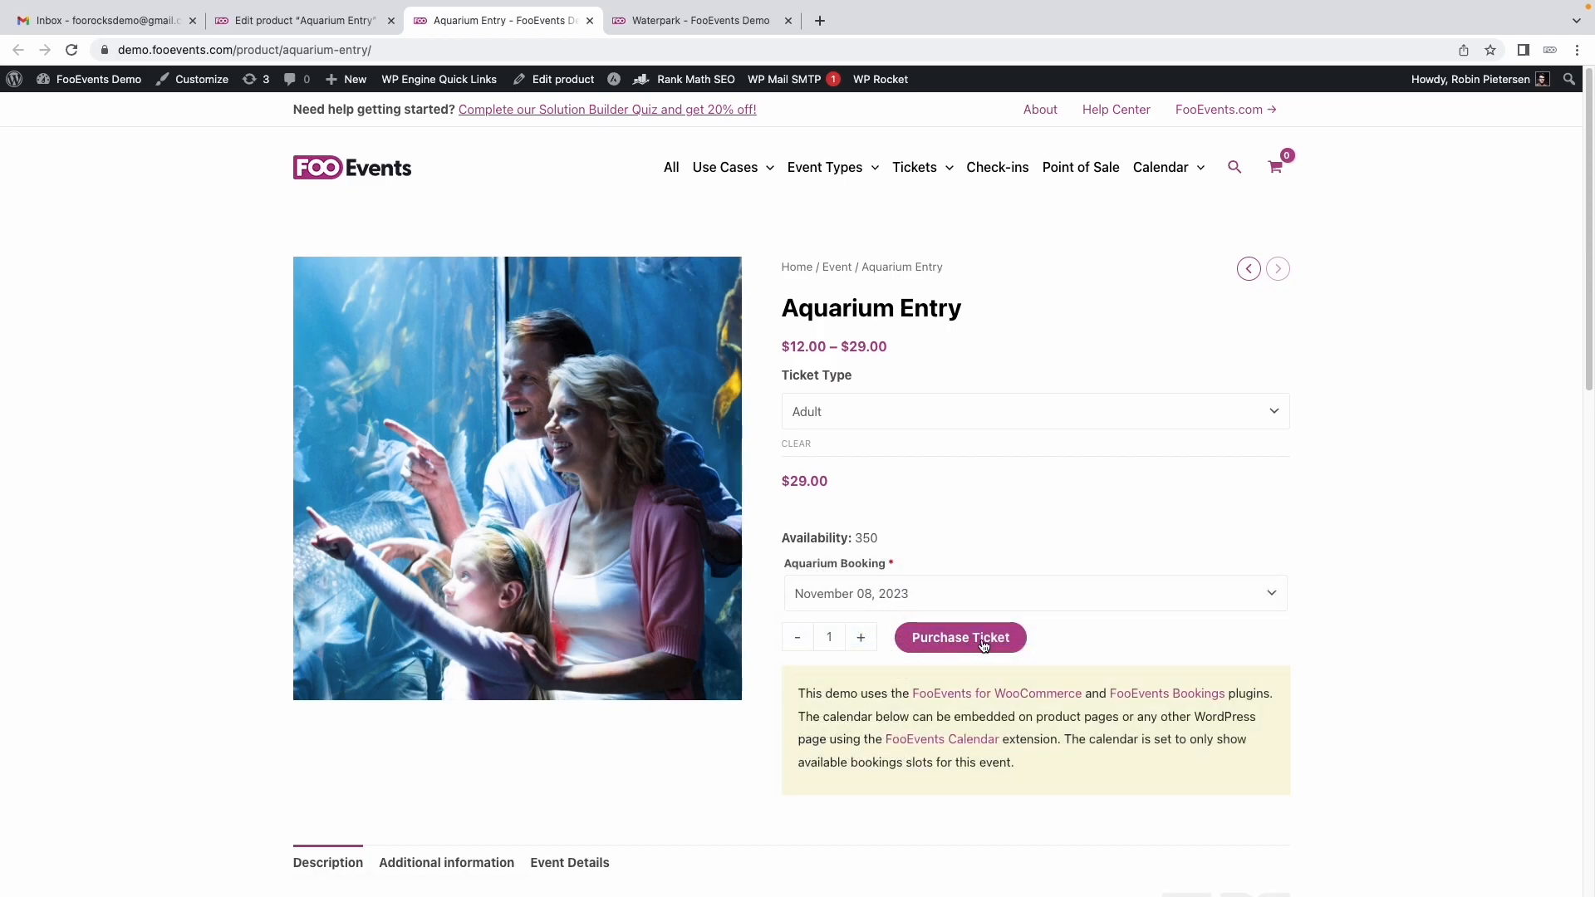
# Add the Adult ticket to the cart and view the cart
pyautogui.click(959, 638)
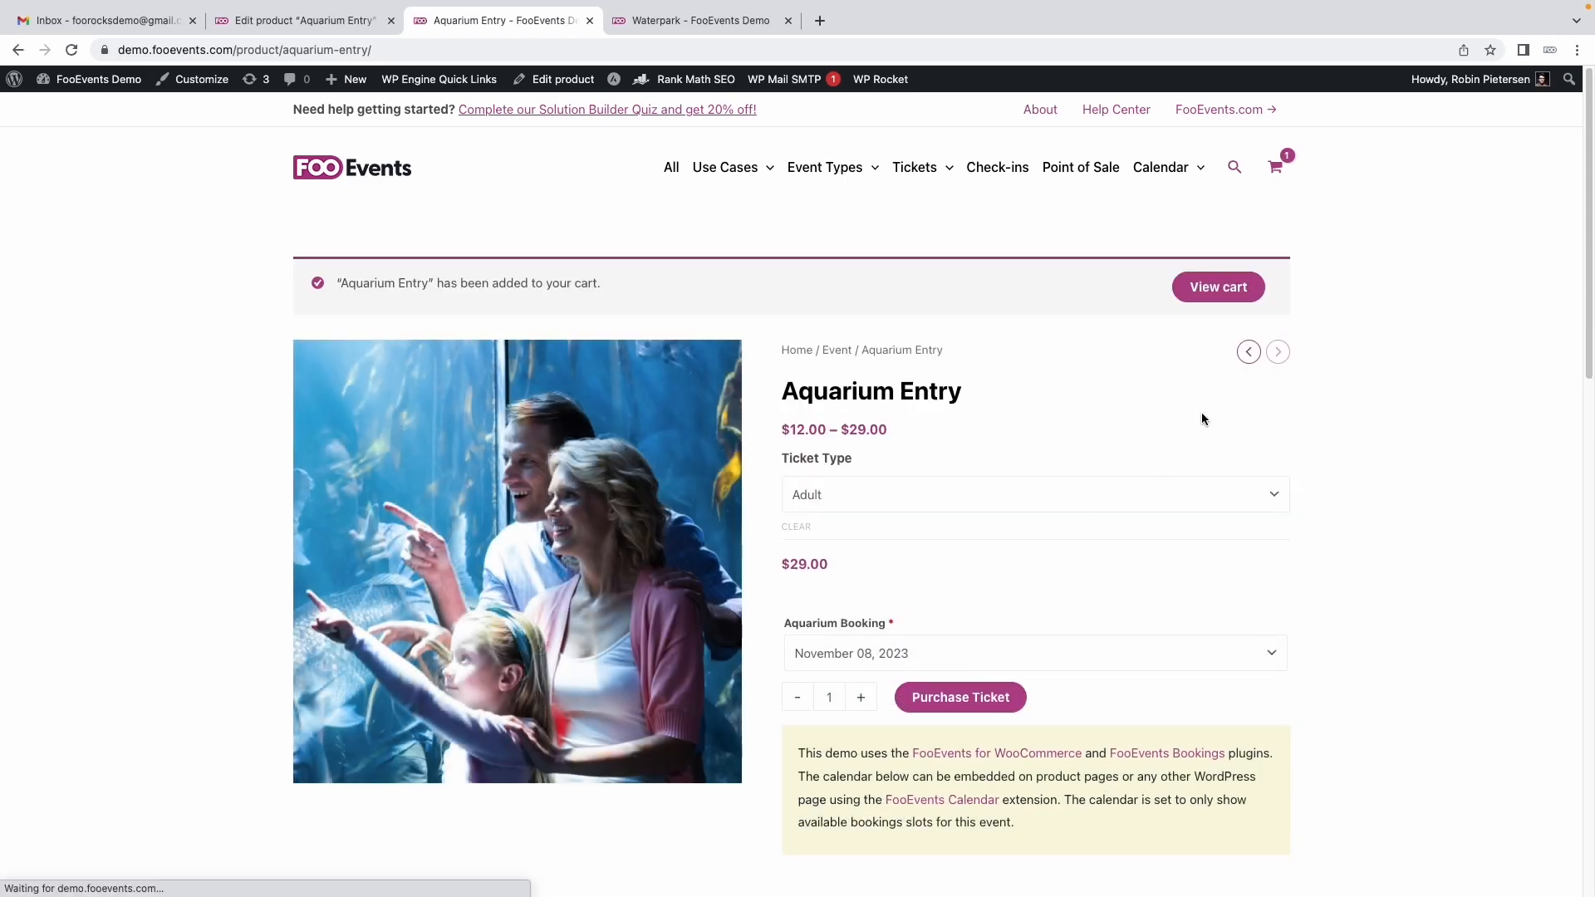
pyautogui.click(1218, 287)
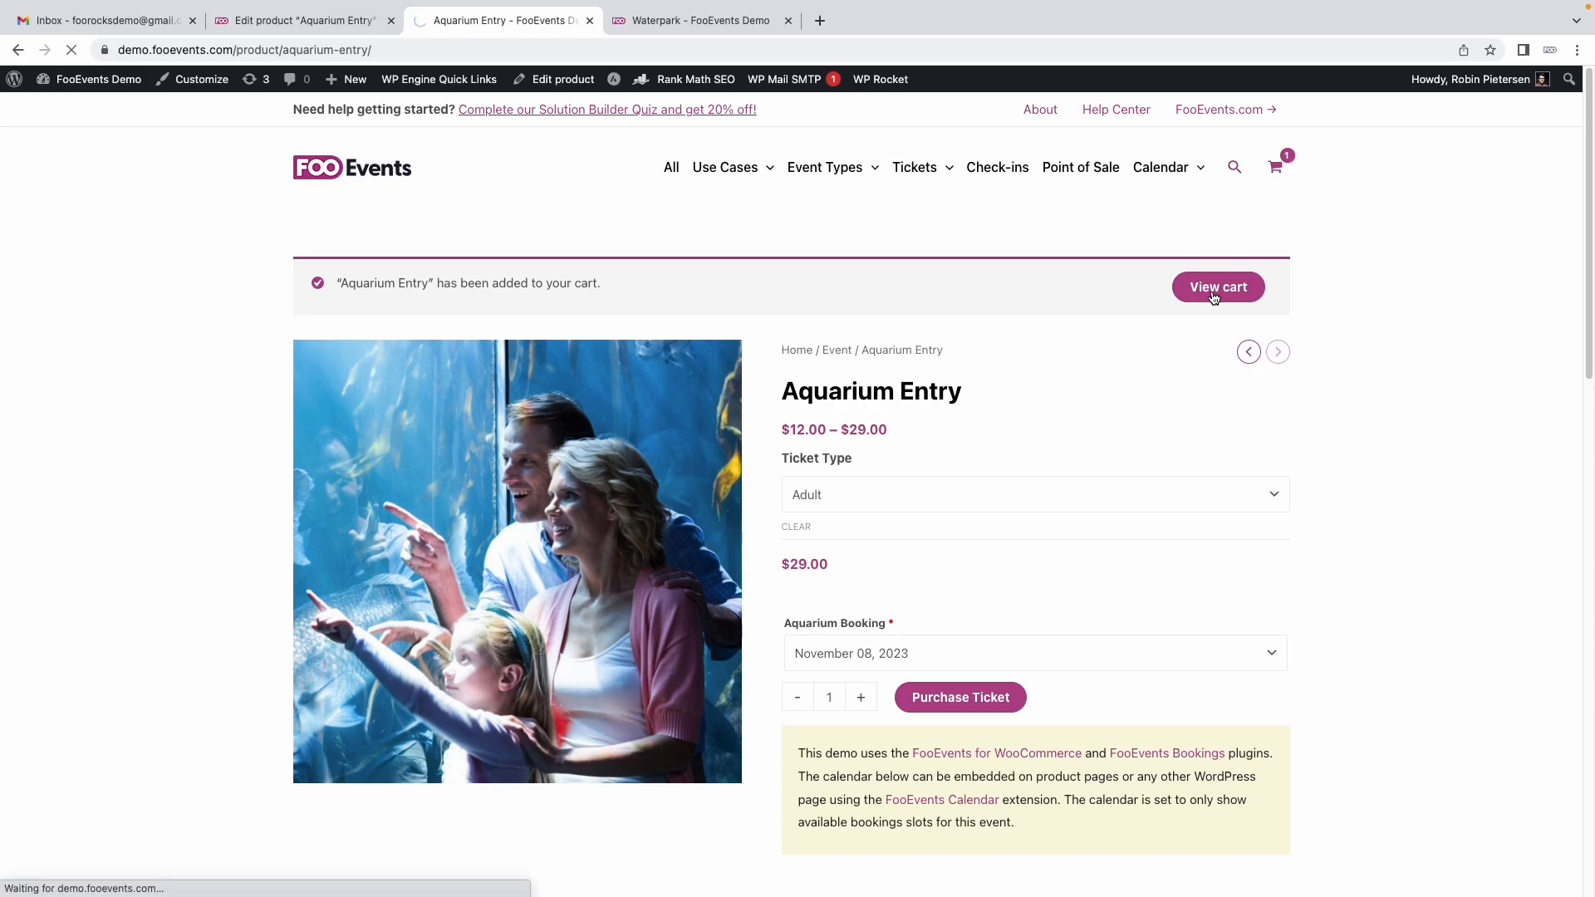
pyautogui.click(1216, 288)
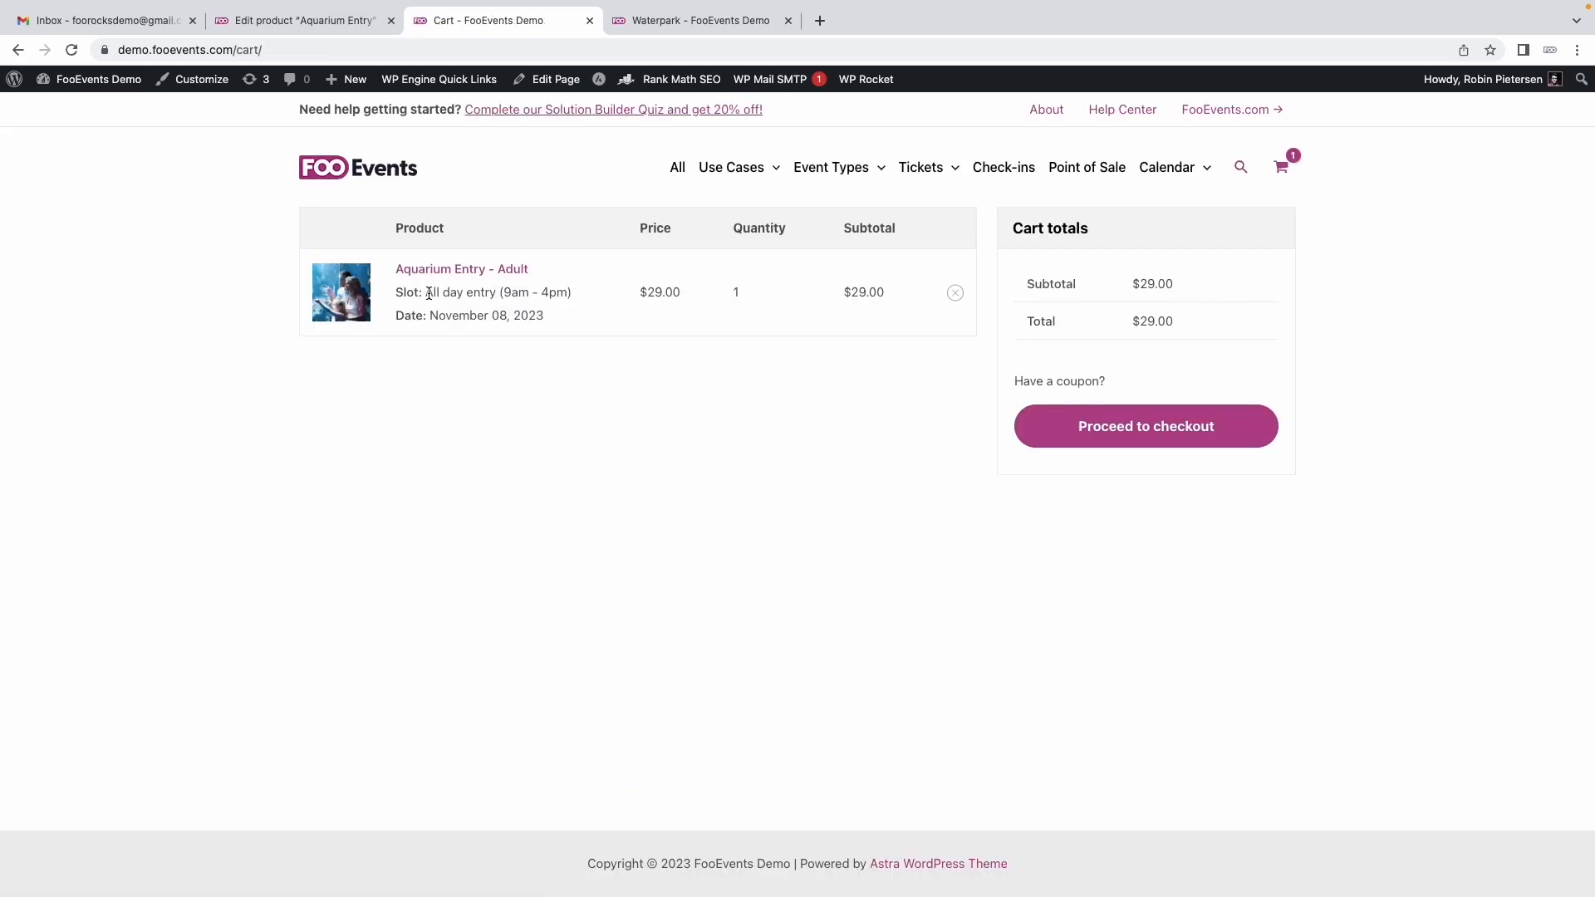
# Highlight the all-day entry slot and November 08, 2023 date, then proceed to checkout
pyautogui.doubleClick(497, 293)
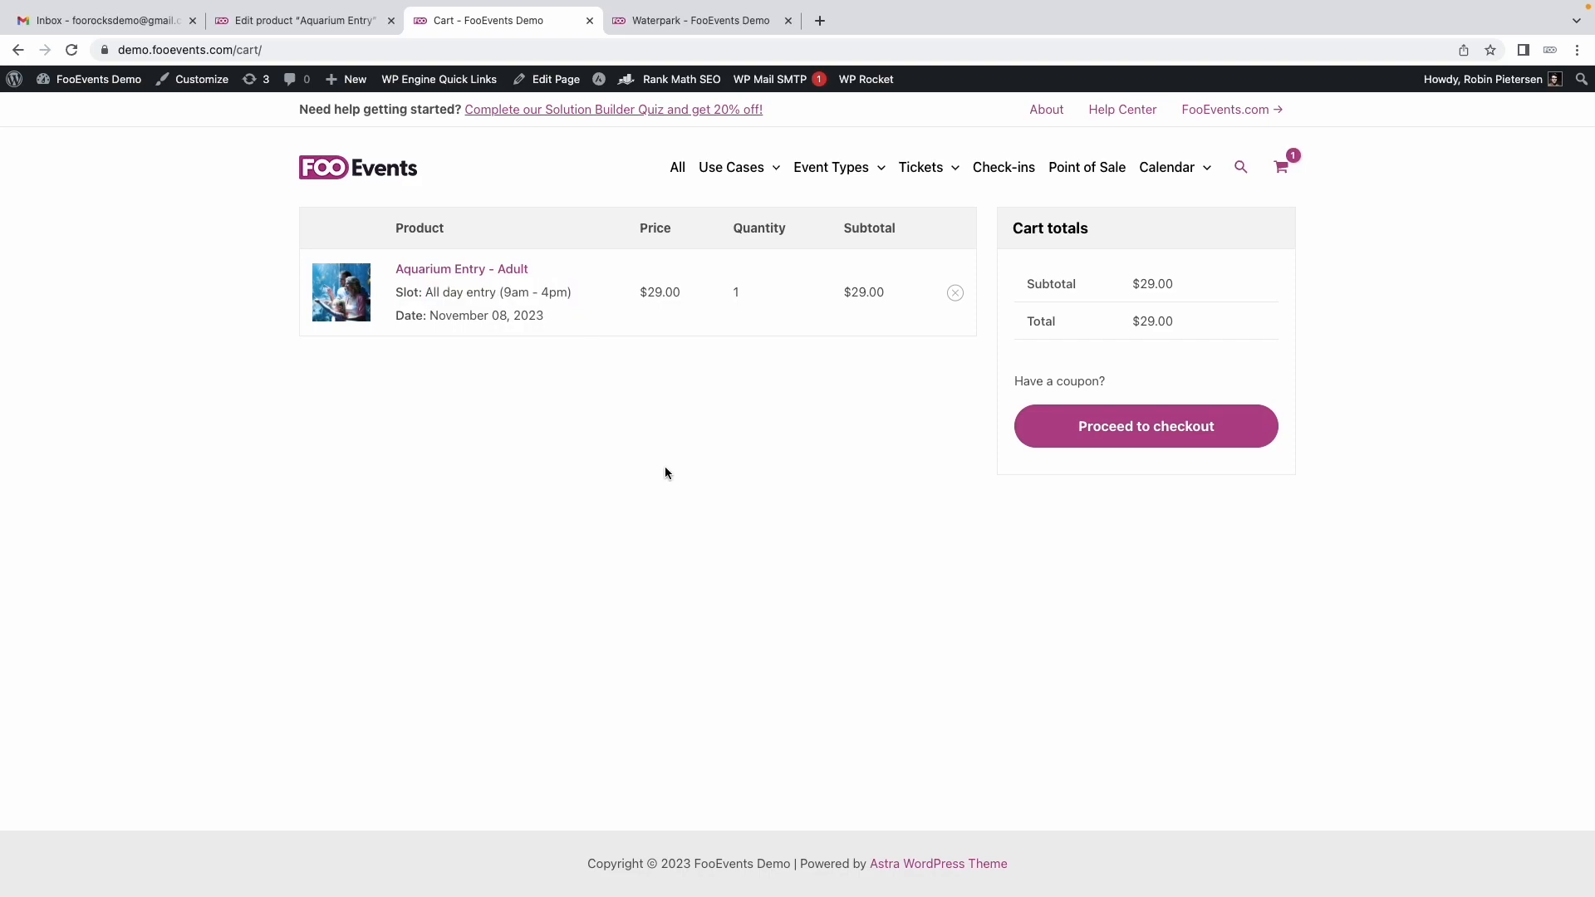
pyautogui.doubleClick(502, 316)
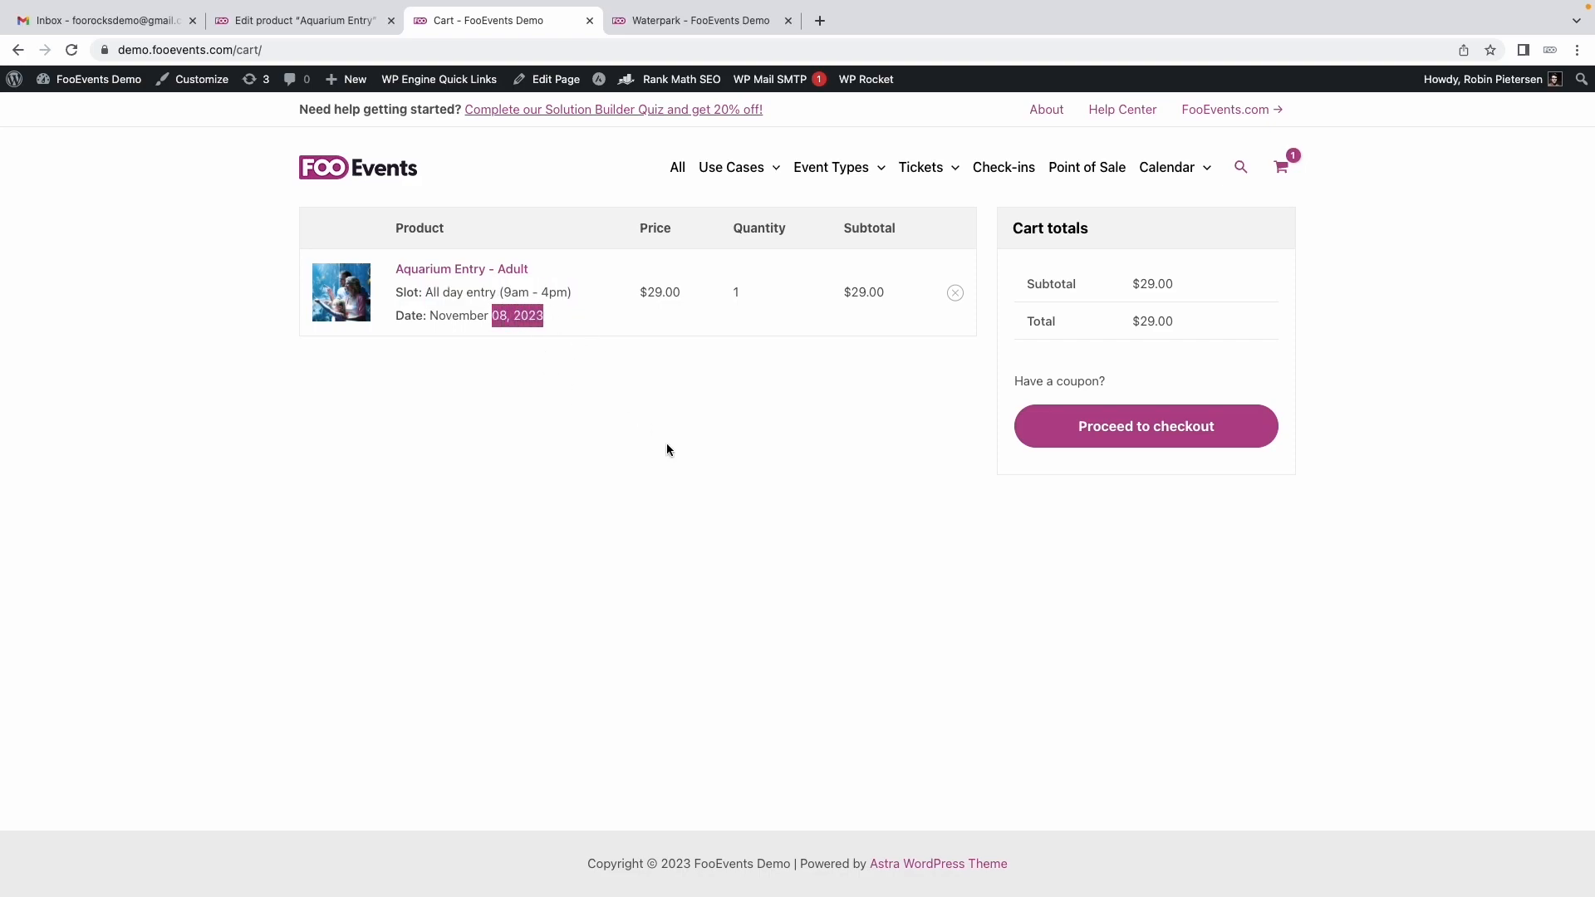
pyautogui.click(1145, 427)
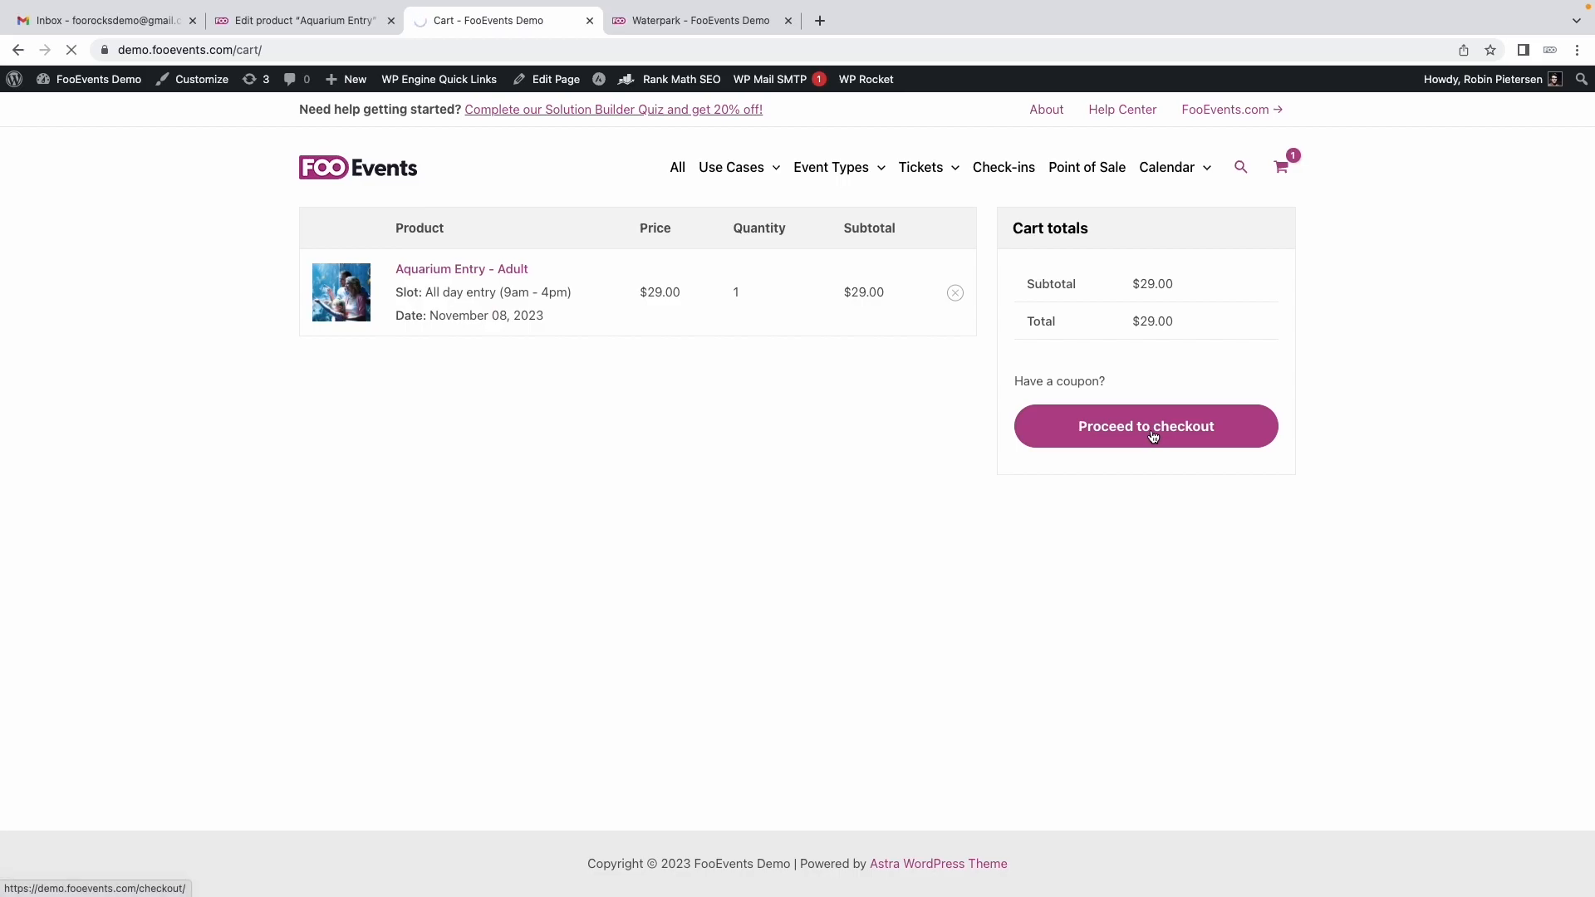
# Copy purchaser info to the attendee and place order #32285 for $29.00
pyautogui.click(1145, 427)
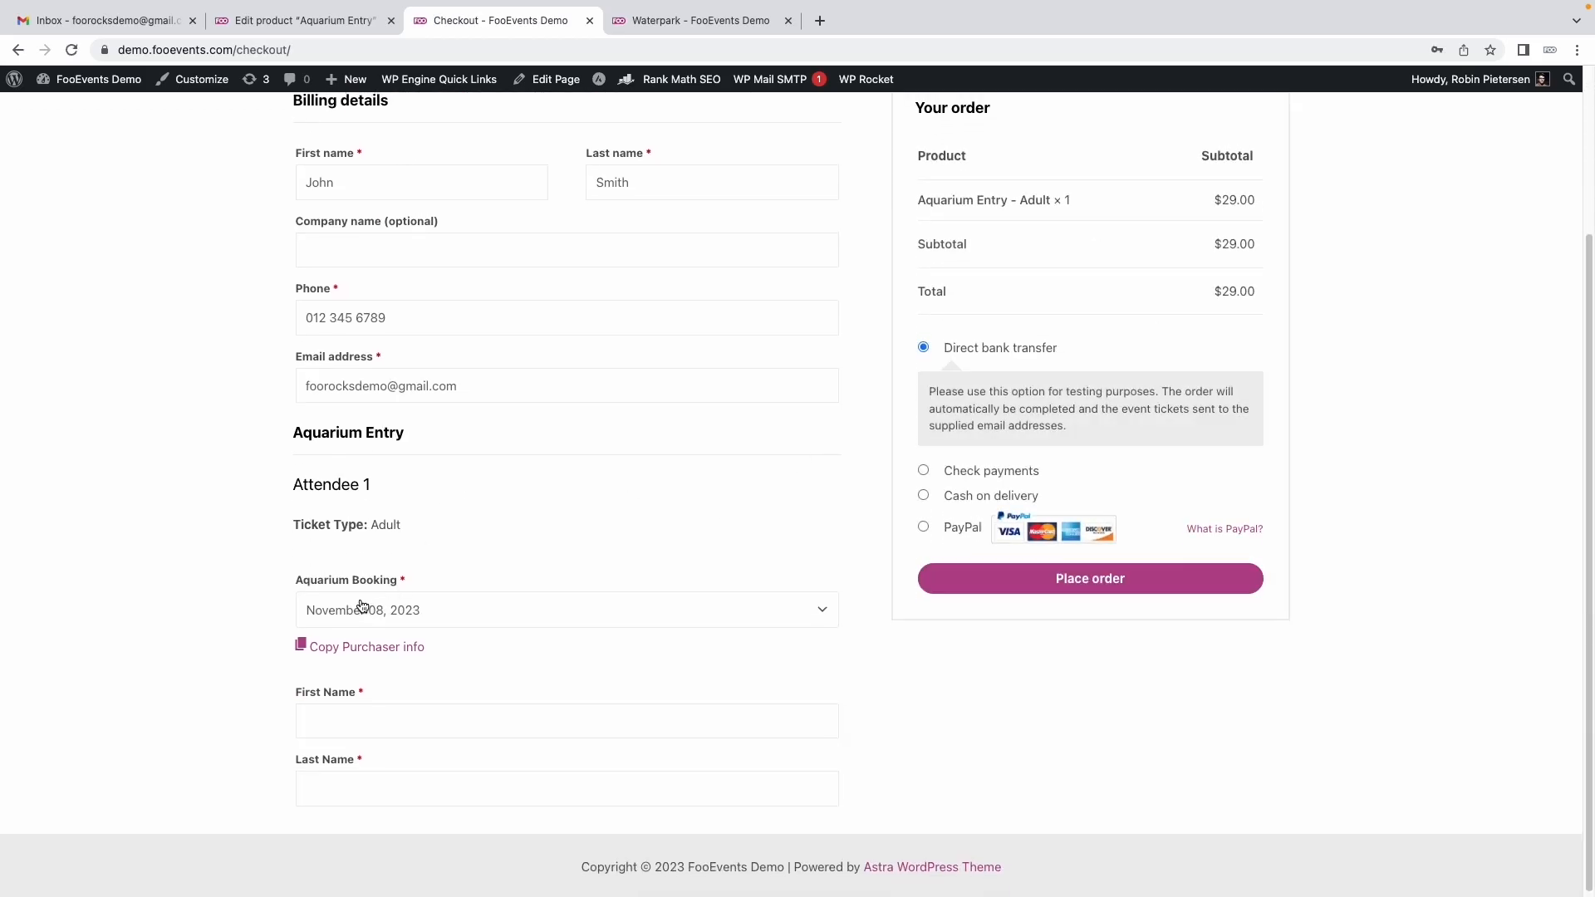
pyautogui.click(365, 647)
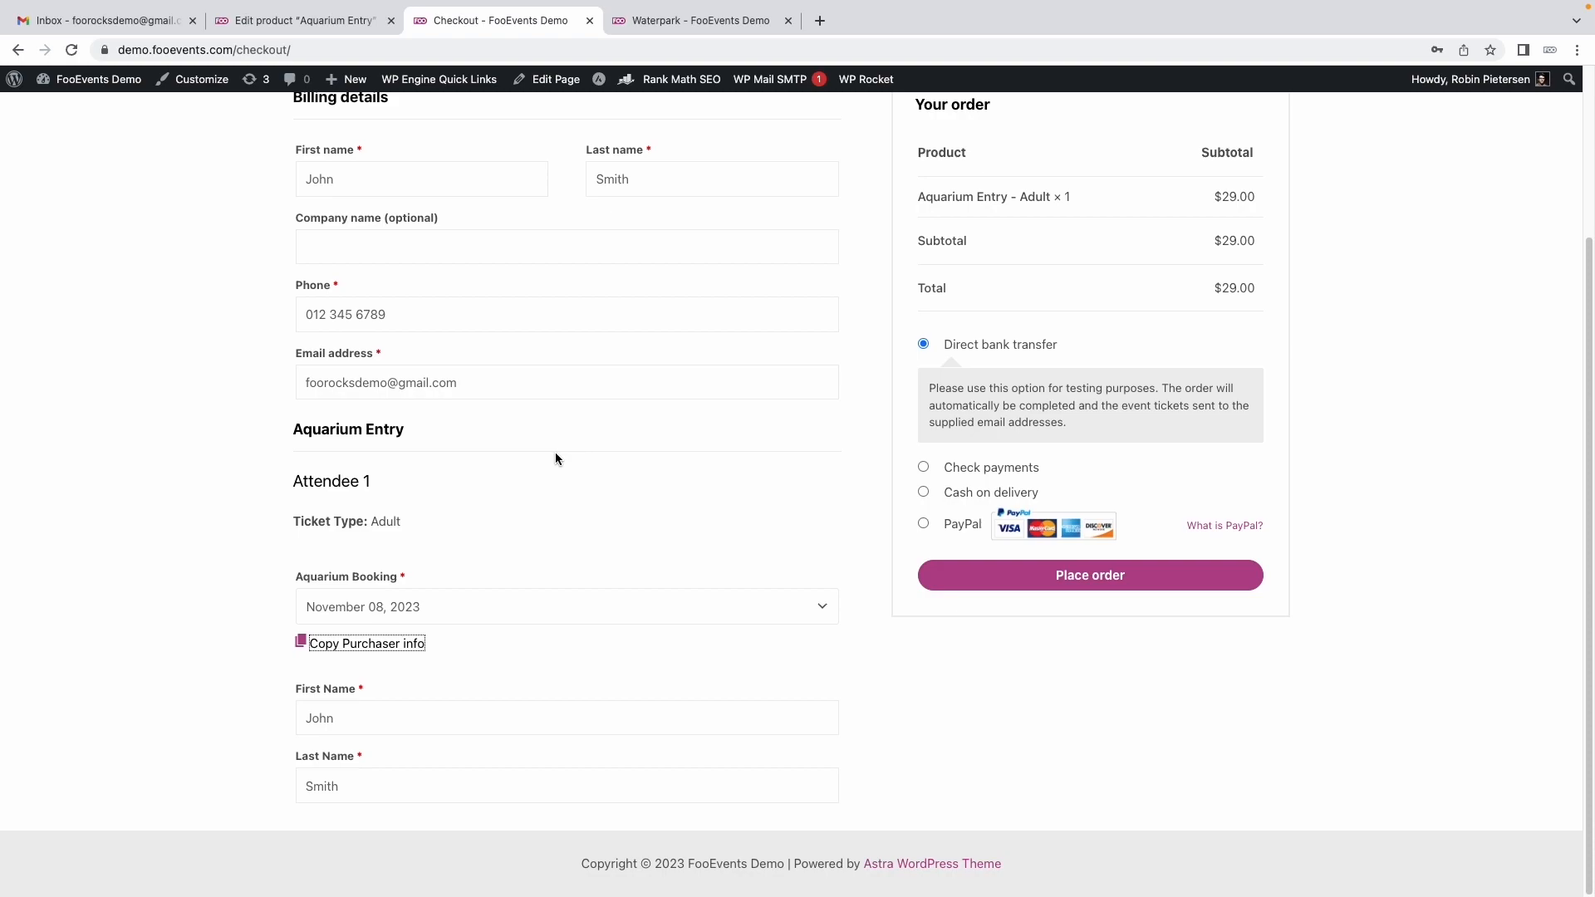
pyautogui.click(1089, 575)
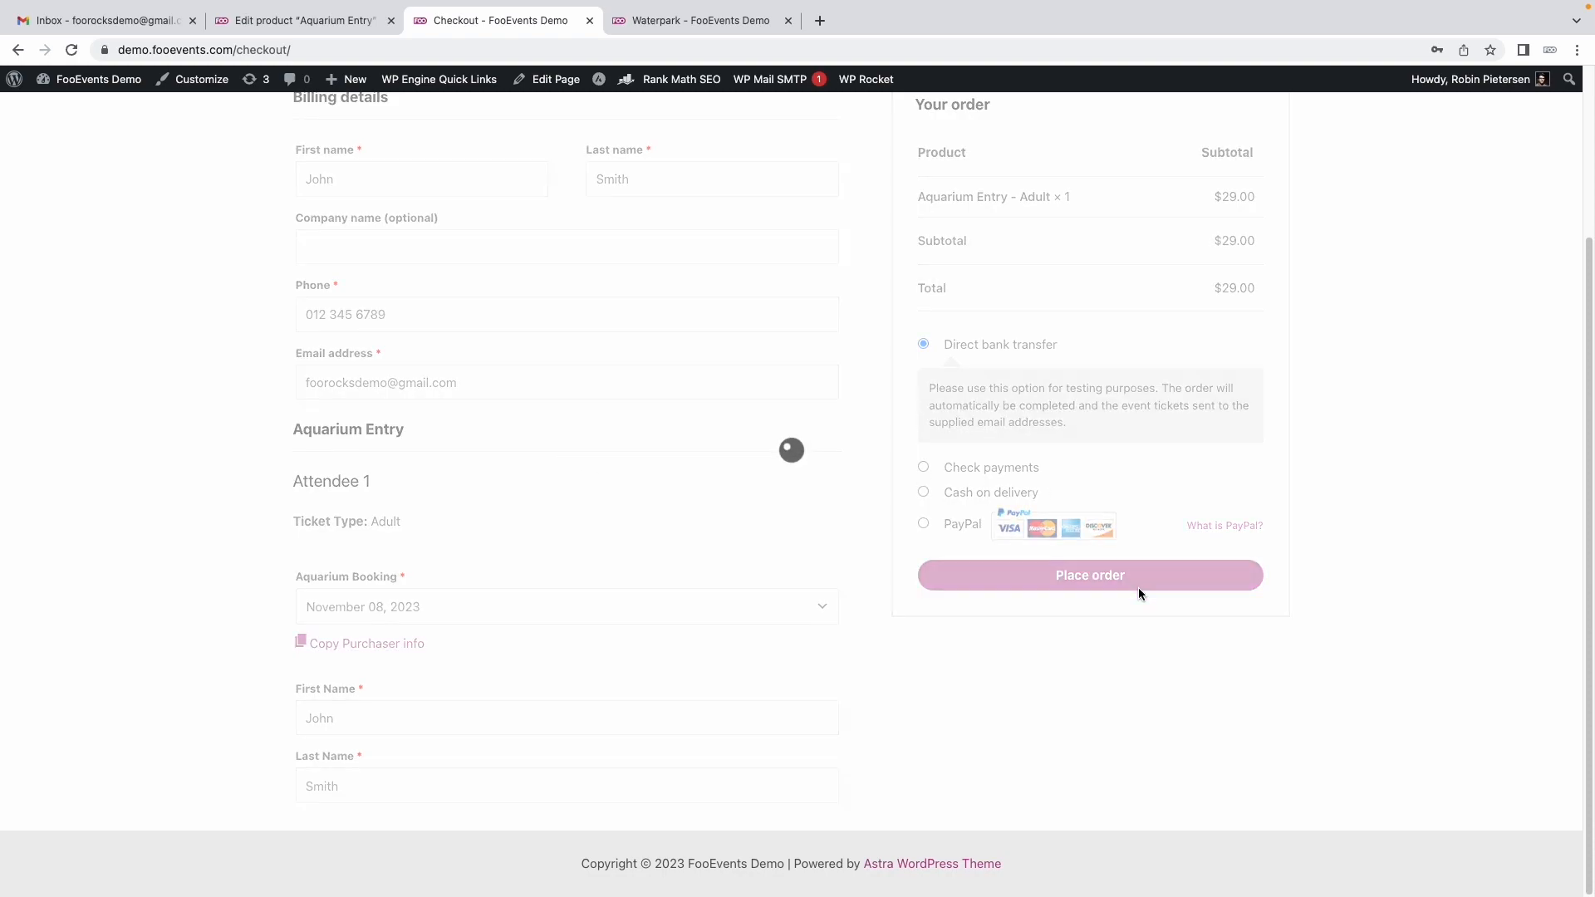
pyautogui.click(1088, 575)
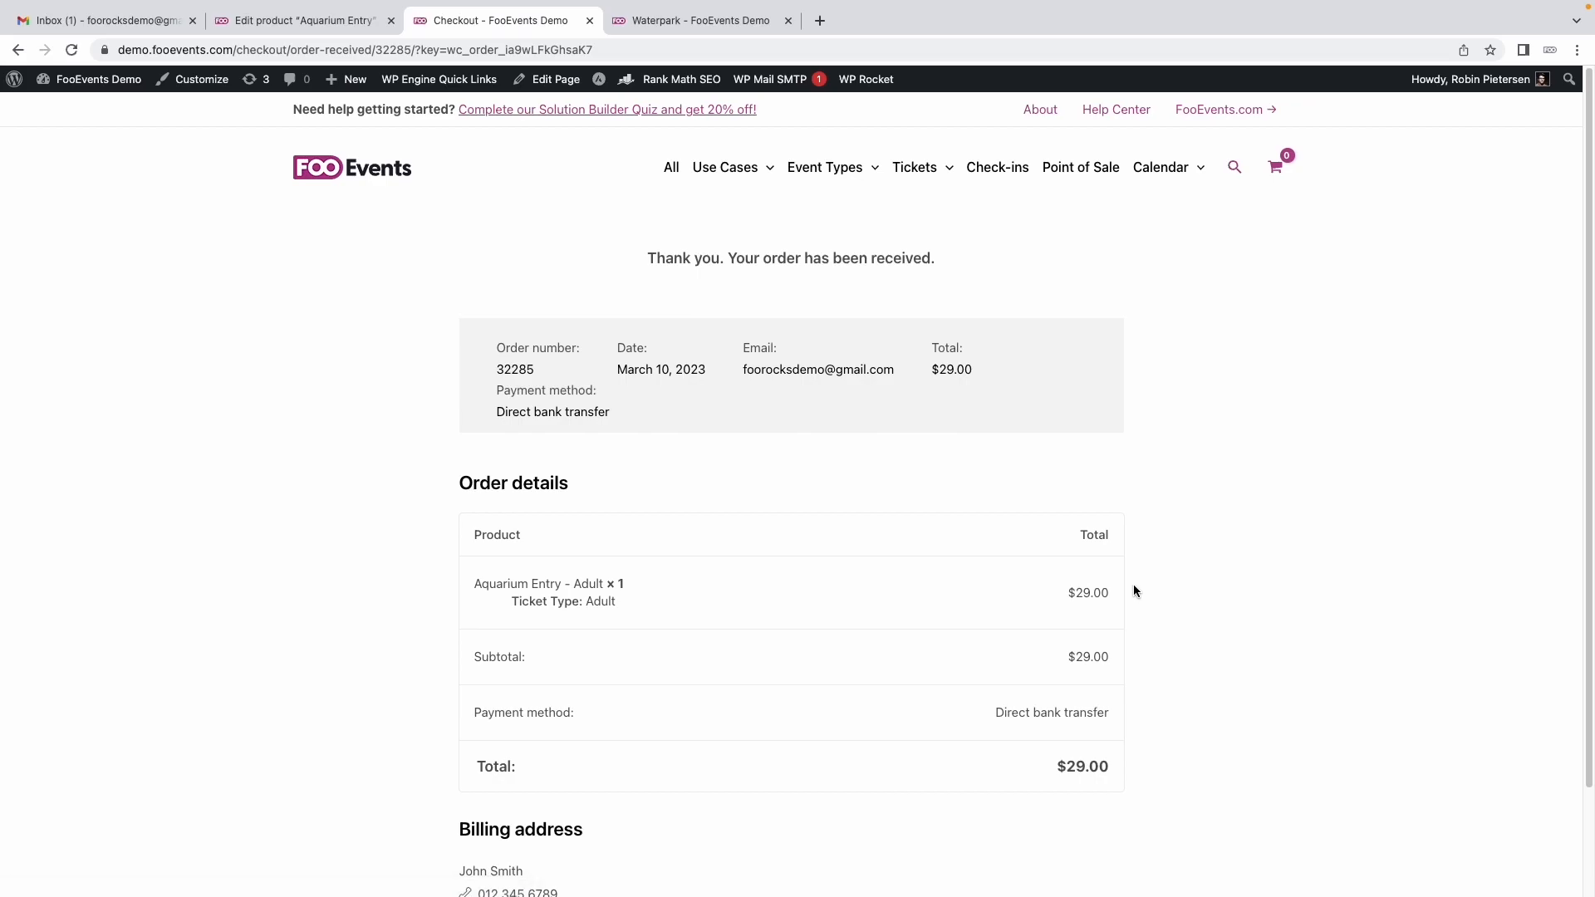
pyautogui.click(101, 20)
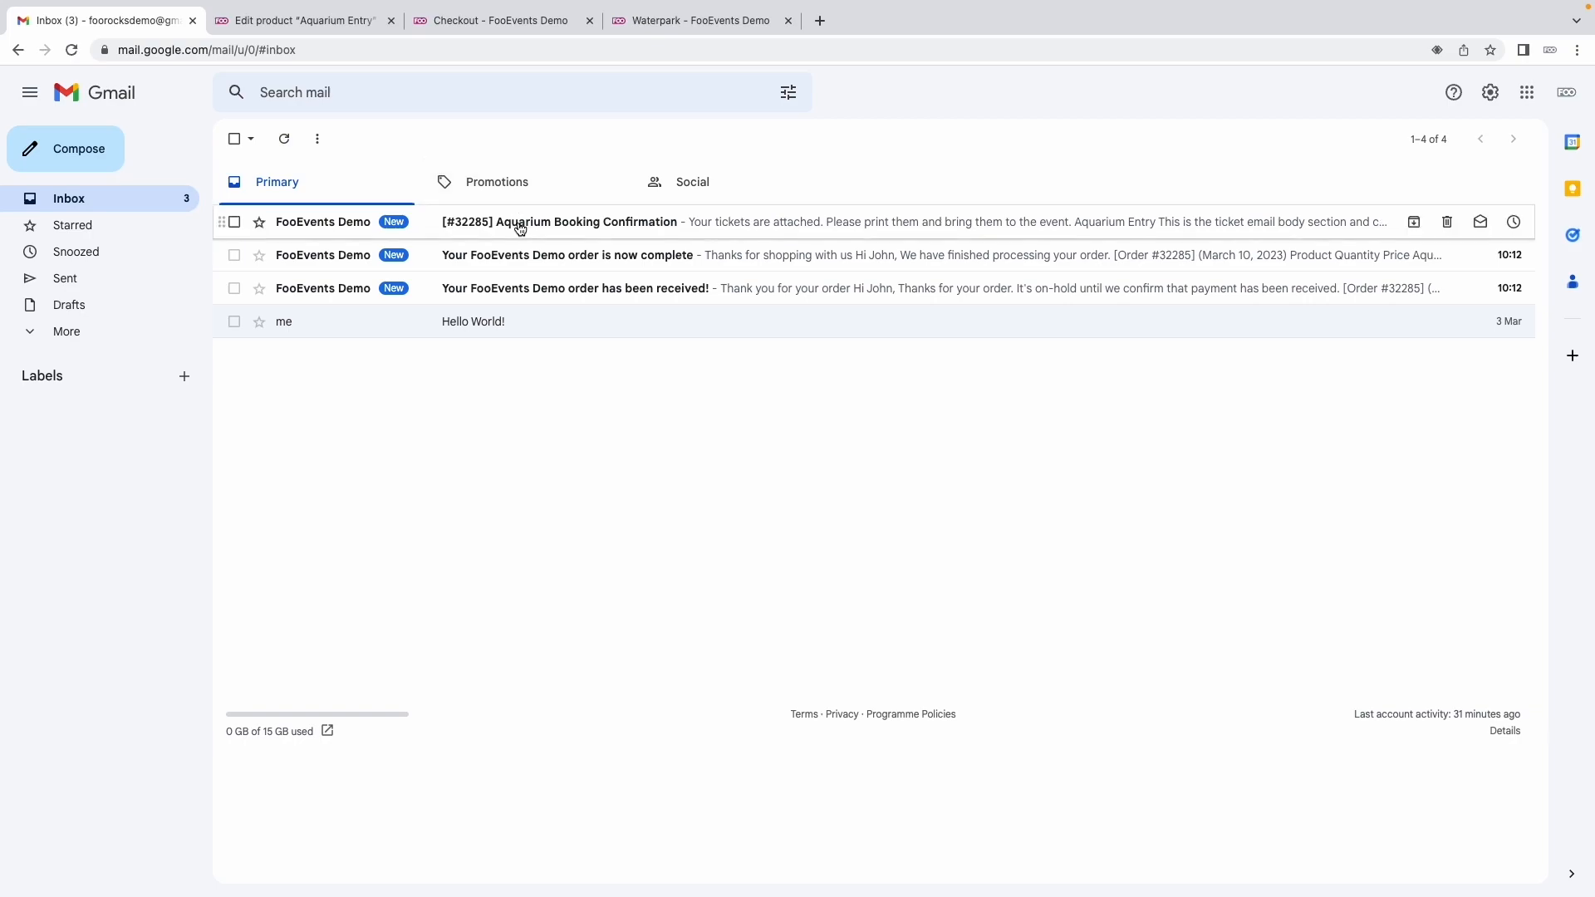
# View the #32285 Aquarium Booking Confirmation email's ticket with QR code, all-day slot and date
pyautogui.click(560, 221)
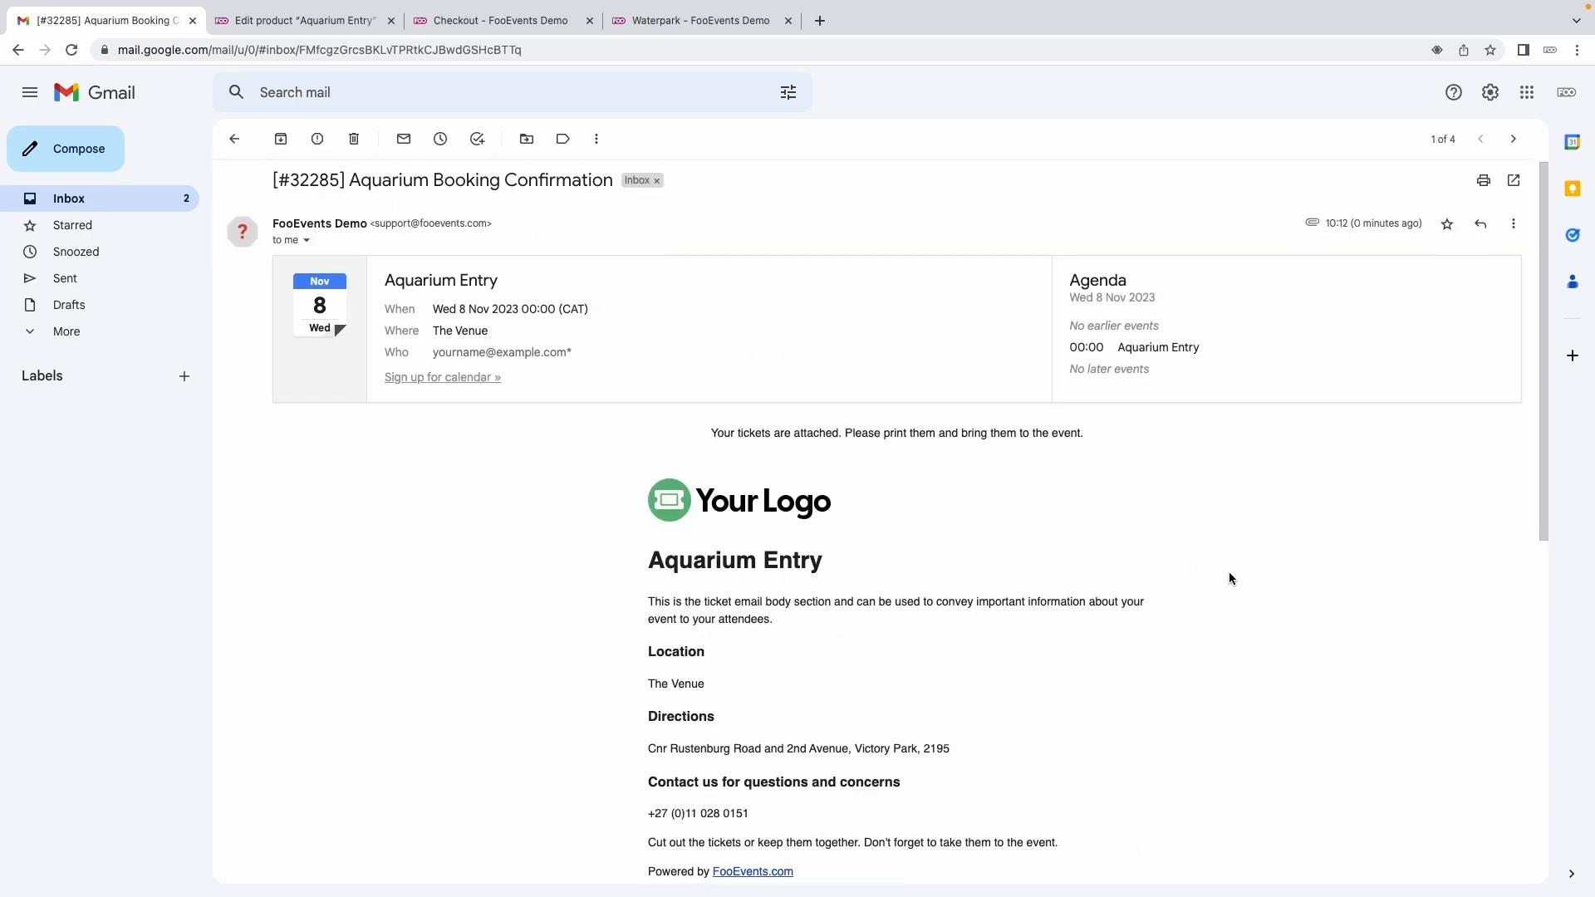
pyautogui.scroll(-3)
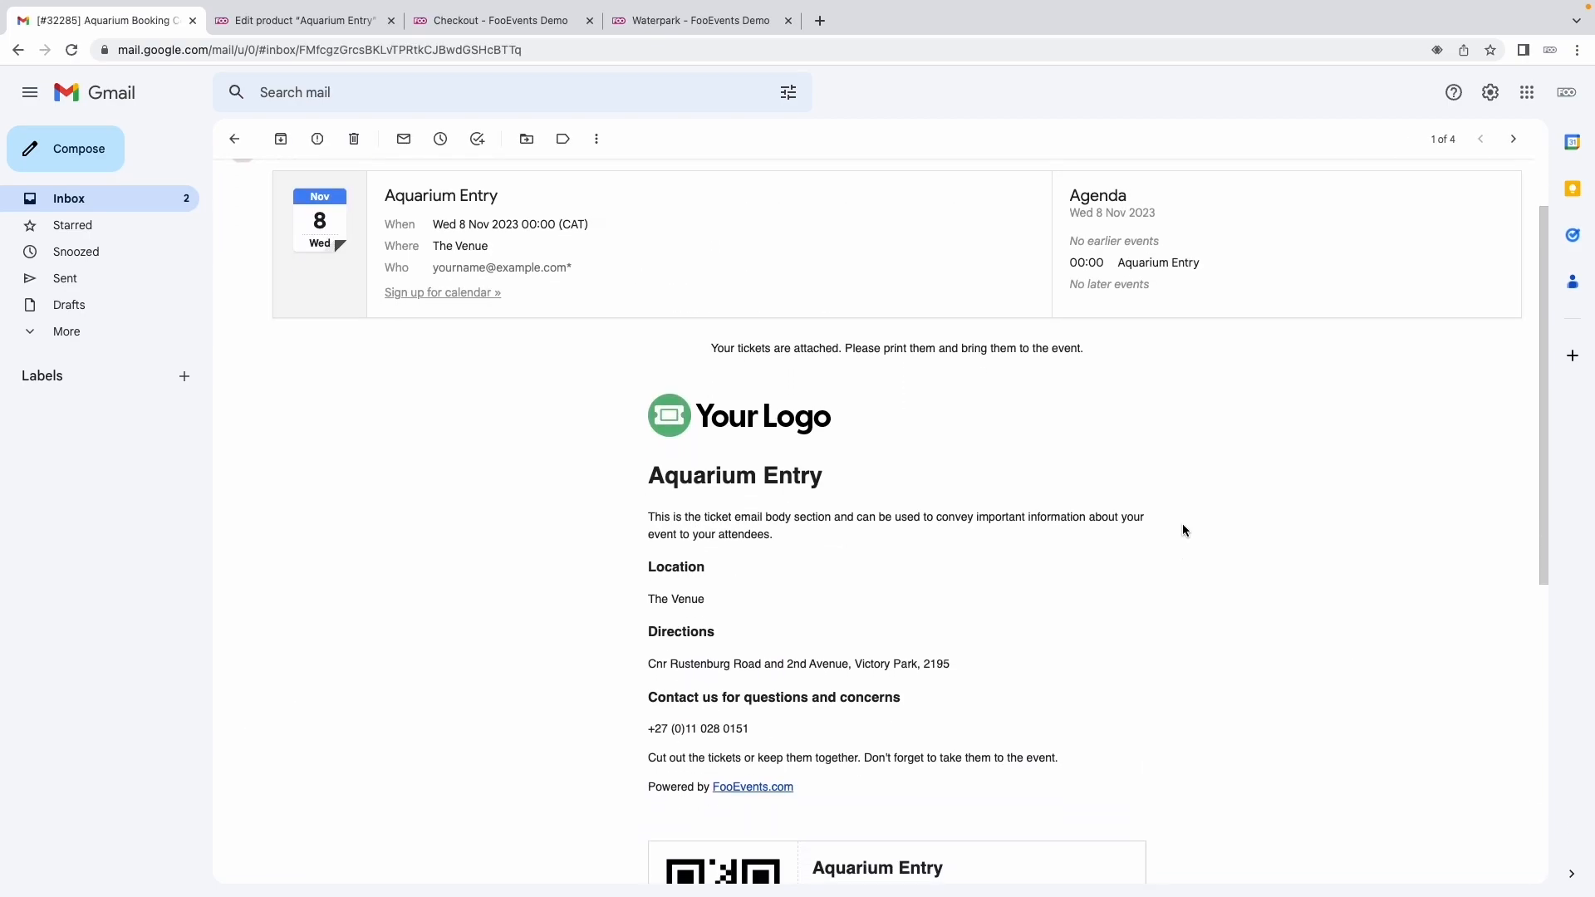
pyautogui.scroll(-3)
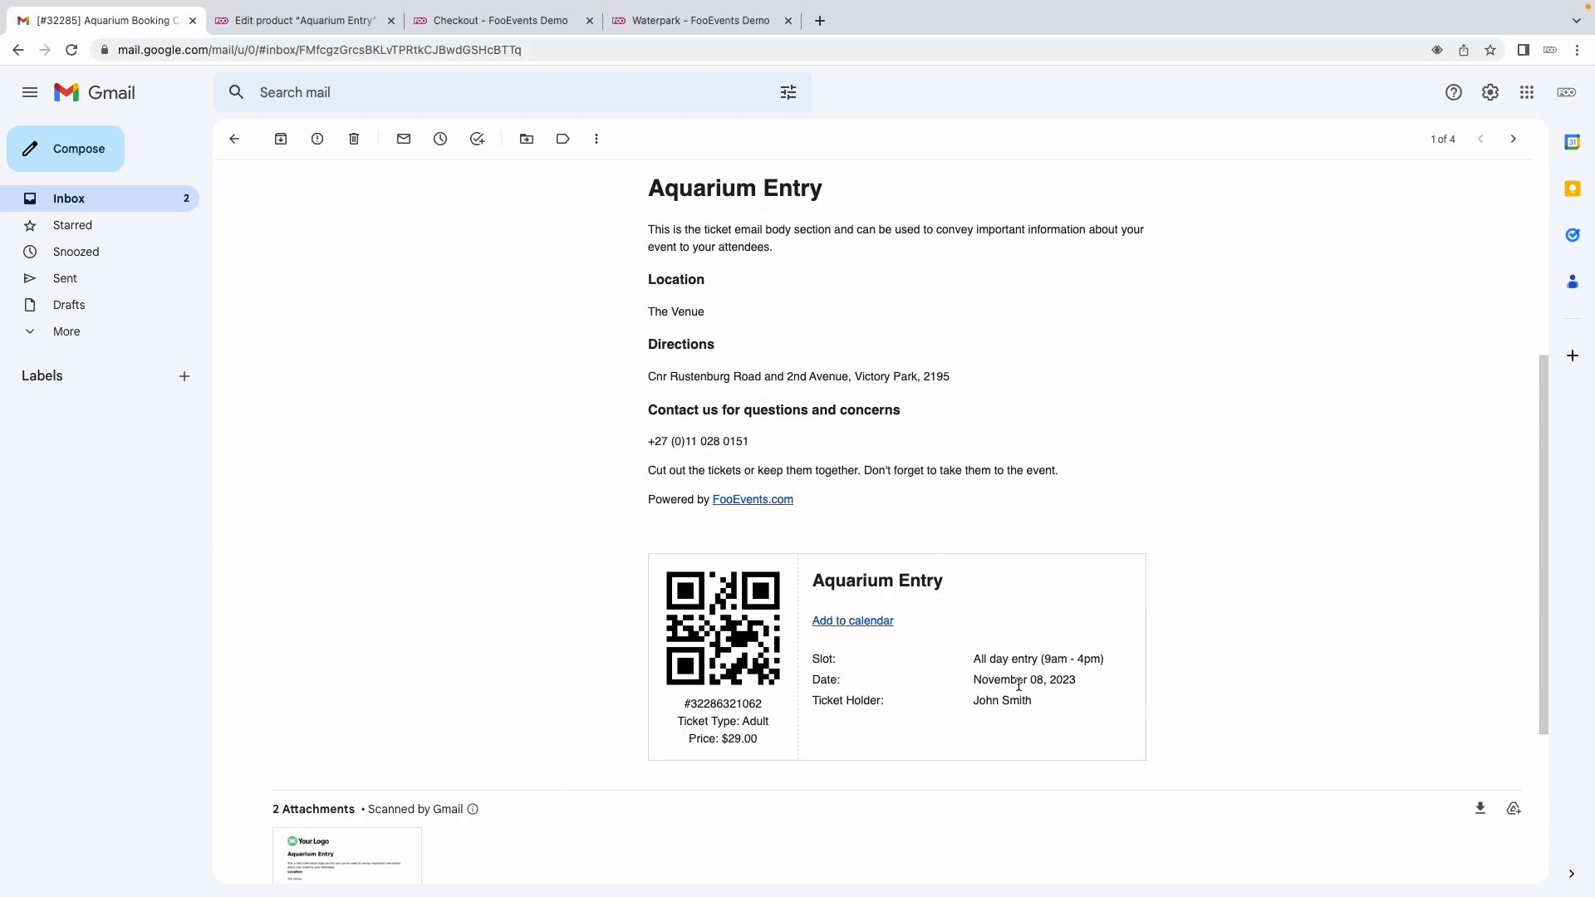
pyautogui.moveTo(705, 627)
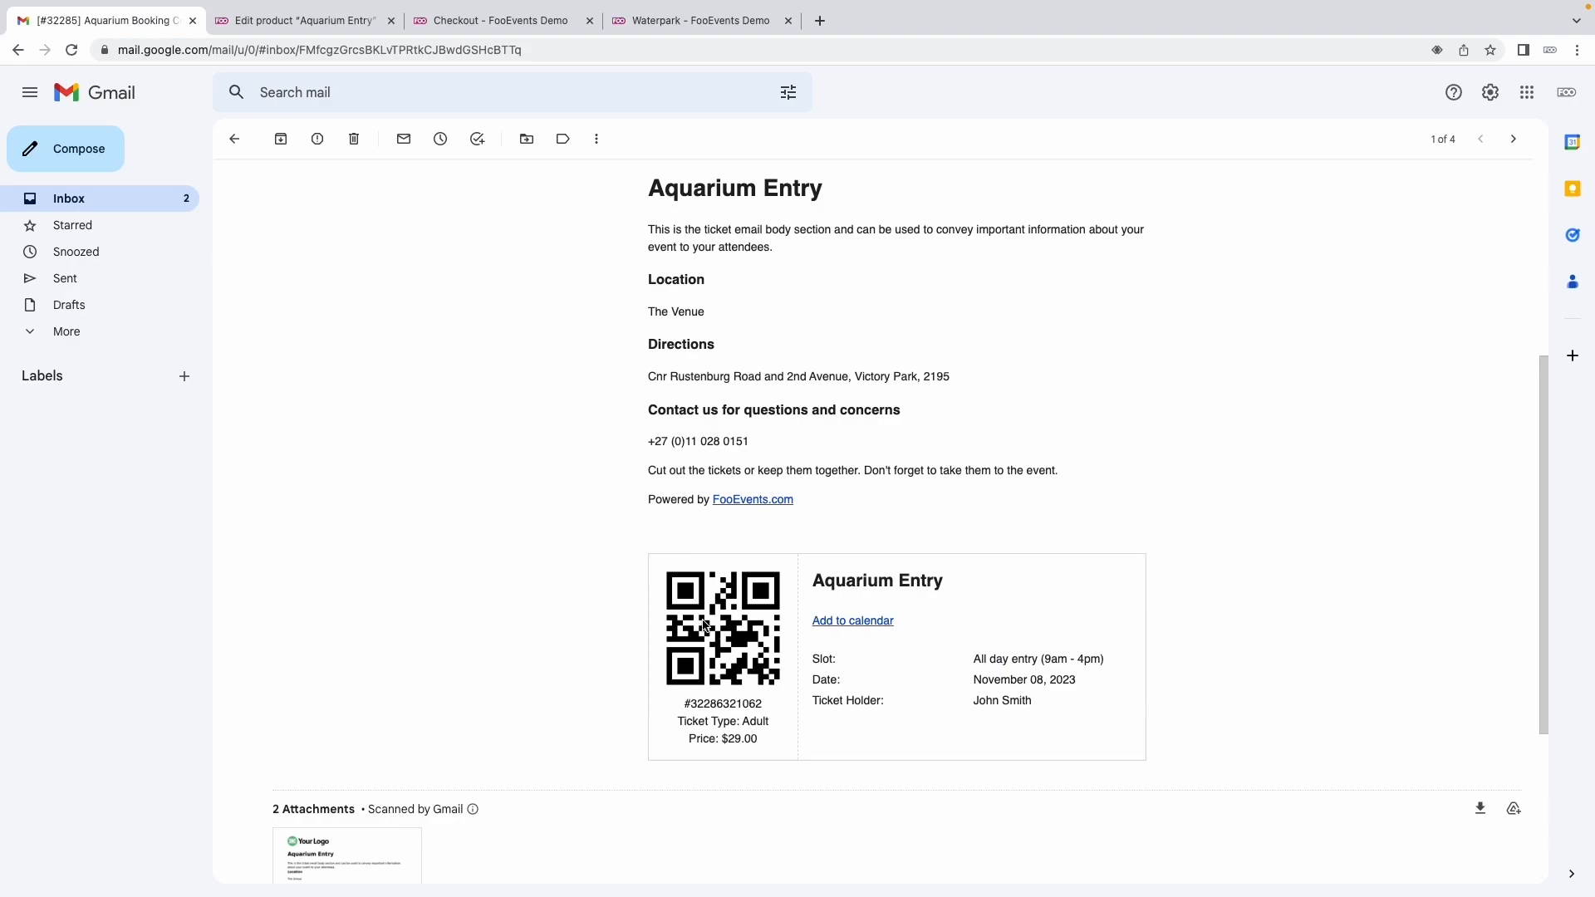
# Return to the Aquarium Entry edit screen and bring its product data options into view
pyautogui.click(301, 20)
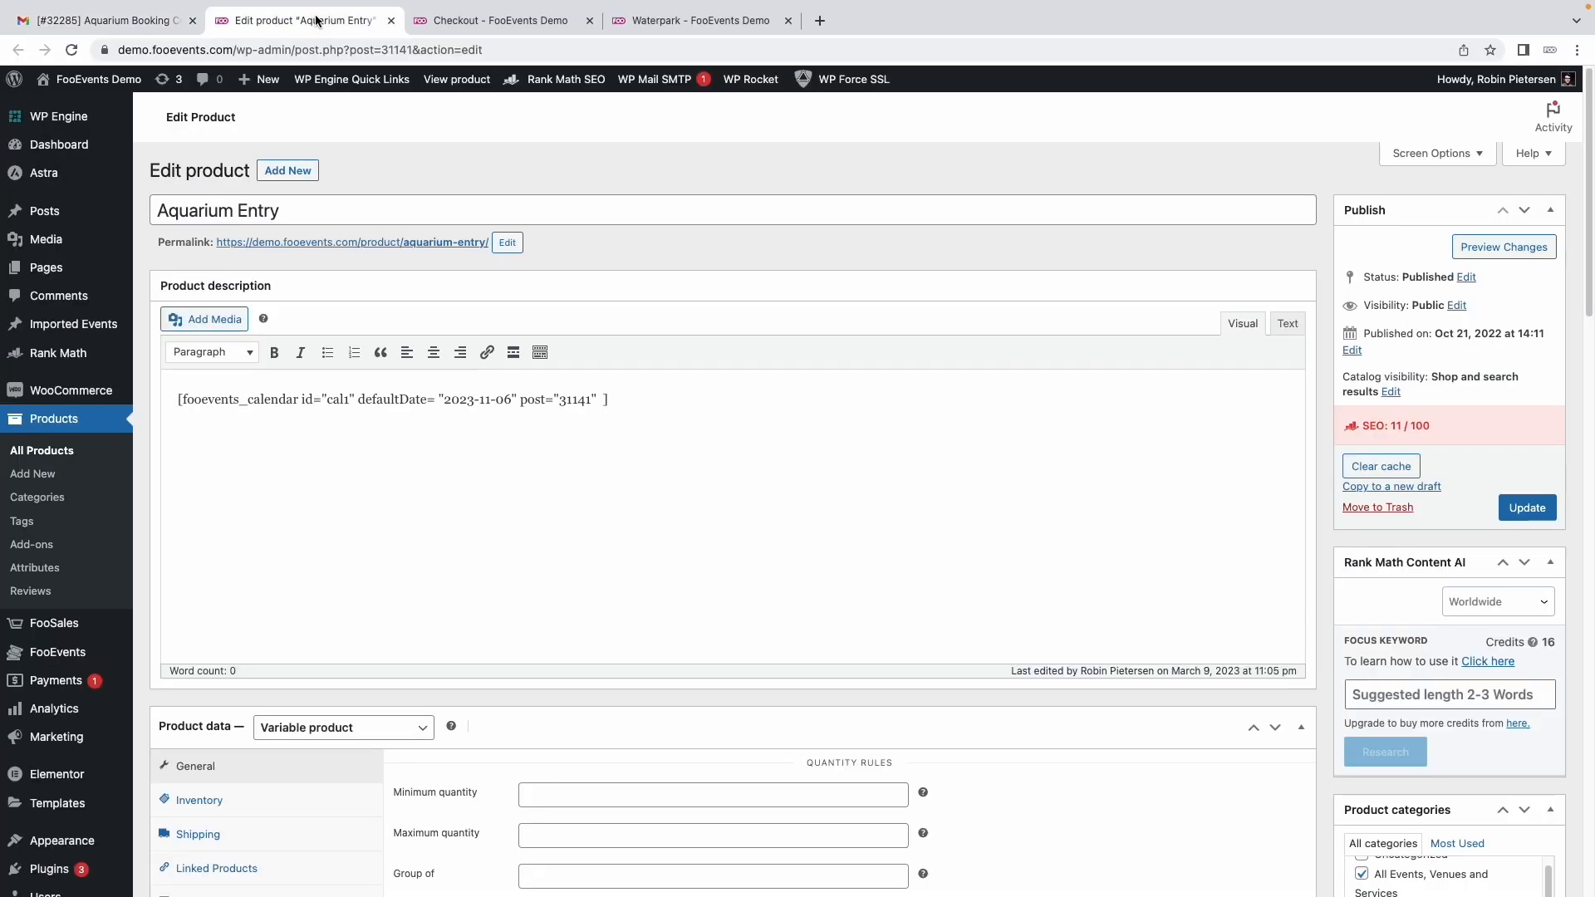
pyautogui.moveTo(389, 252)
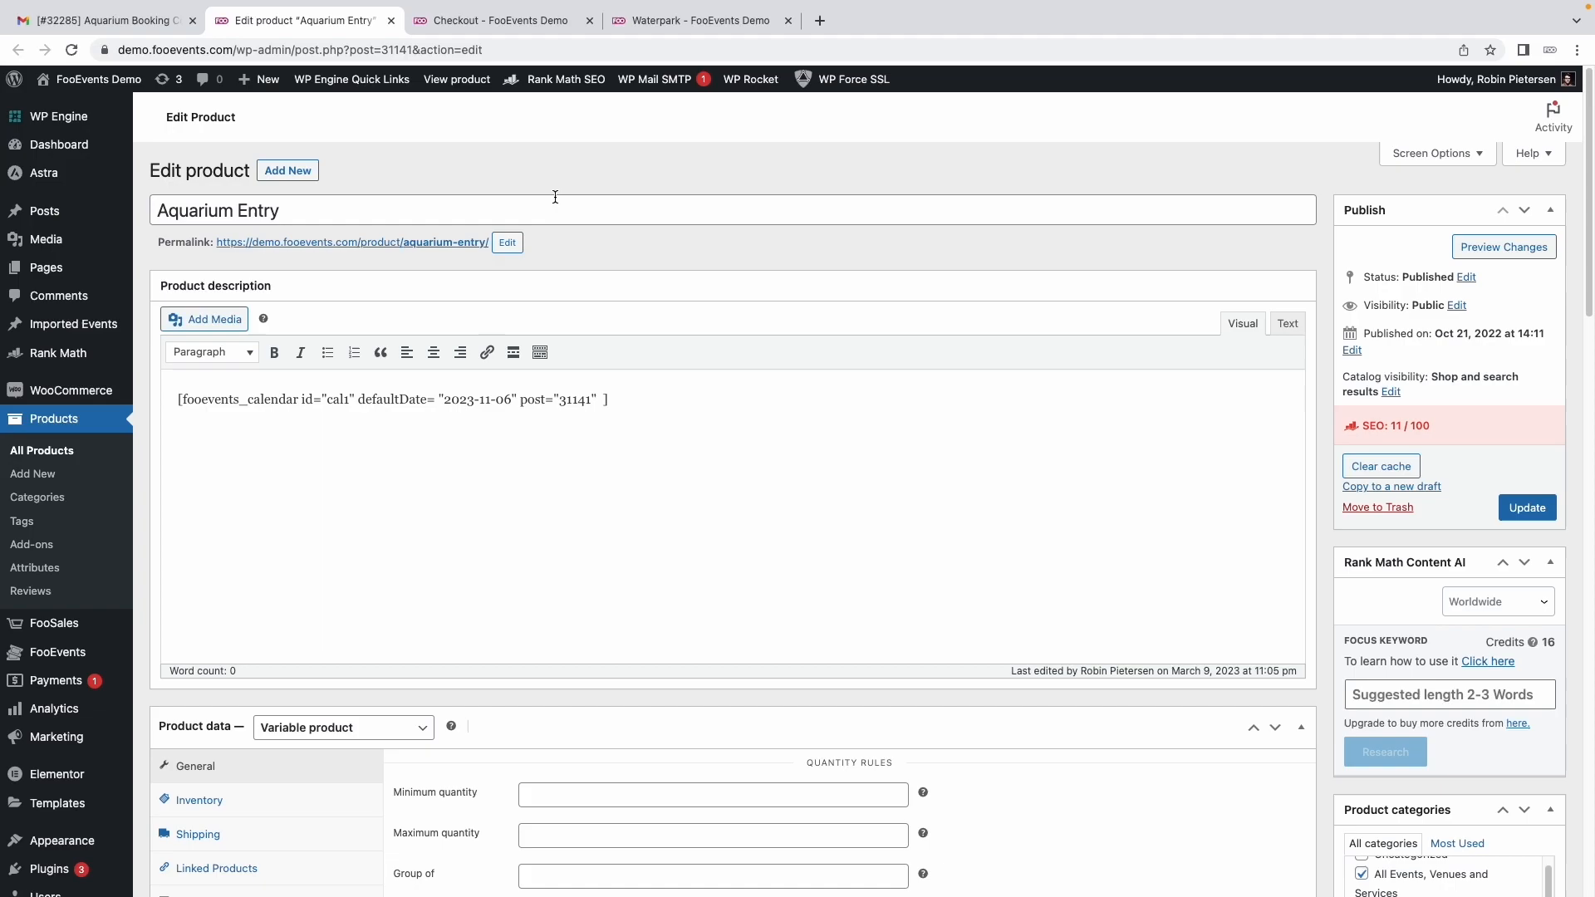
pyautogui.moveTo(636, 219)
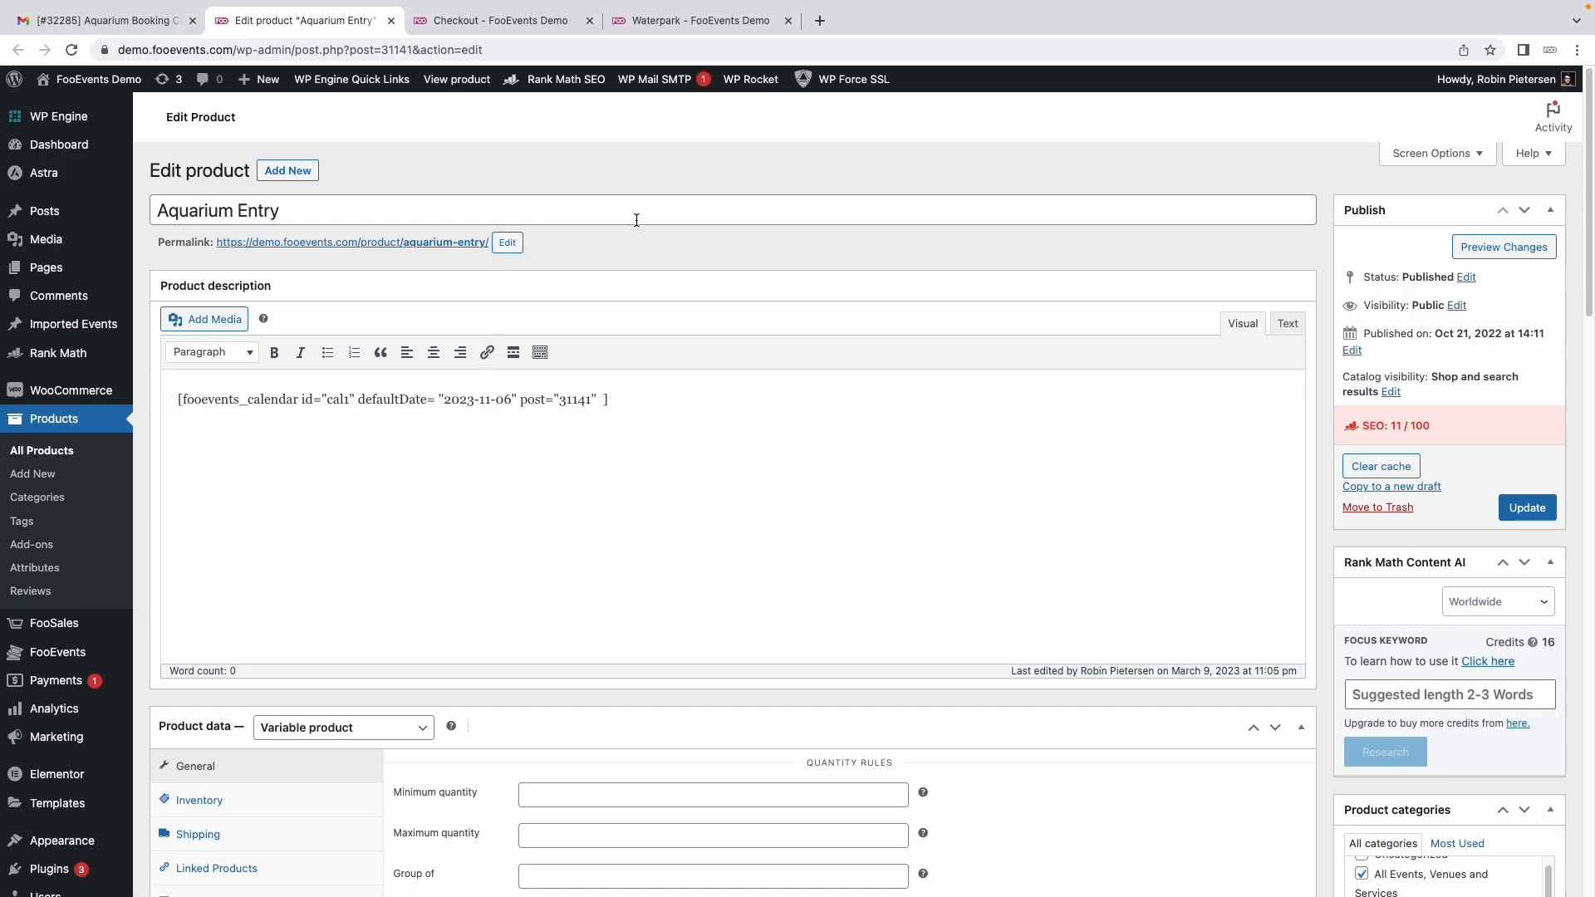
pyautogui.scroll(-3)
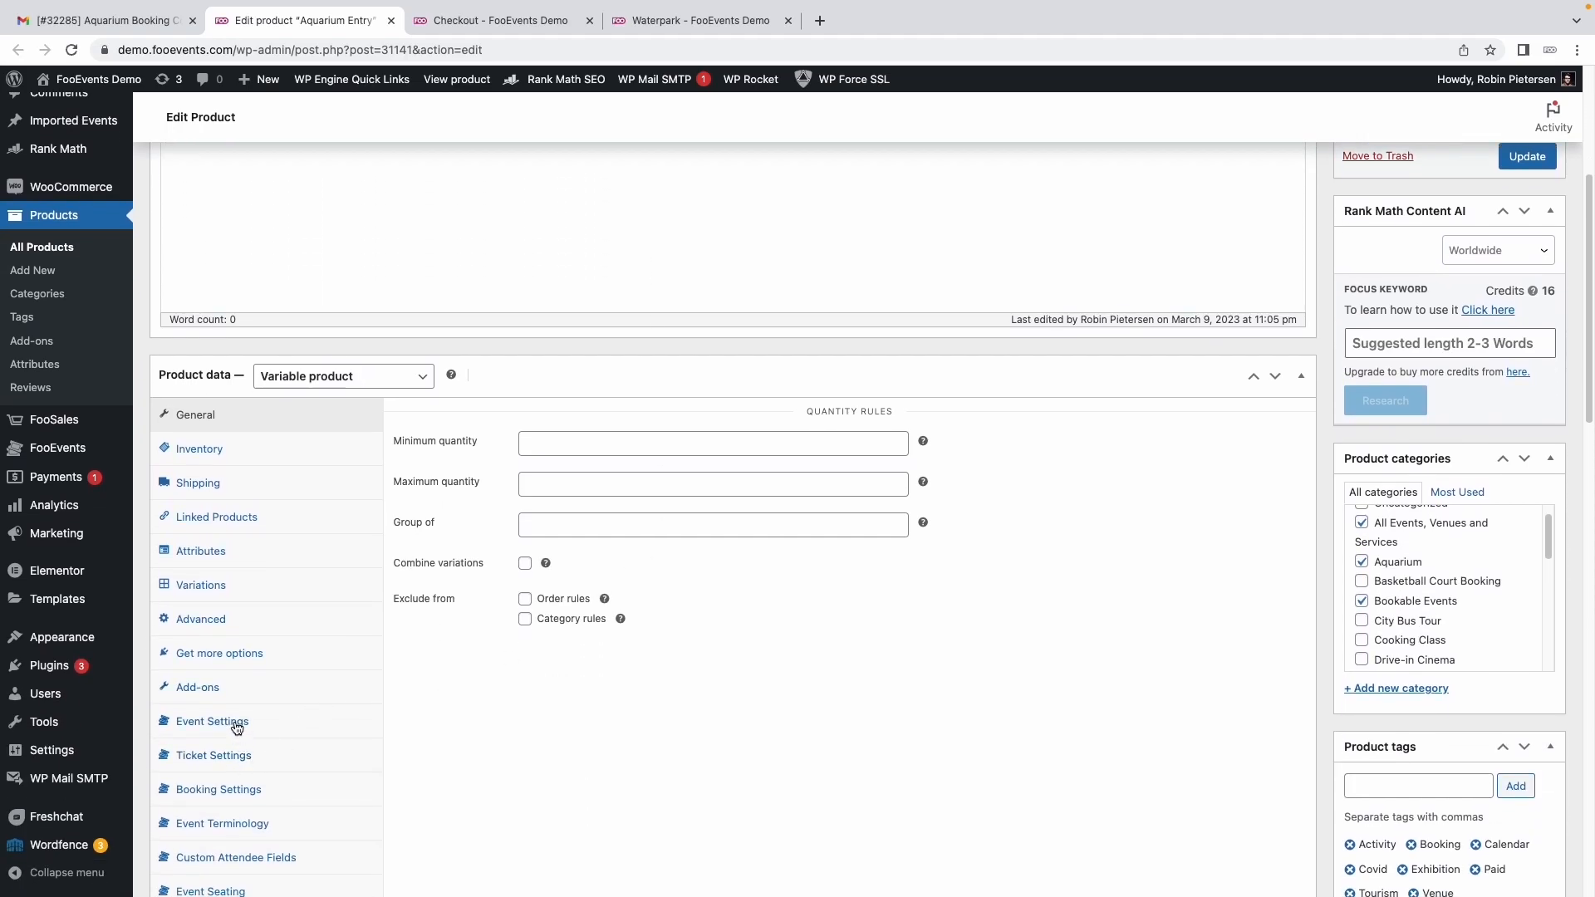
pyautogui.moveTo(253, 737)
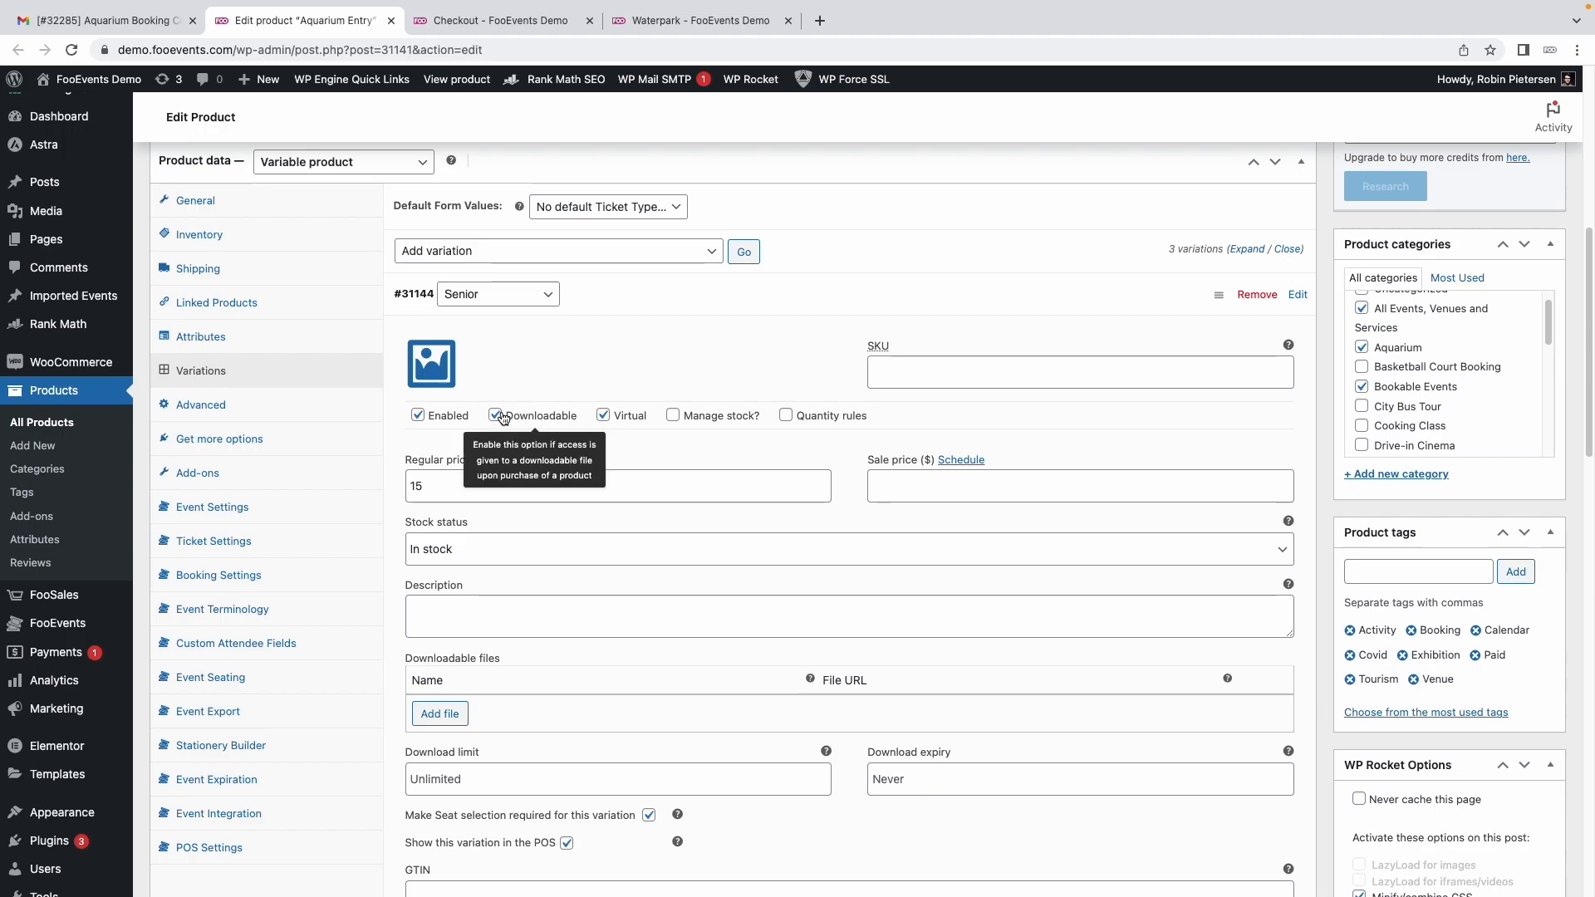
pyautogui.moveTo(888, 223)
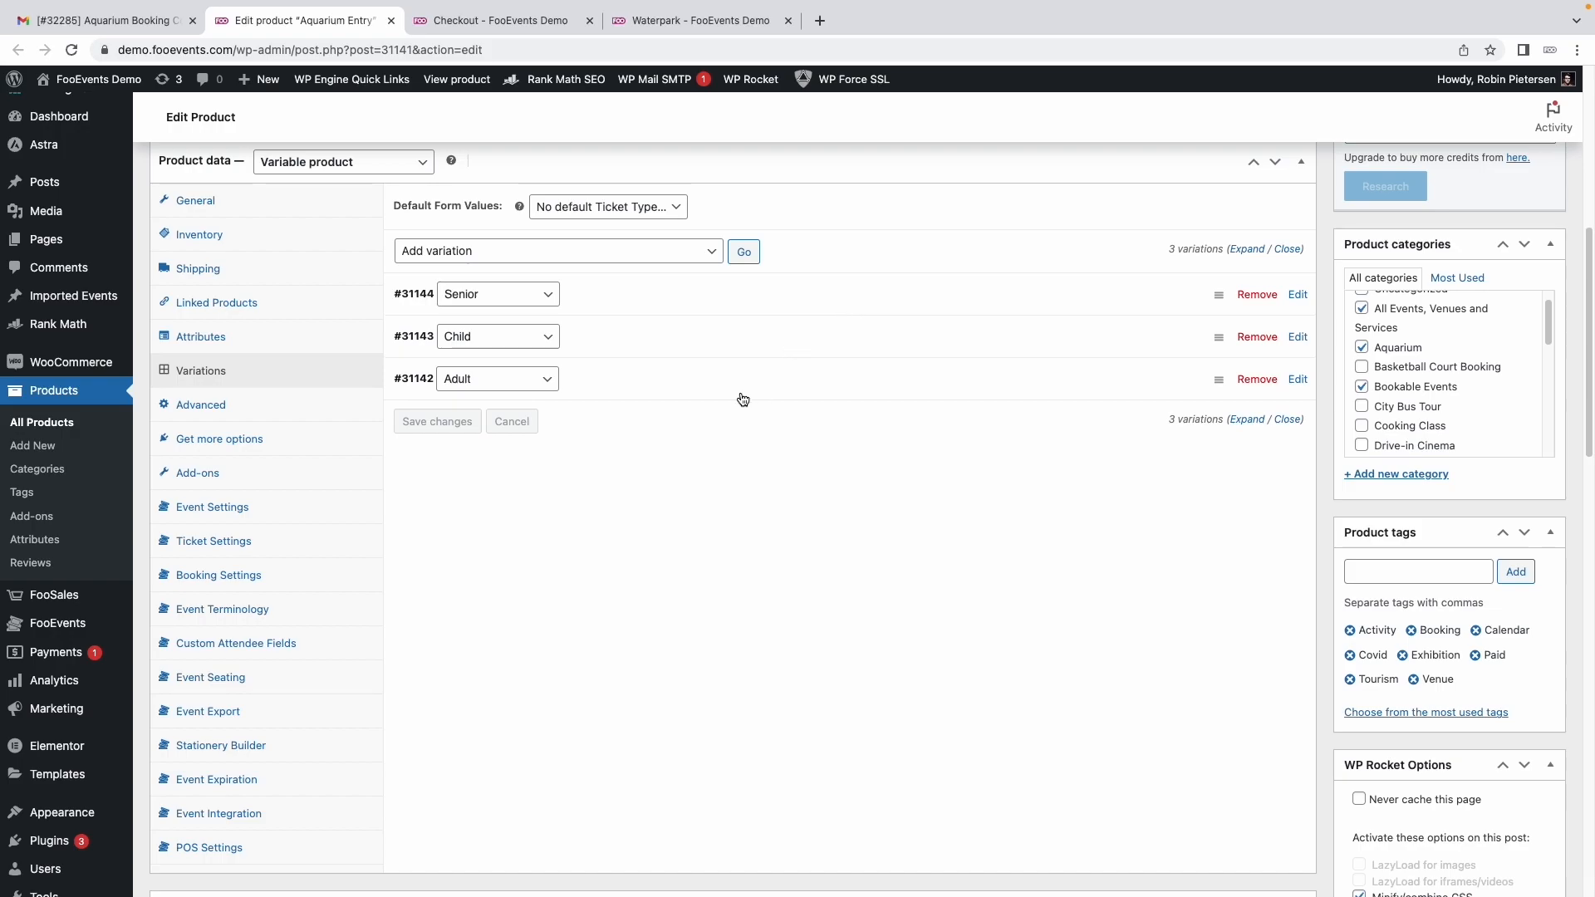
# Review the product's Event Settings options
pyautogui.click(211, 507)
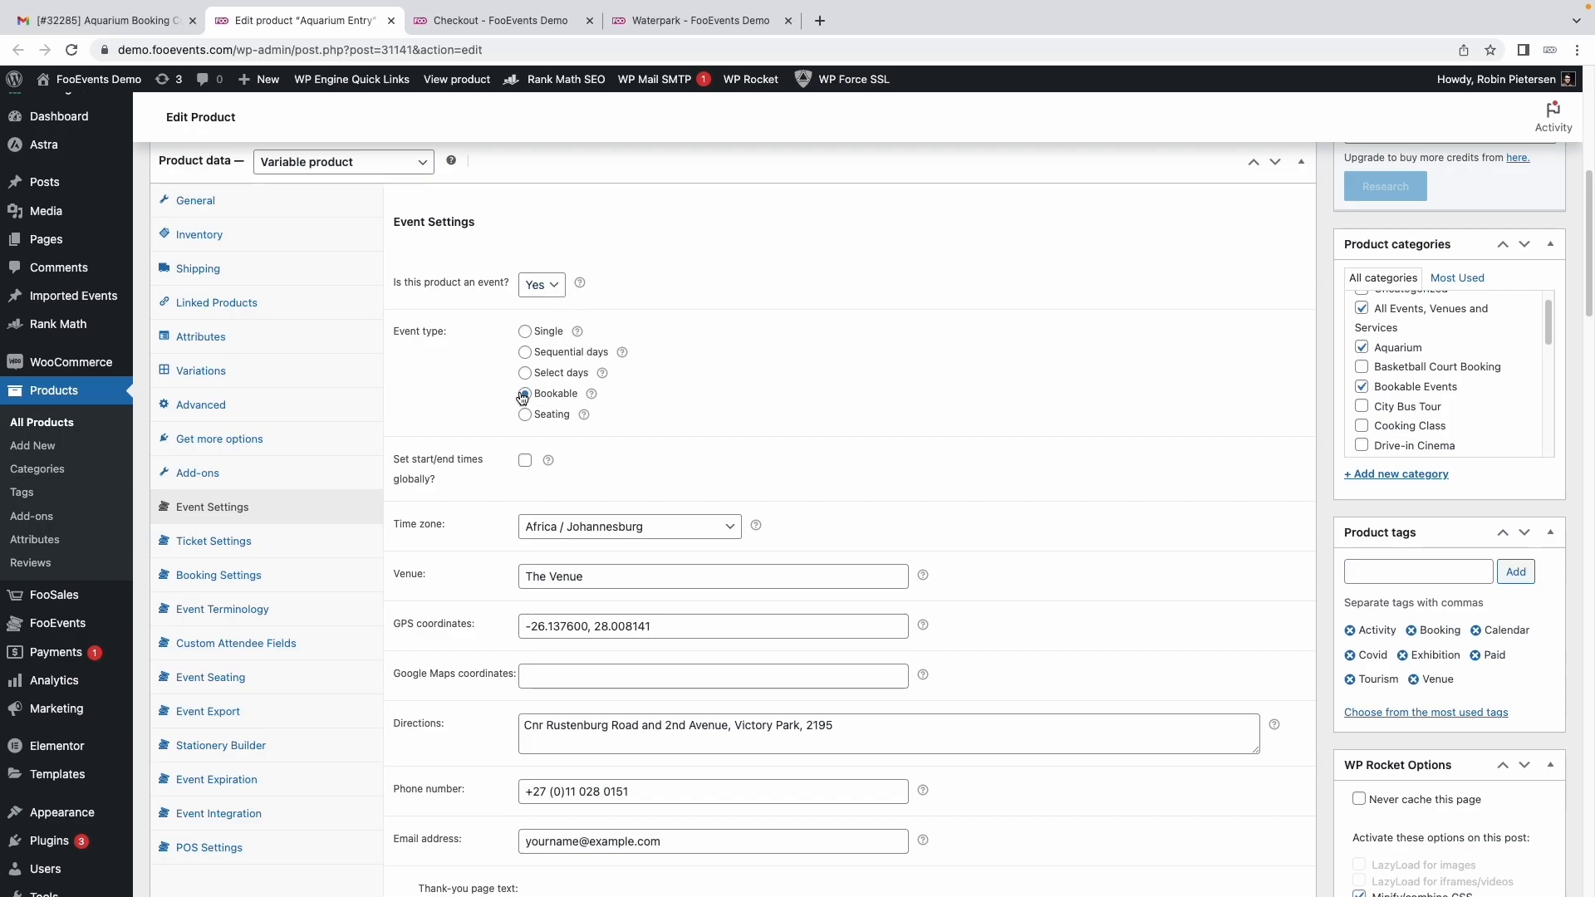
pyautogui.scroll(-3)
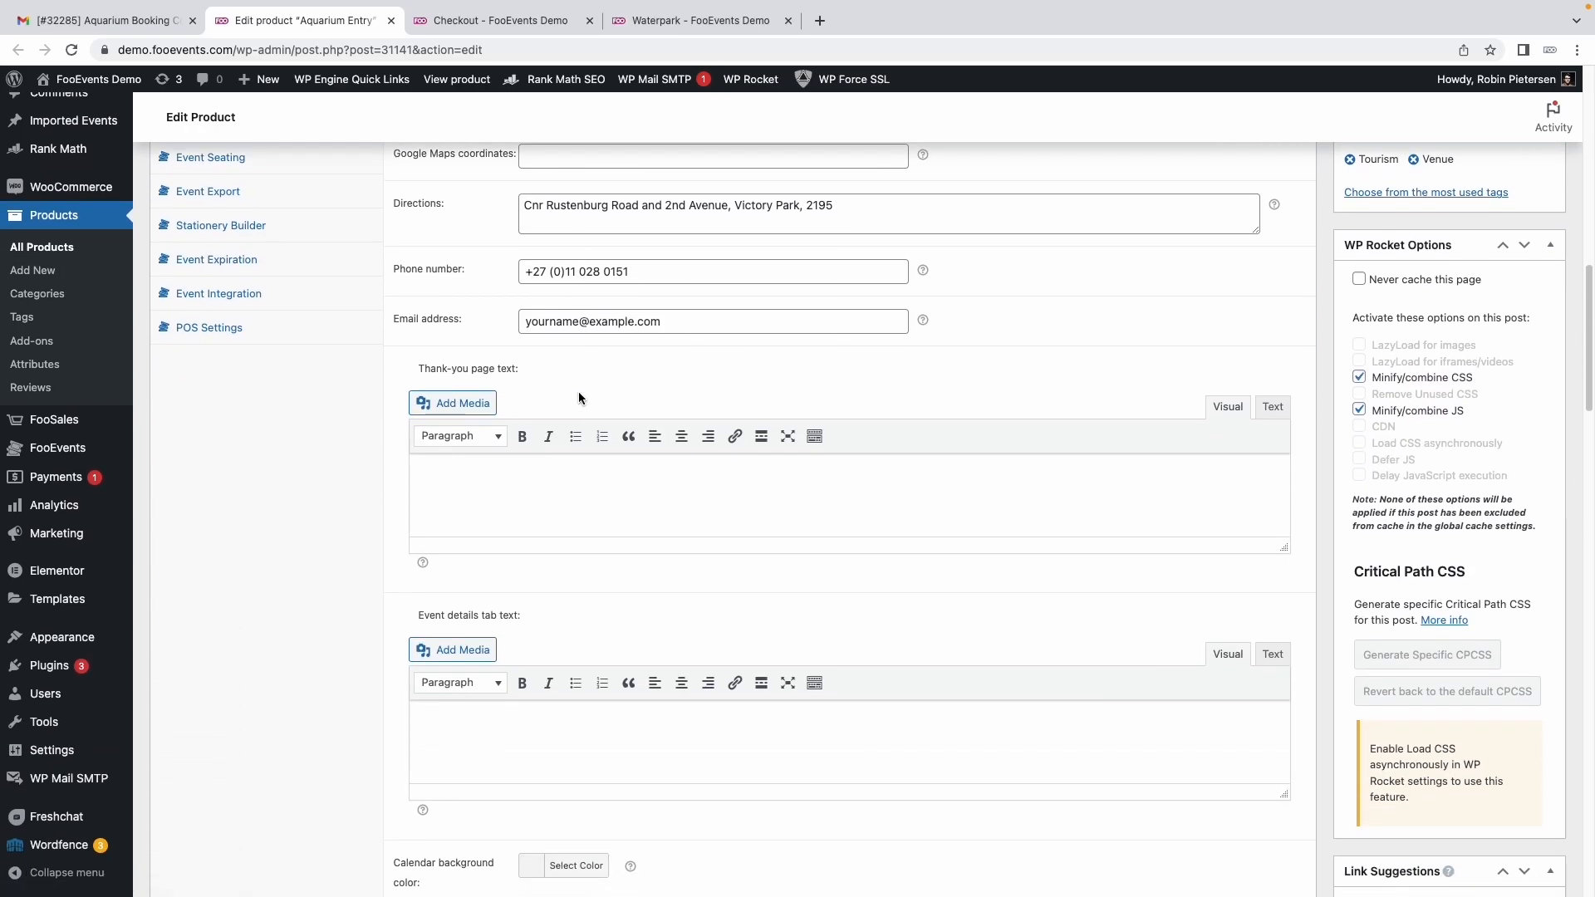
pyautogui.scroll(-3)
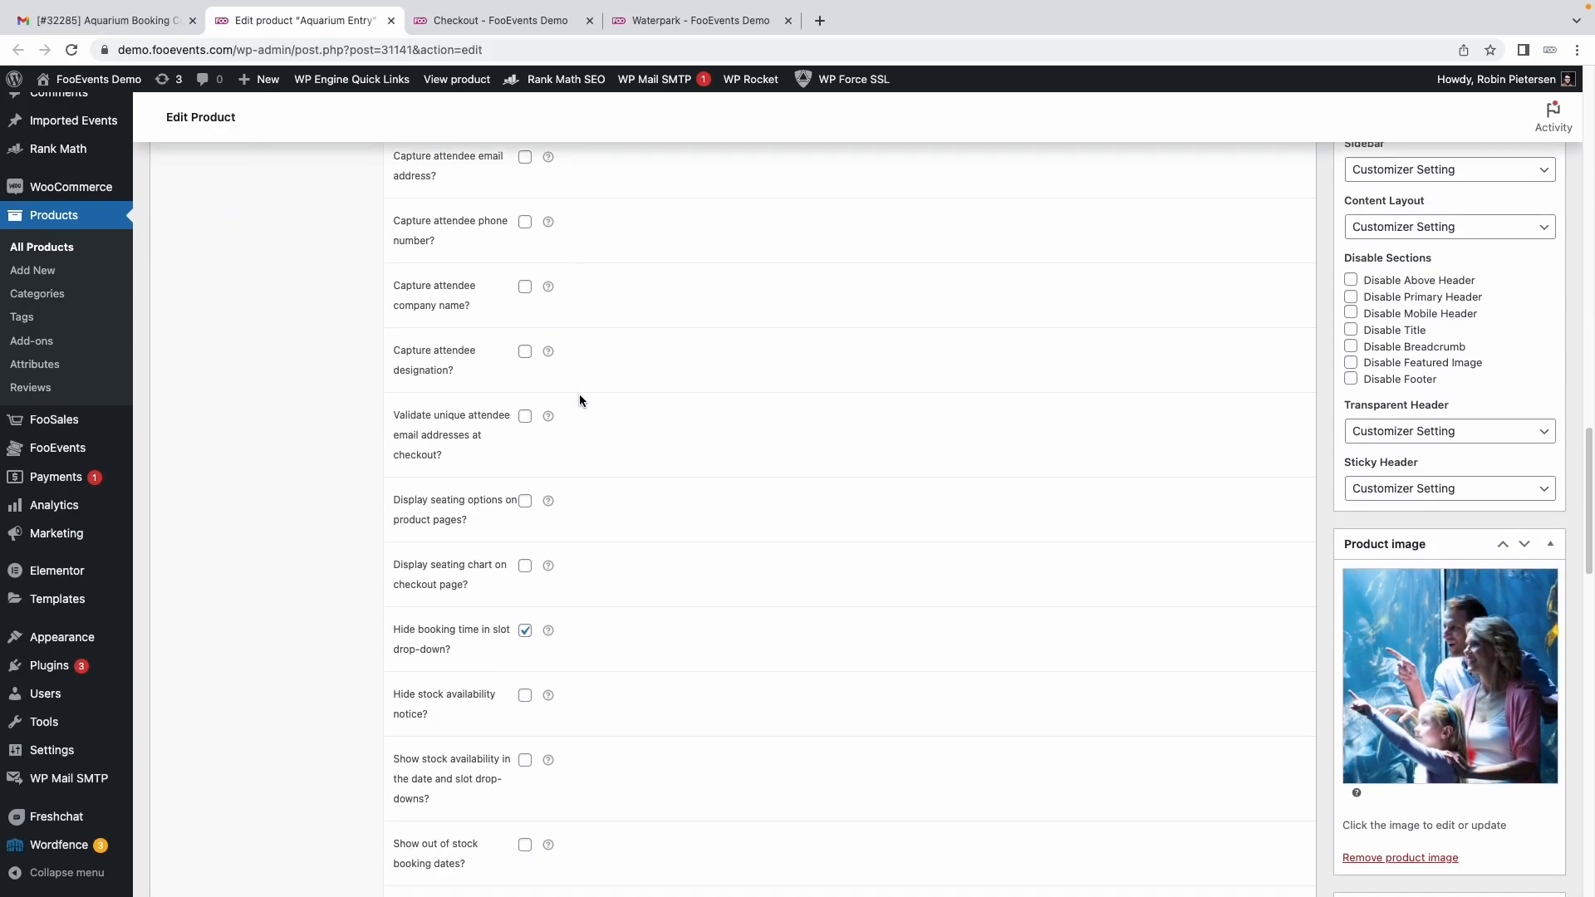
pyautogui.scroll(-3)
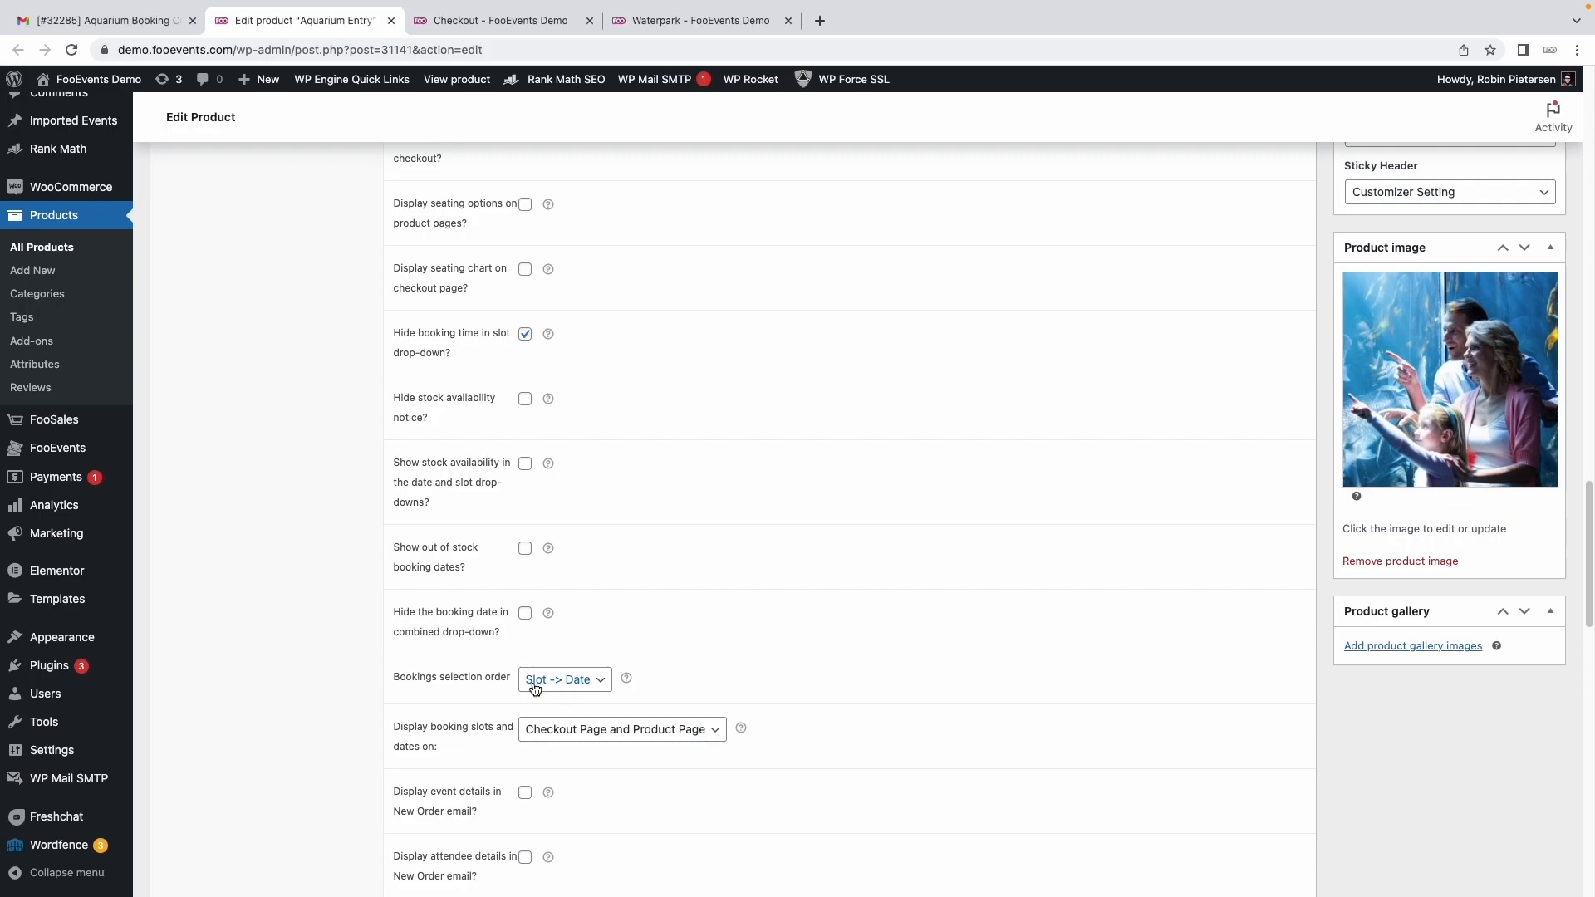
pyautogui.scroll(3)
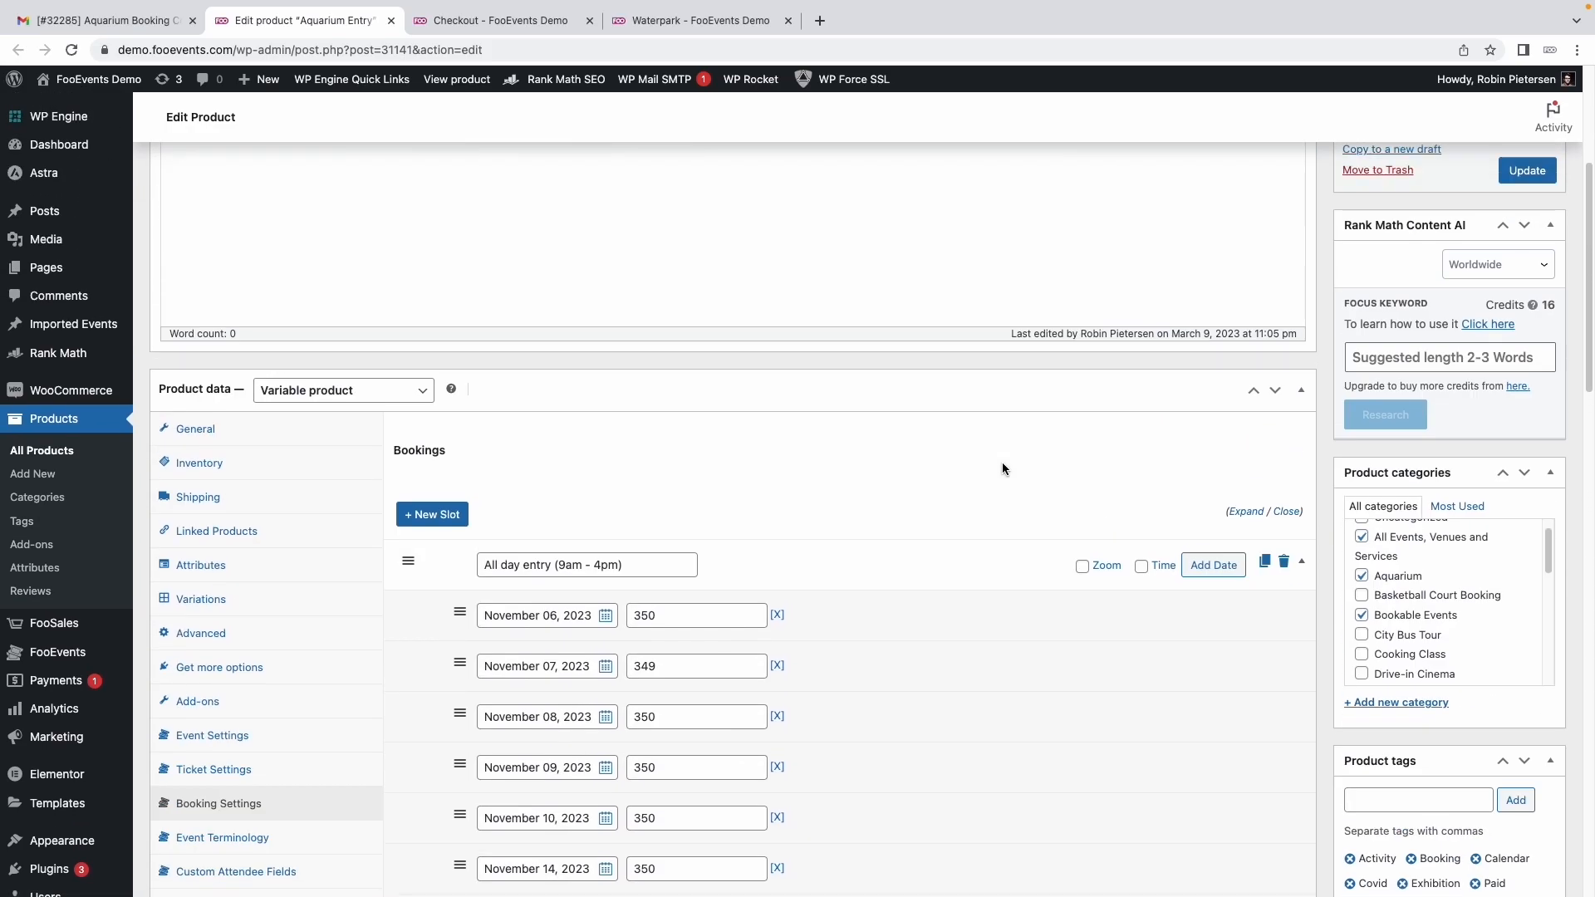
# Collapse the All day entry (9am - 4pm) slot's dates and duplicate the slot
pyautogui.click(1299, 565)
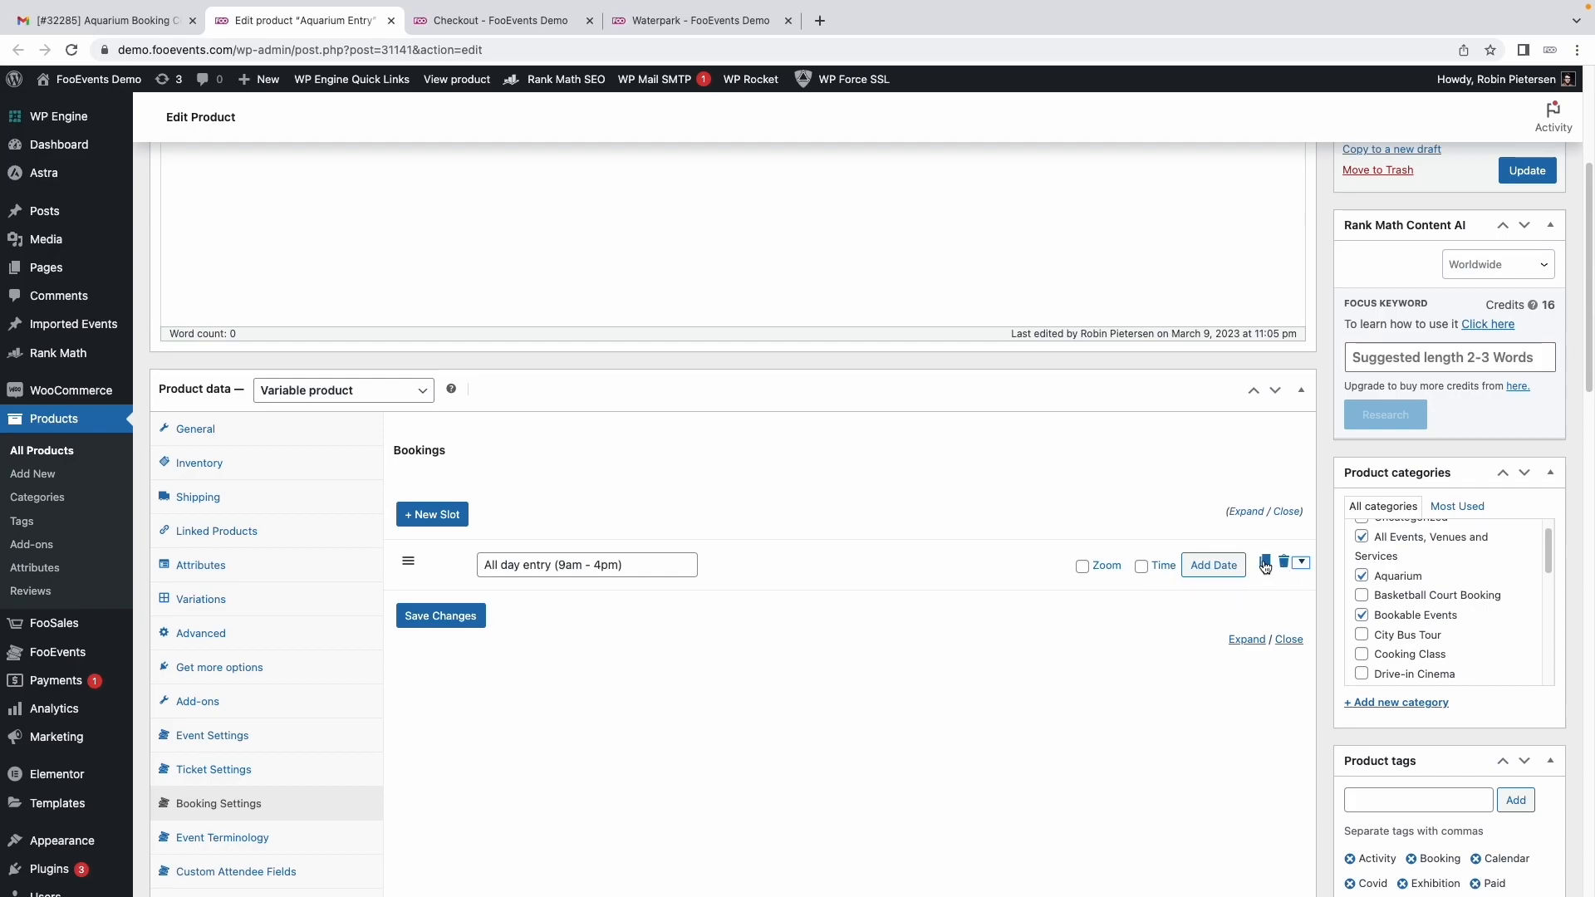
pyautogui.click(1266, 562)
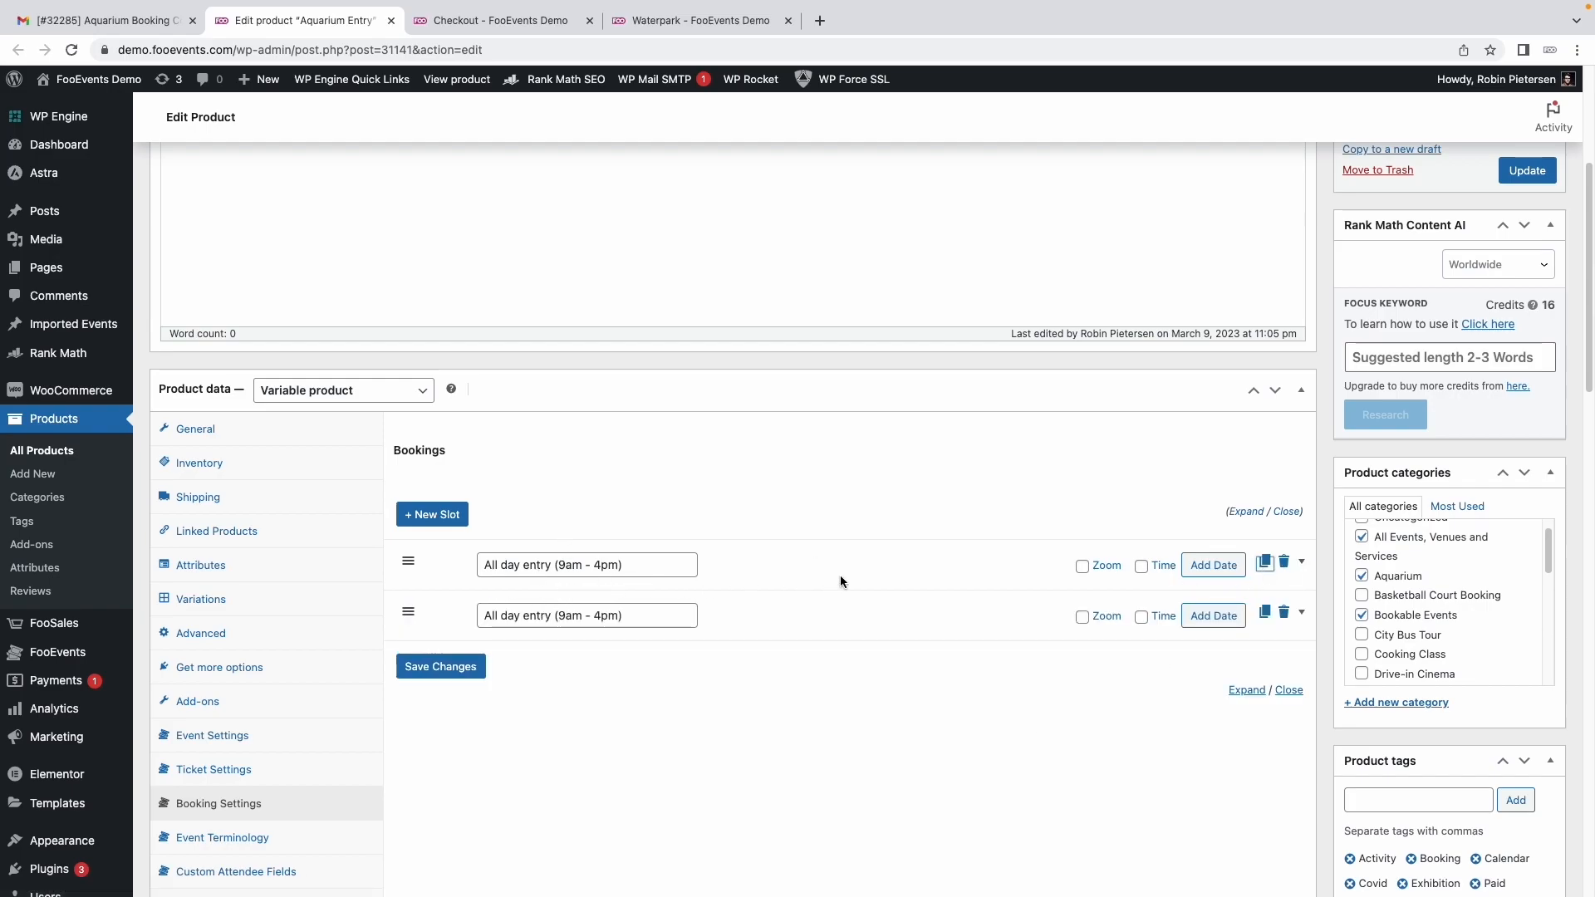
# Show the Waterpark product page with Adult $80.00 and Brunch 9:00am–11:00am slot choices
pyautogui.click(702, 20)
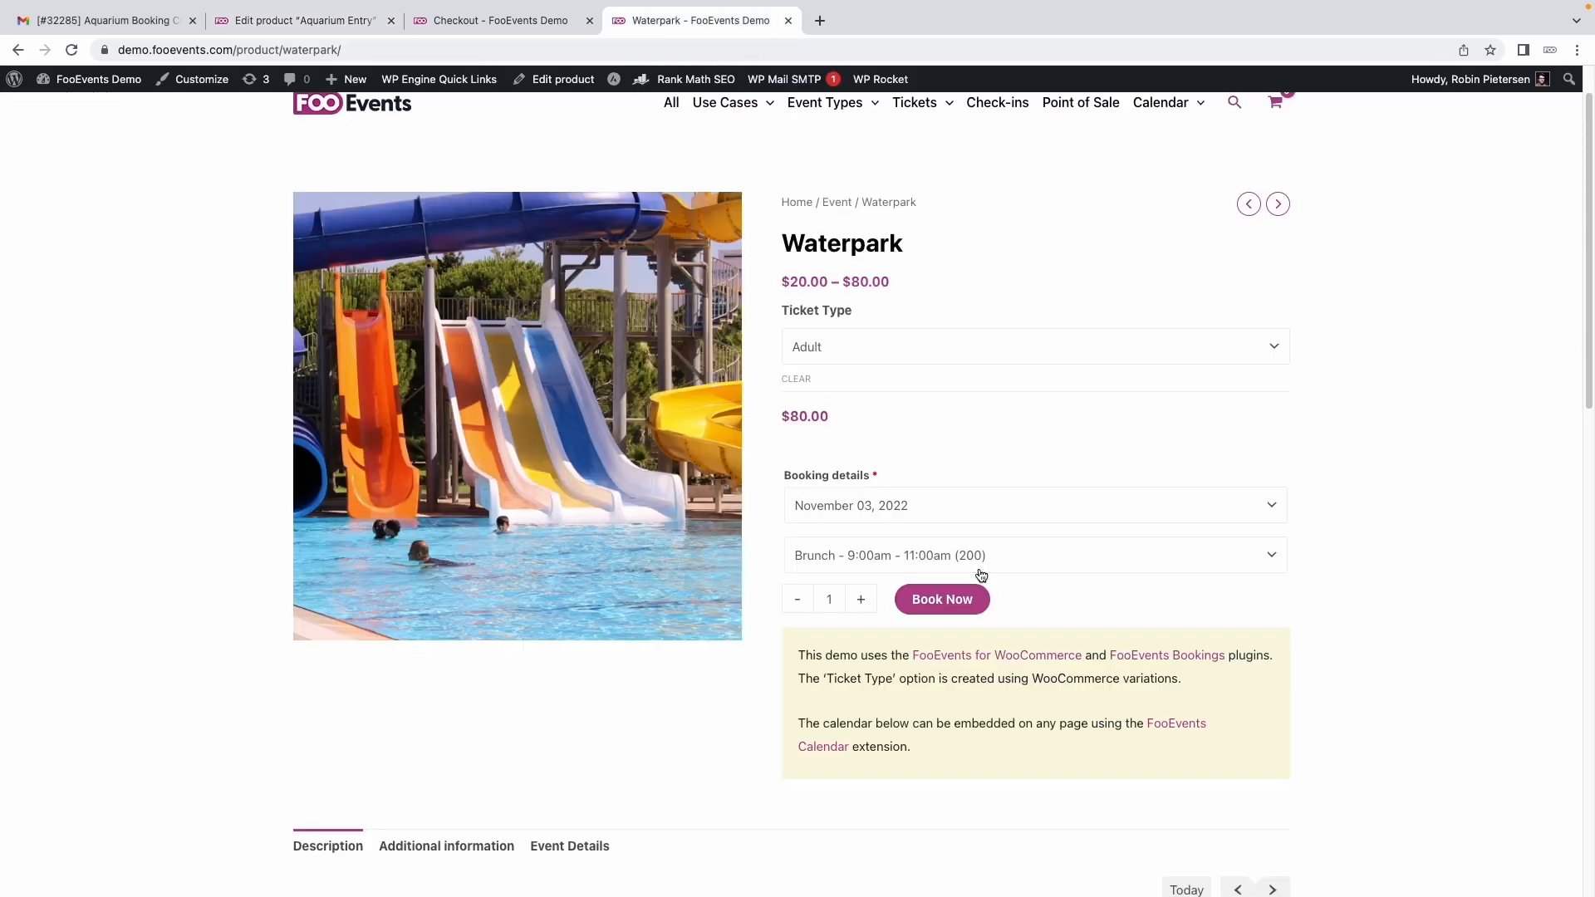
pyautogui.moveTo(1198, 559)
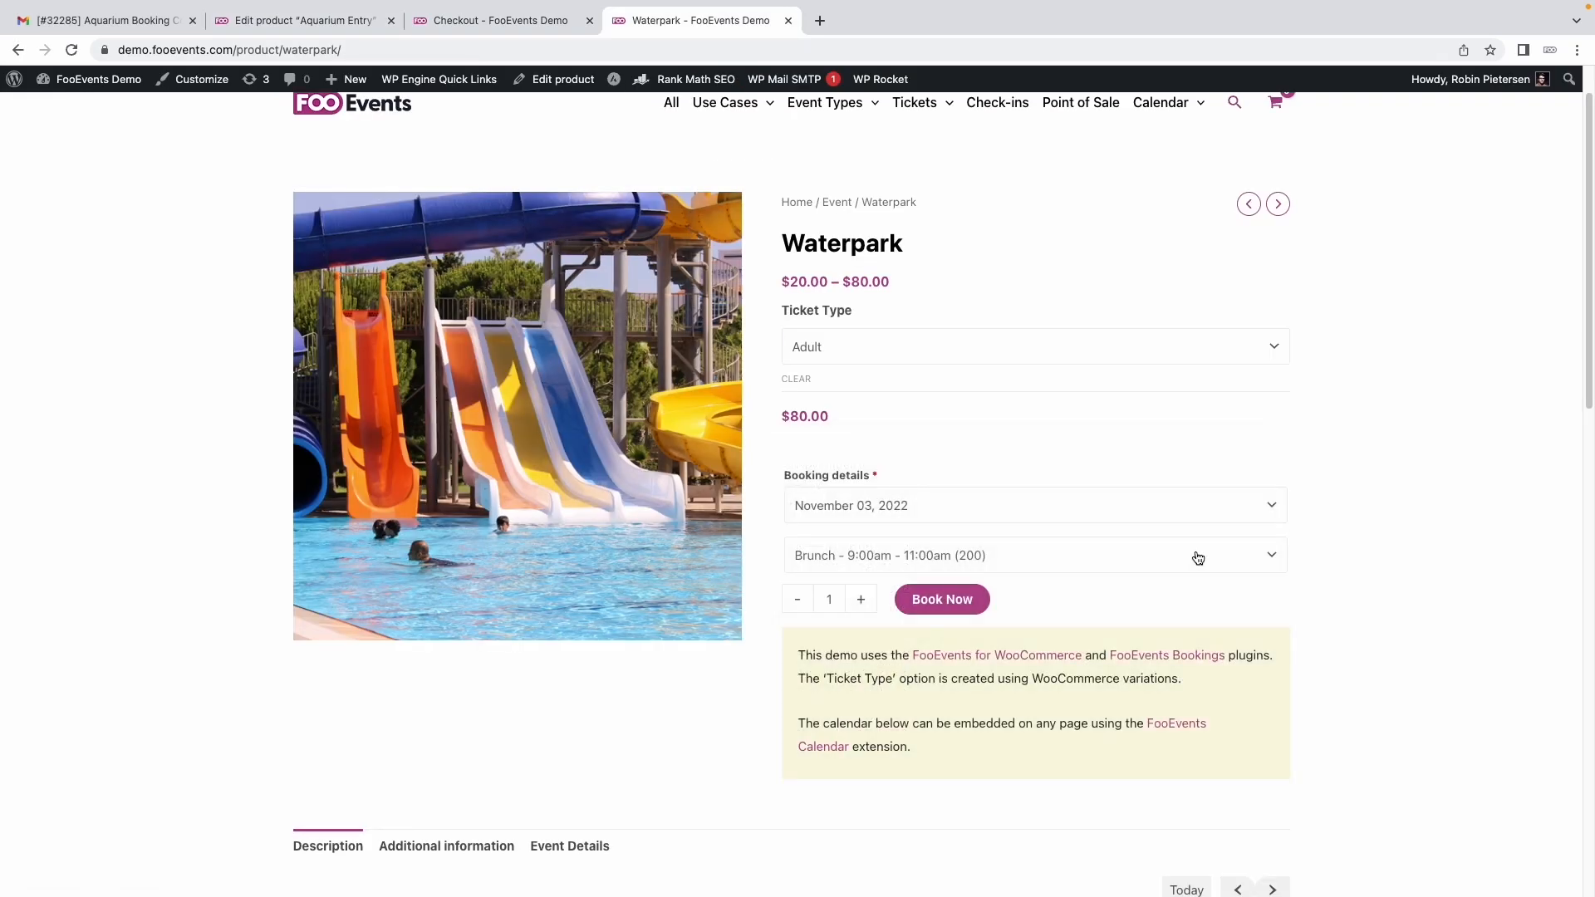
pyautogui.moveTo(1216, 565)
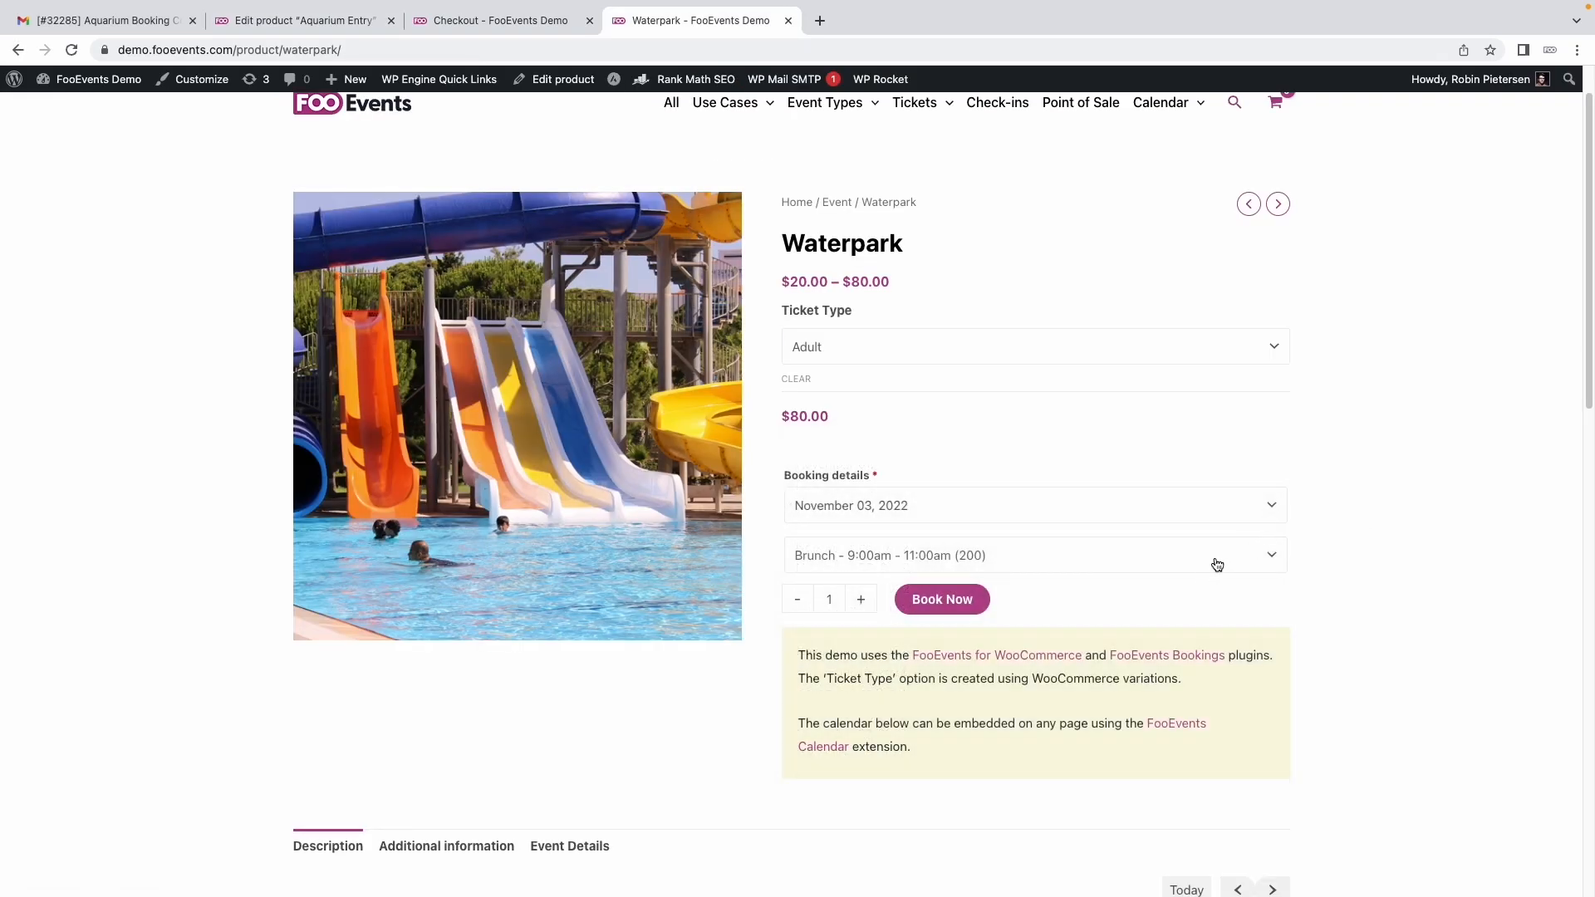
pyautogui.click(696, 80)
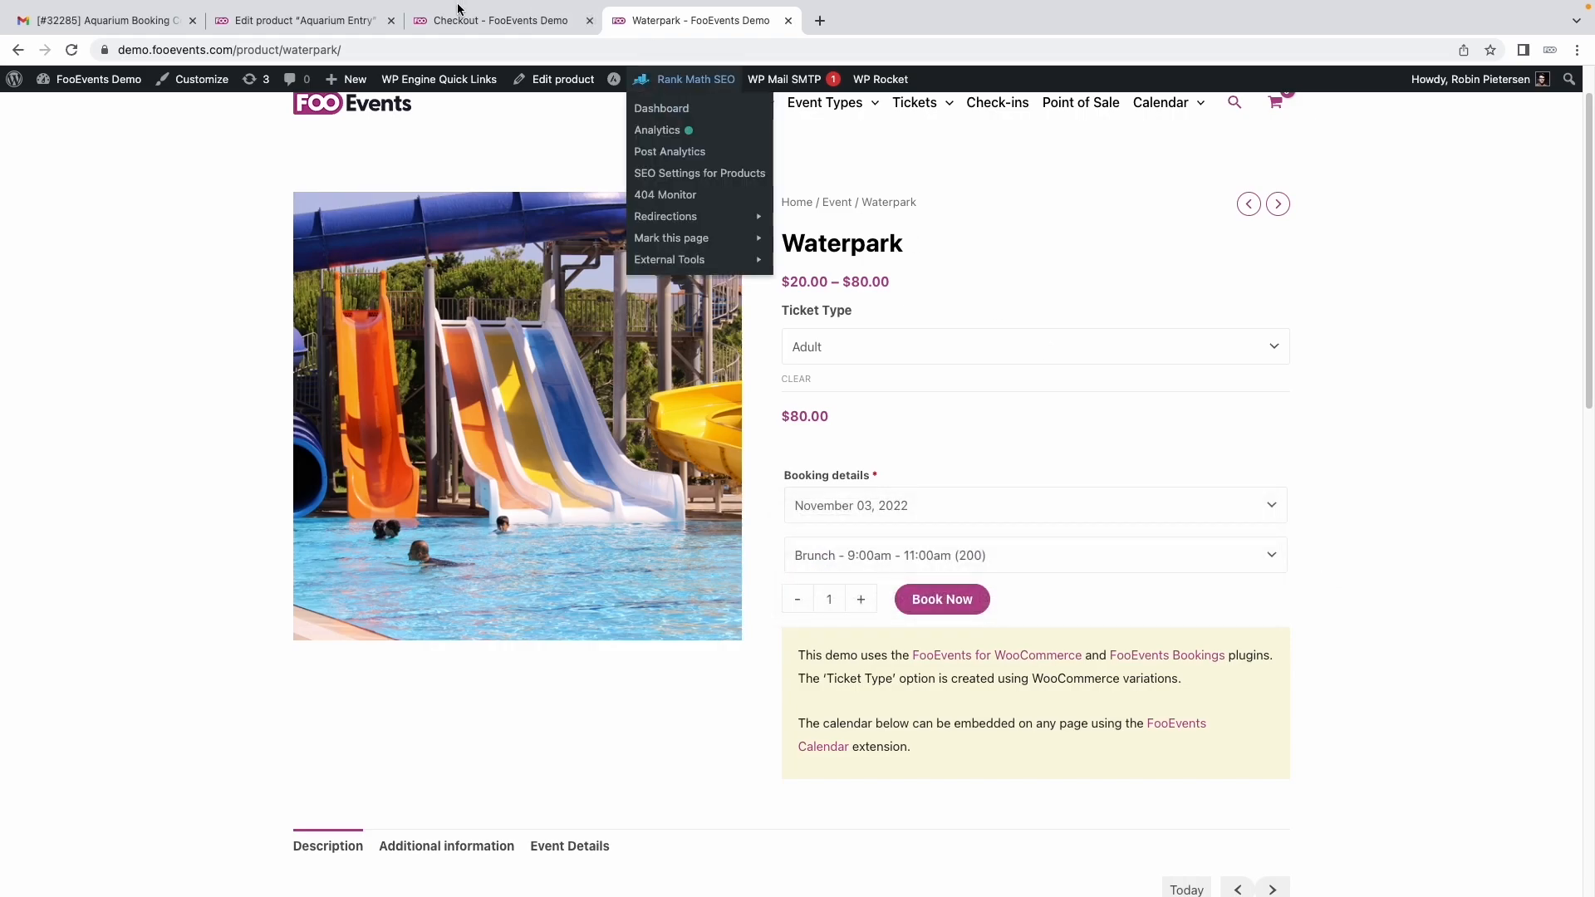
pyautogui.moveTo(498, 20)
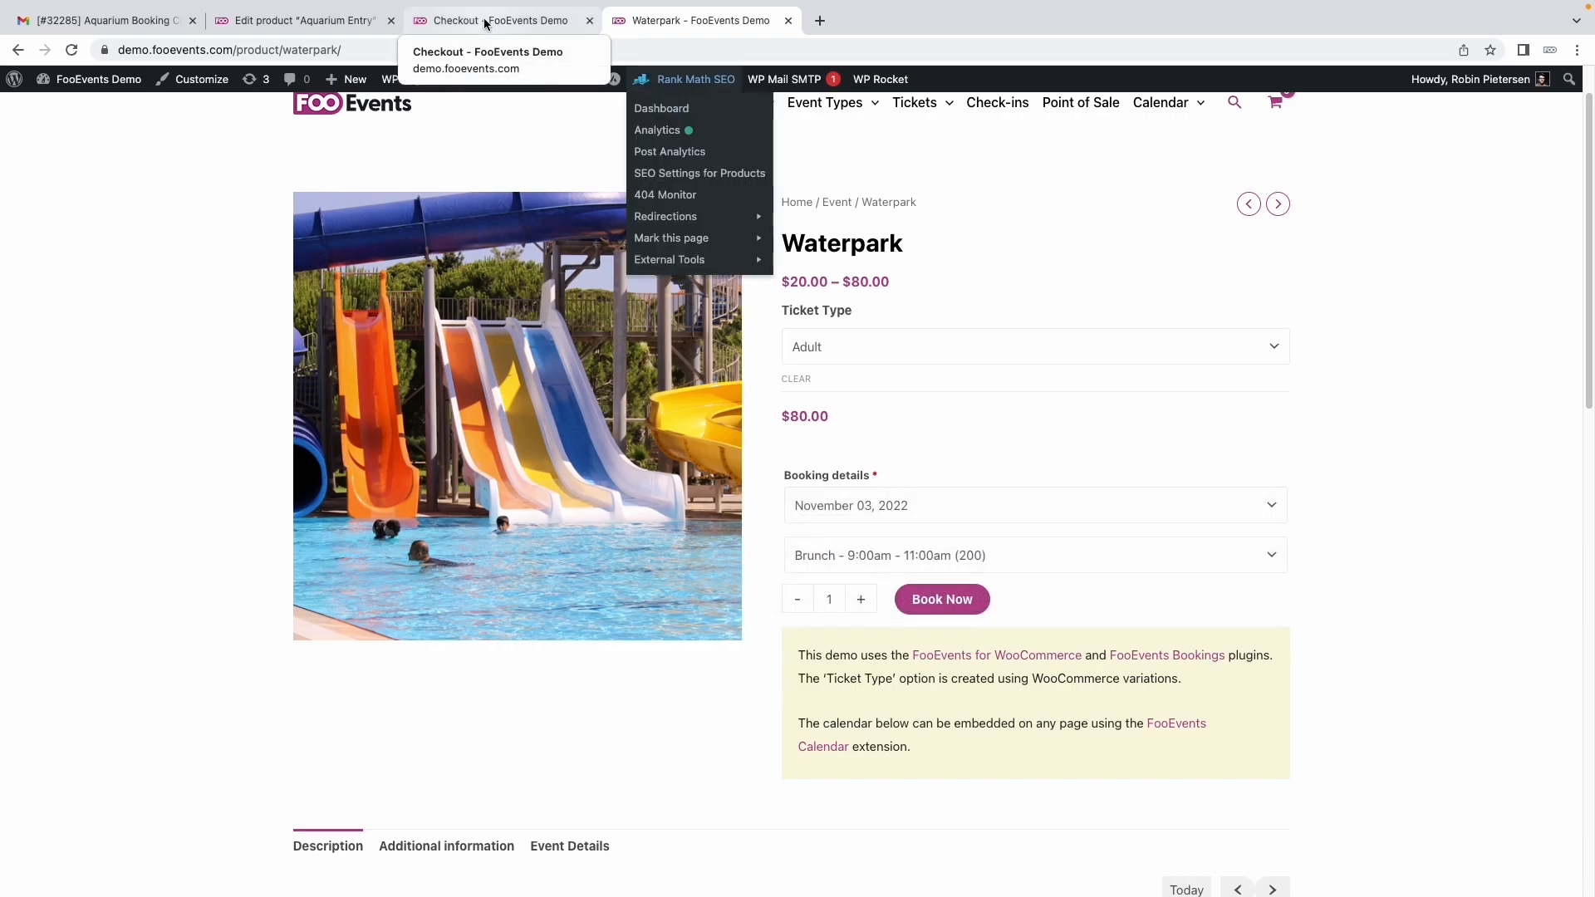
# Delete the duplicate slot, leaving one All day entry (9am - 4pm) slot
pyautogui.click(296, 20)
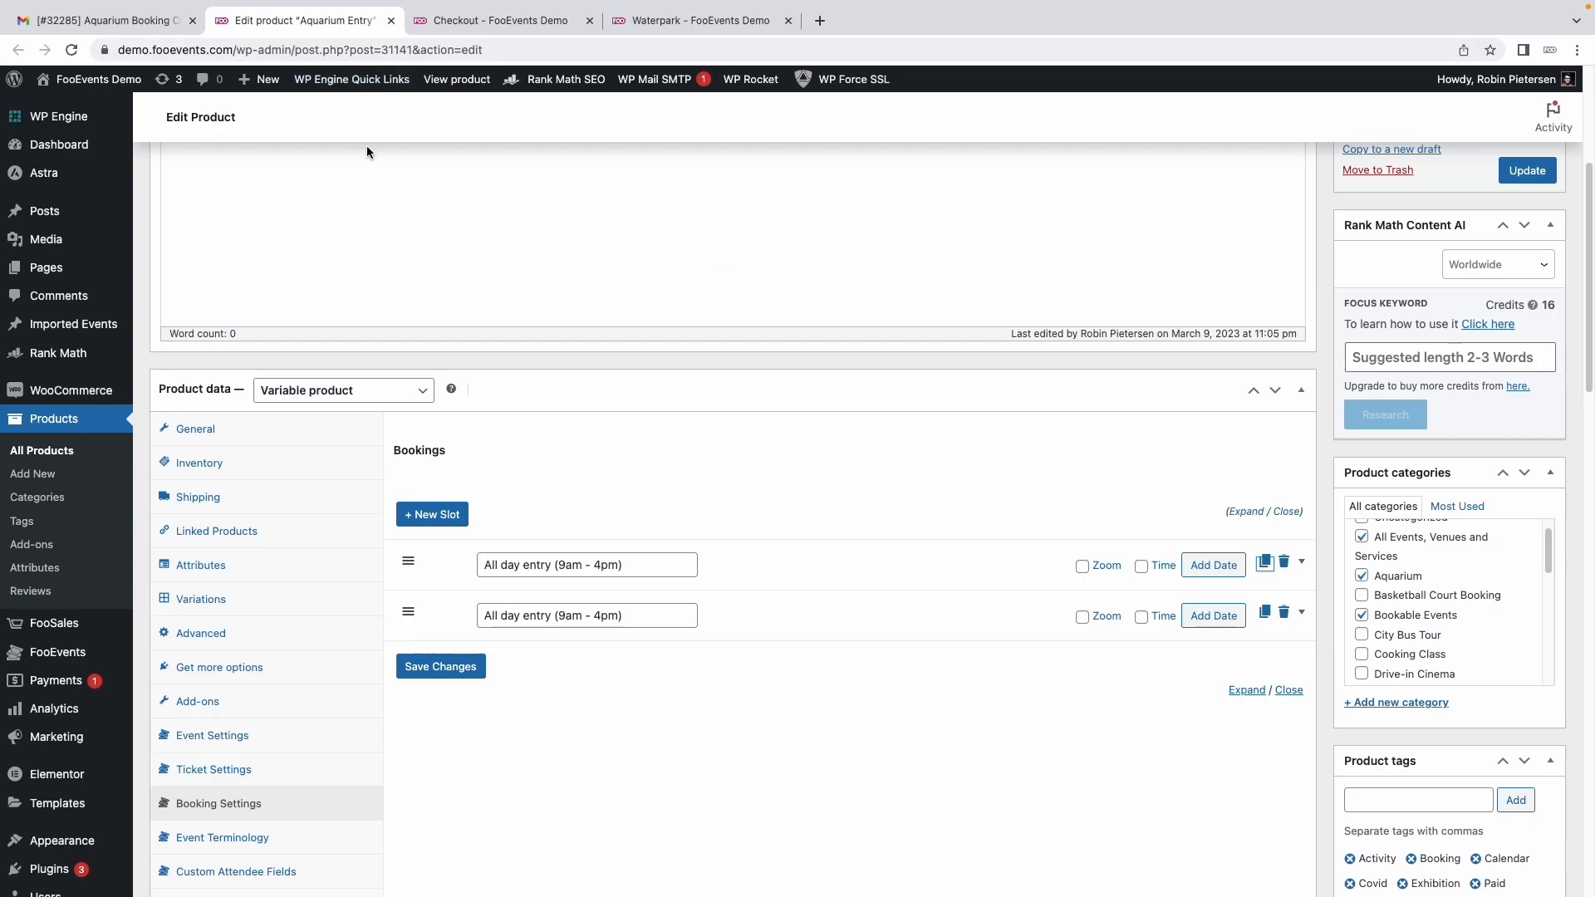
pyautogui.moveTo(1346, 628)
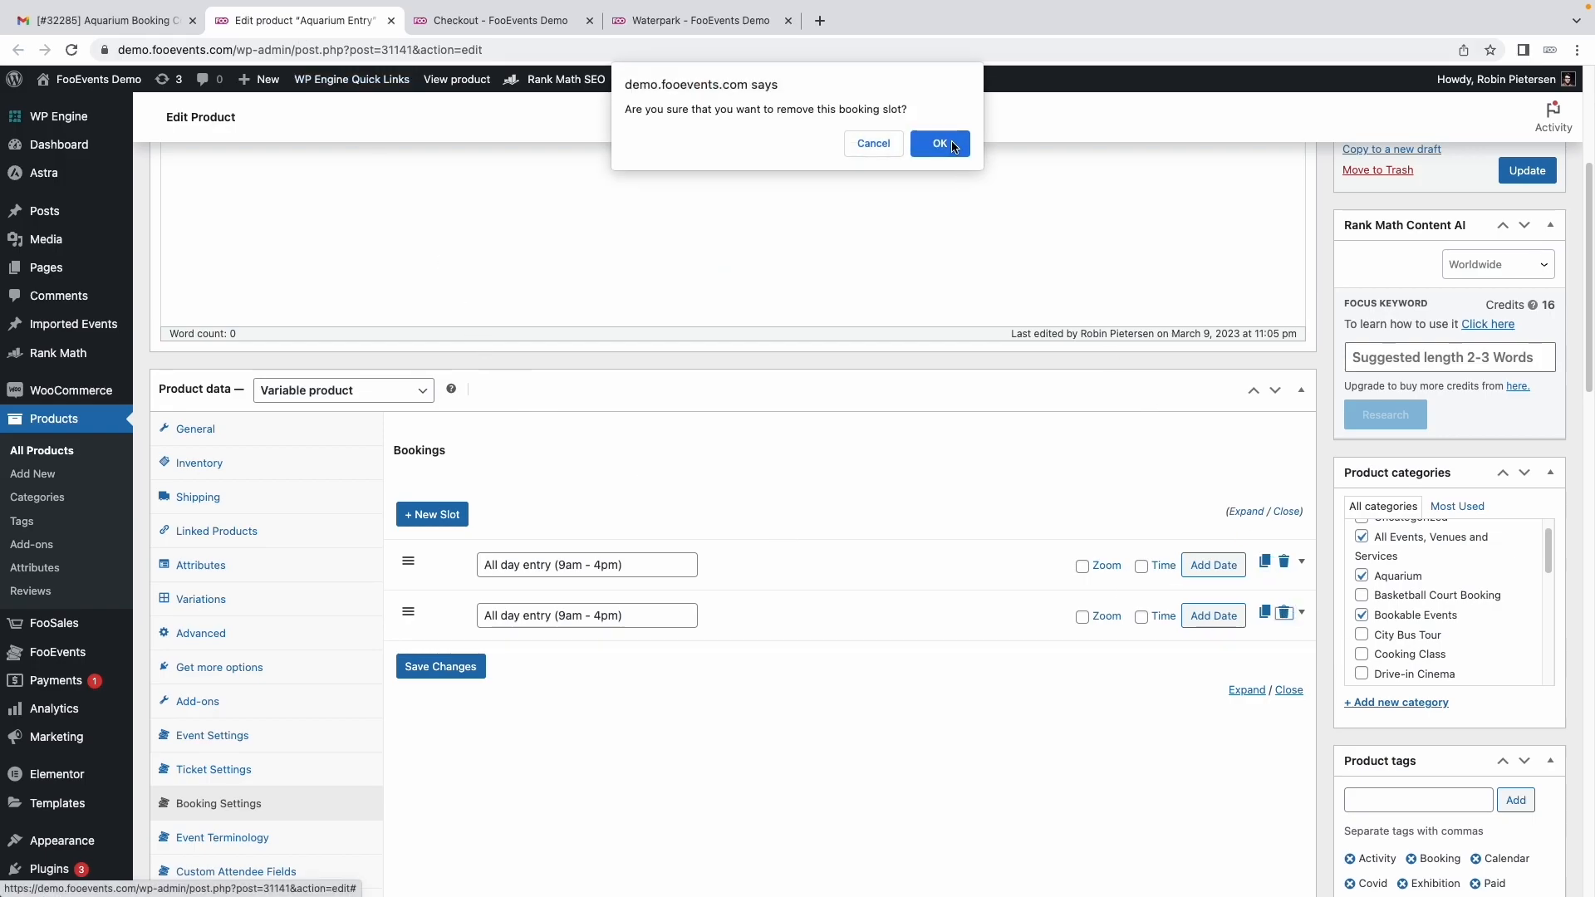
pyautogui.click(939, 143)
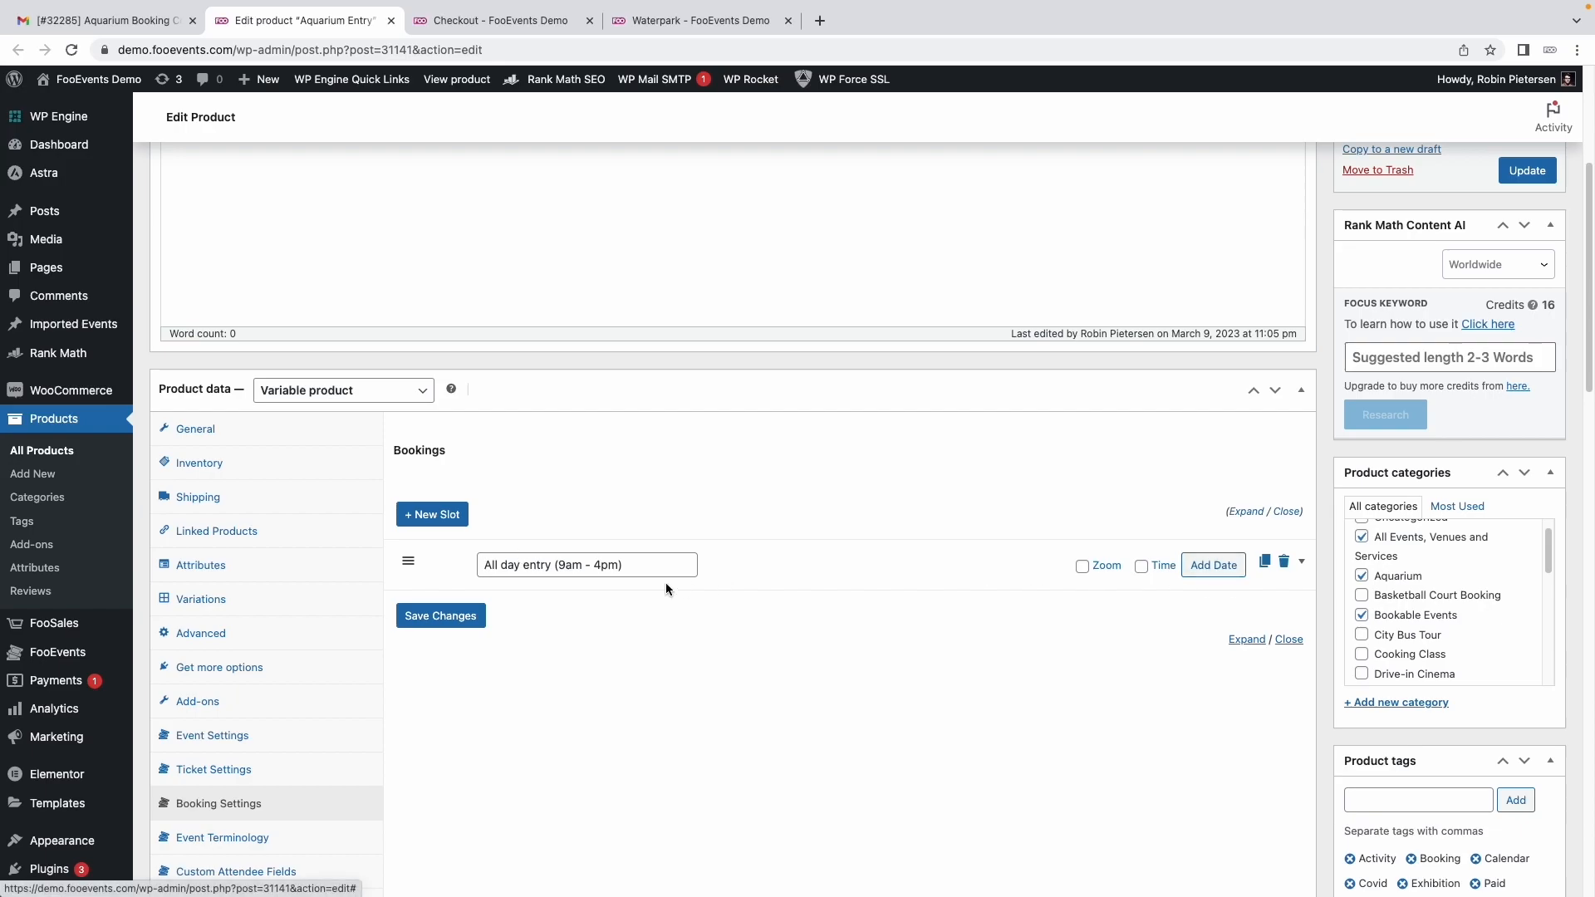
pyautogui.tripleClick(586, 565)
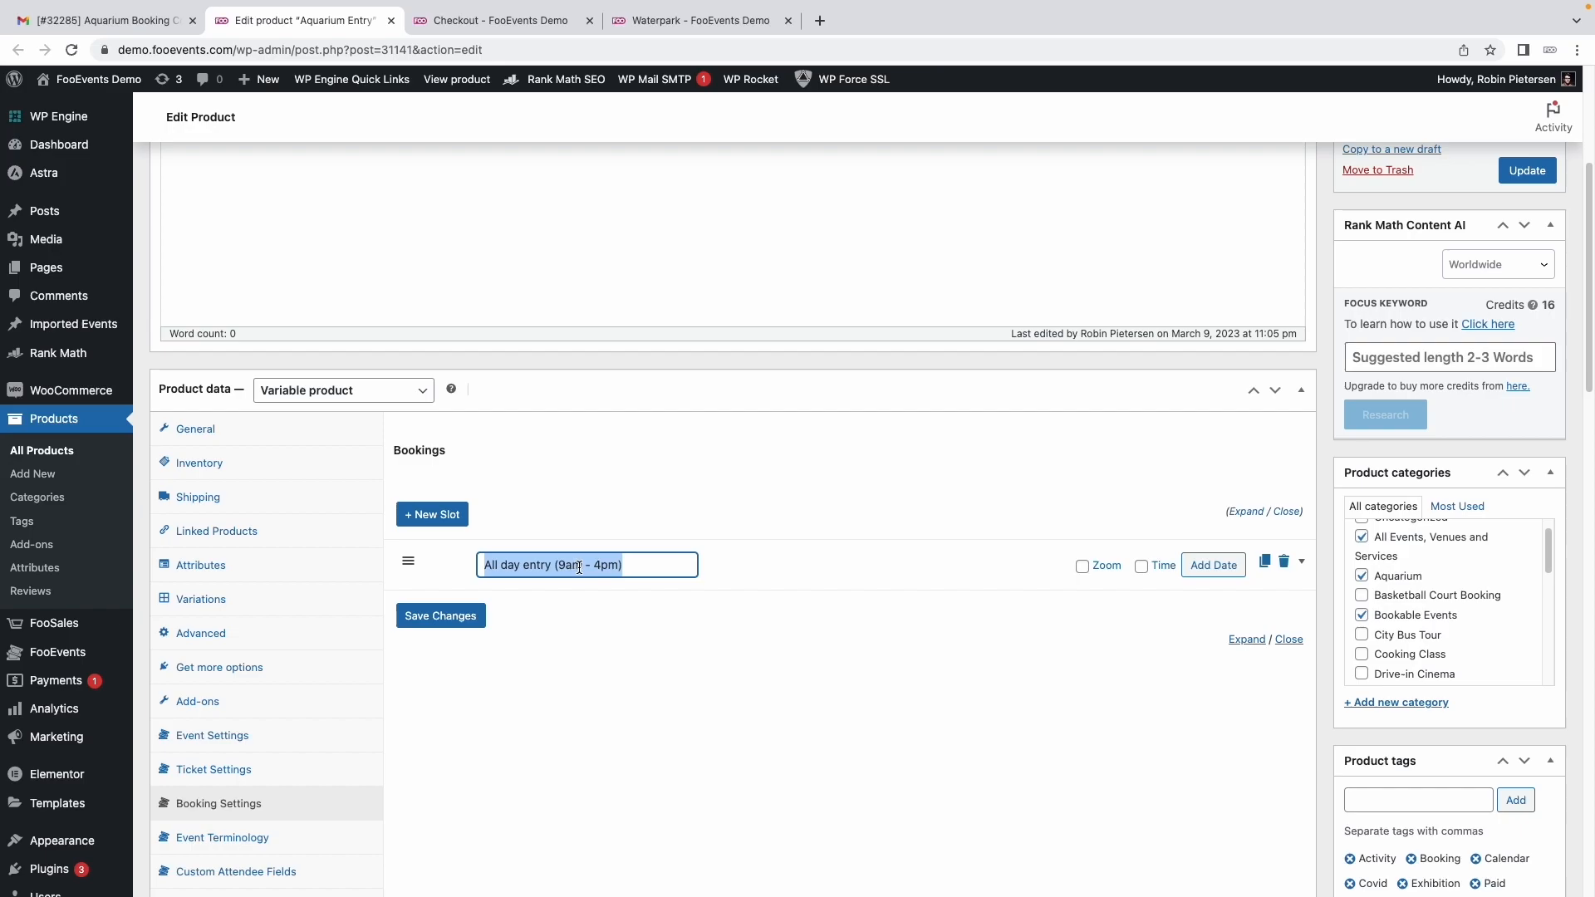
pyautogui.moveTo(669, 570)
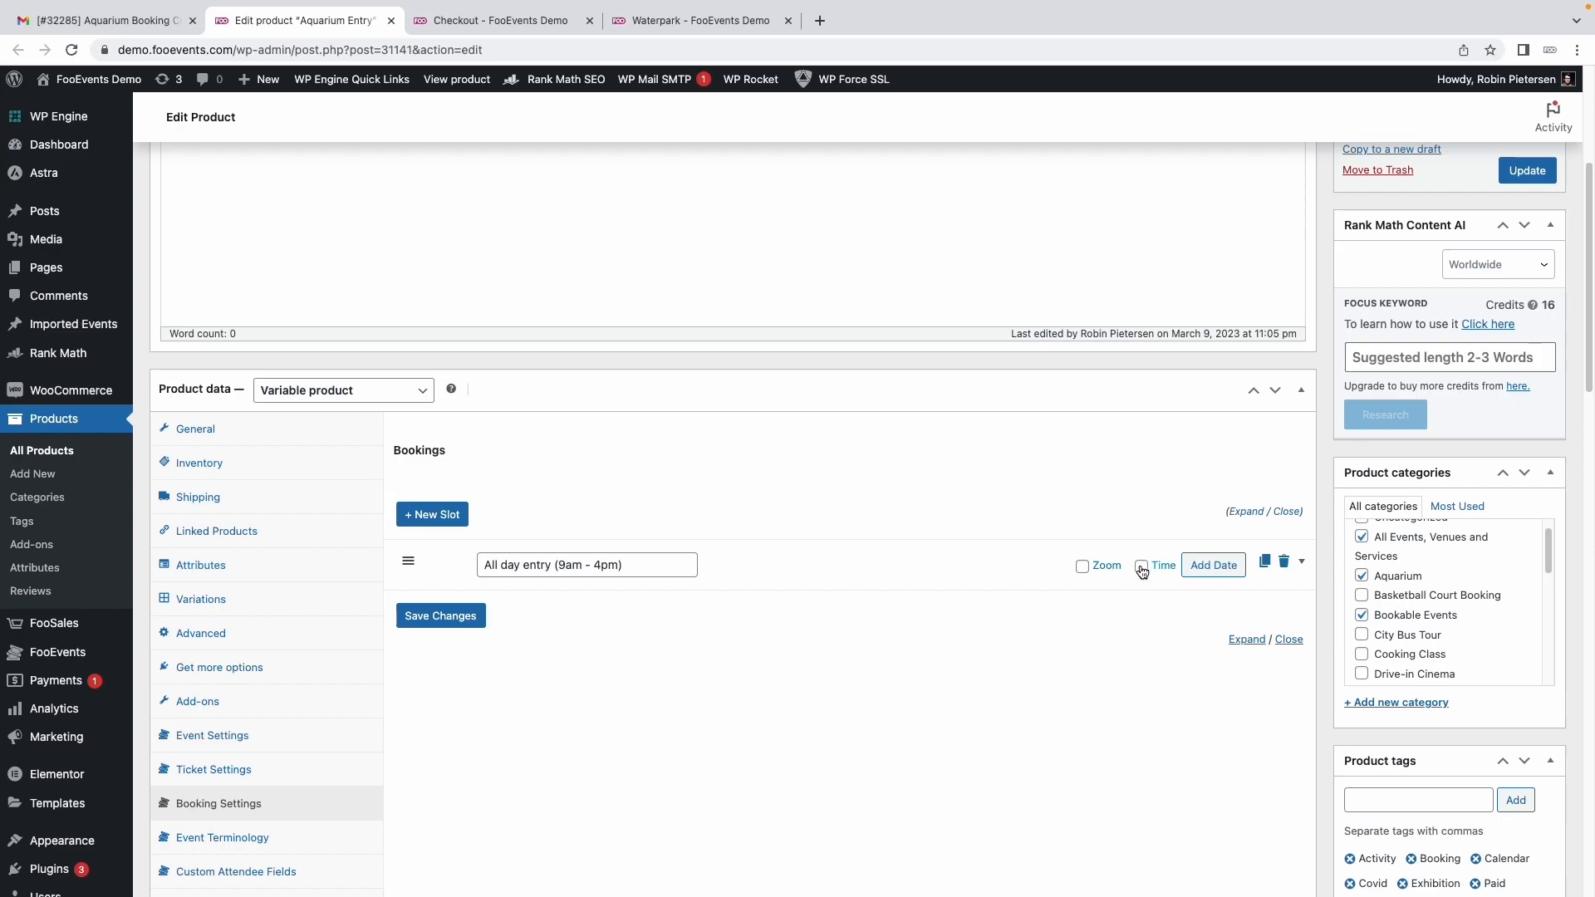
# Expand the remaining slot to show its November 2023 booking dates
pyautogui.click(1301, 560)
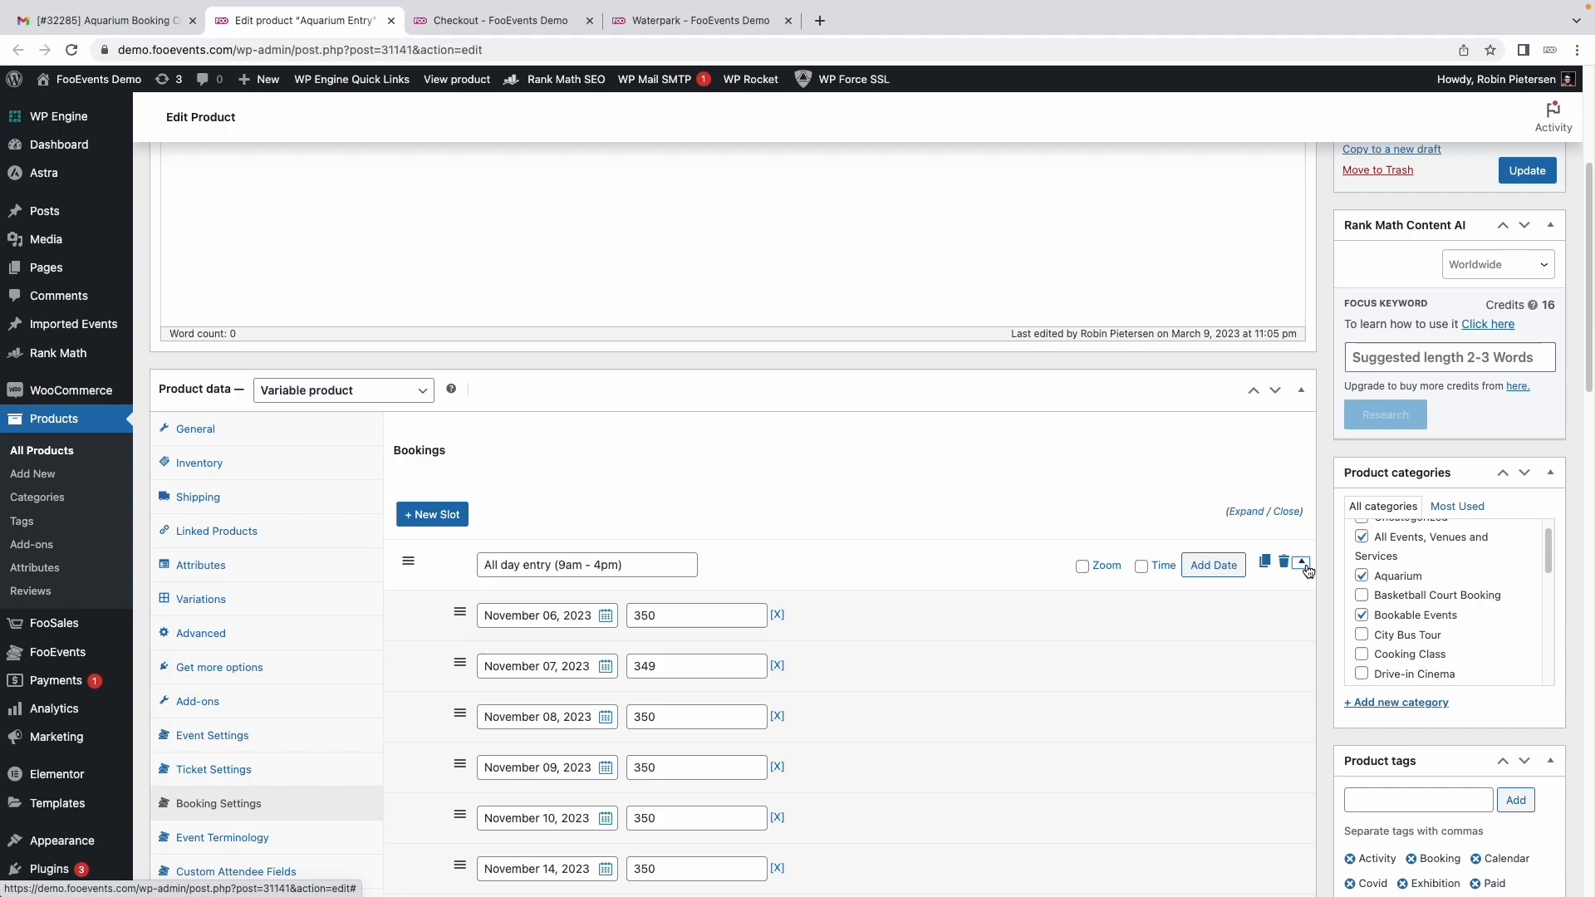
pyautogui.scroll(-3)
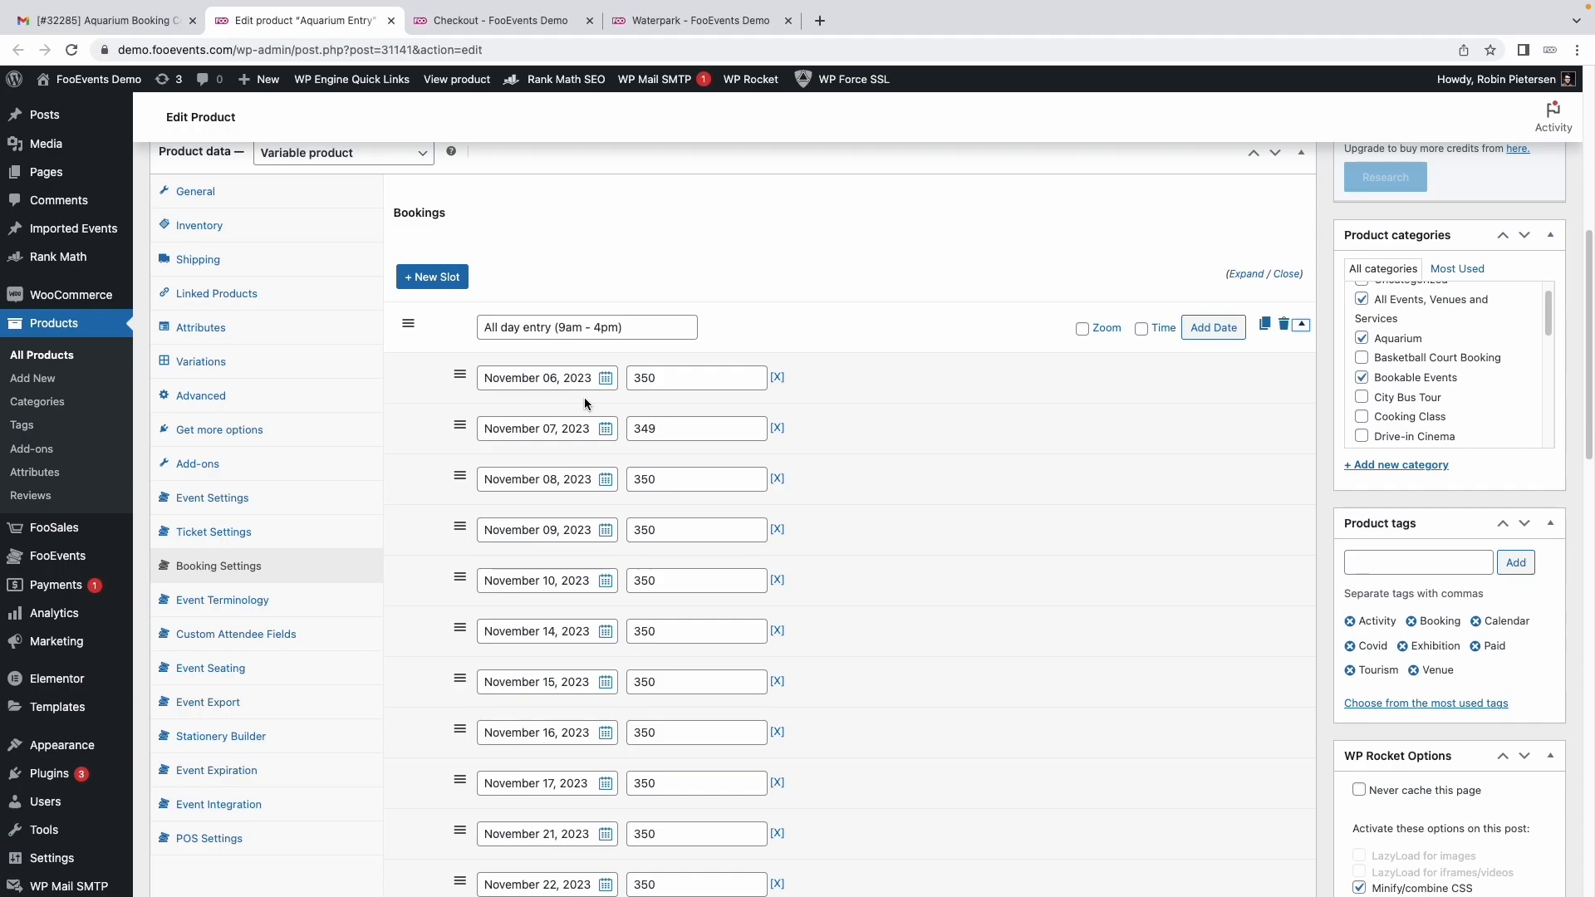
pyautogui.scroll(-3)
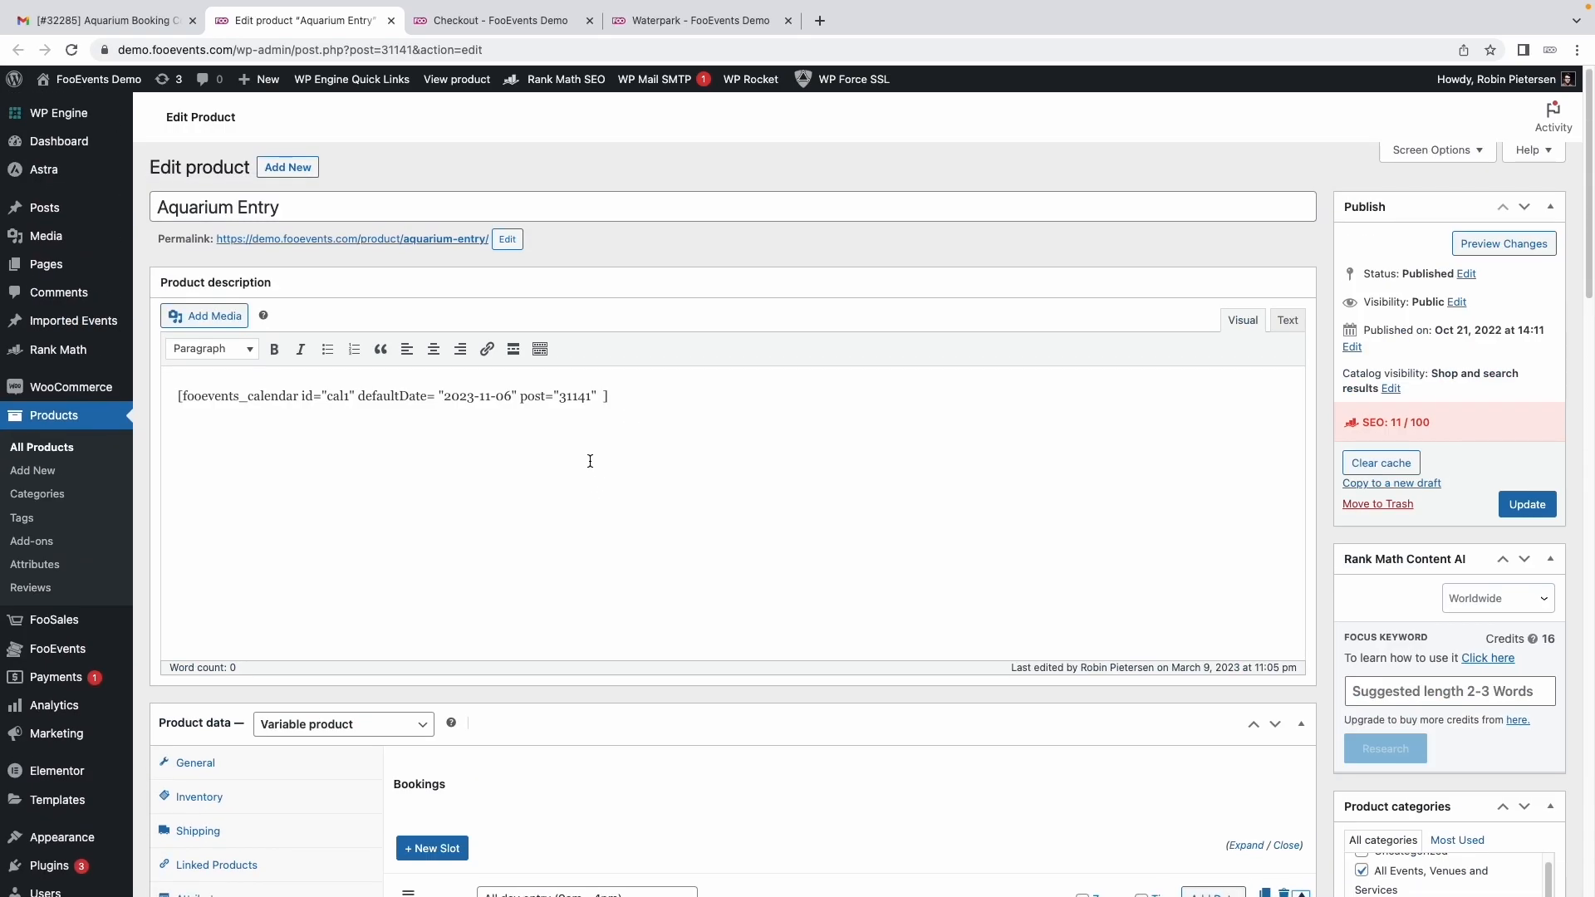
pyautogui.scroll(-3)
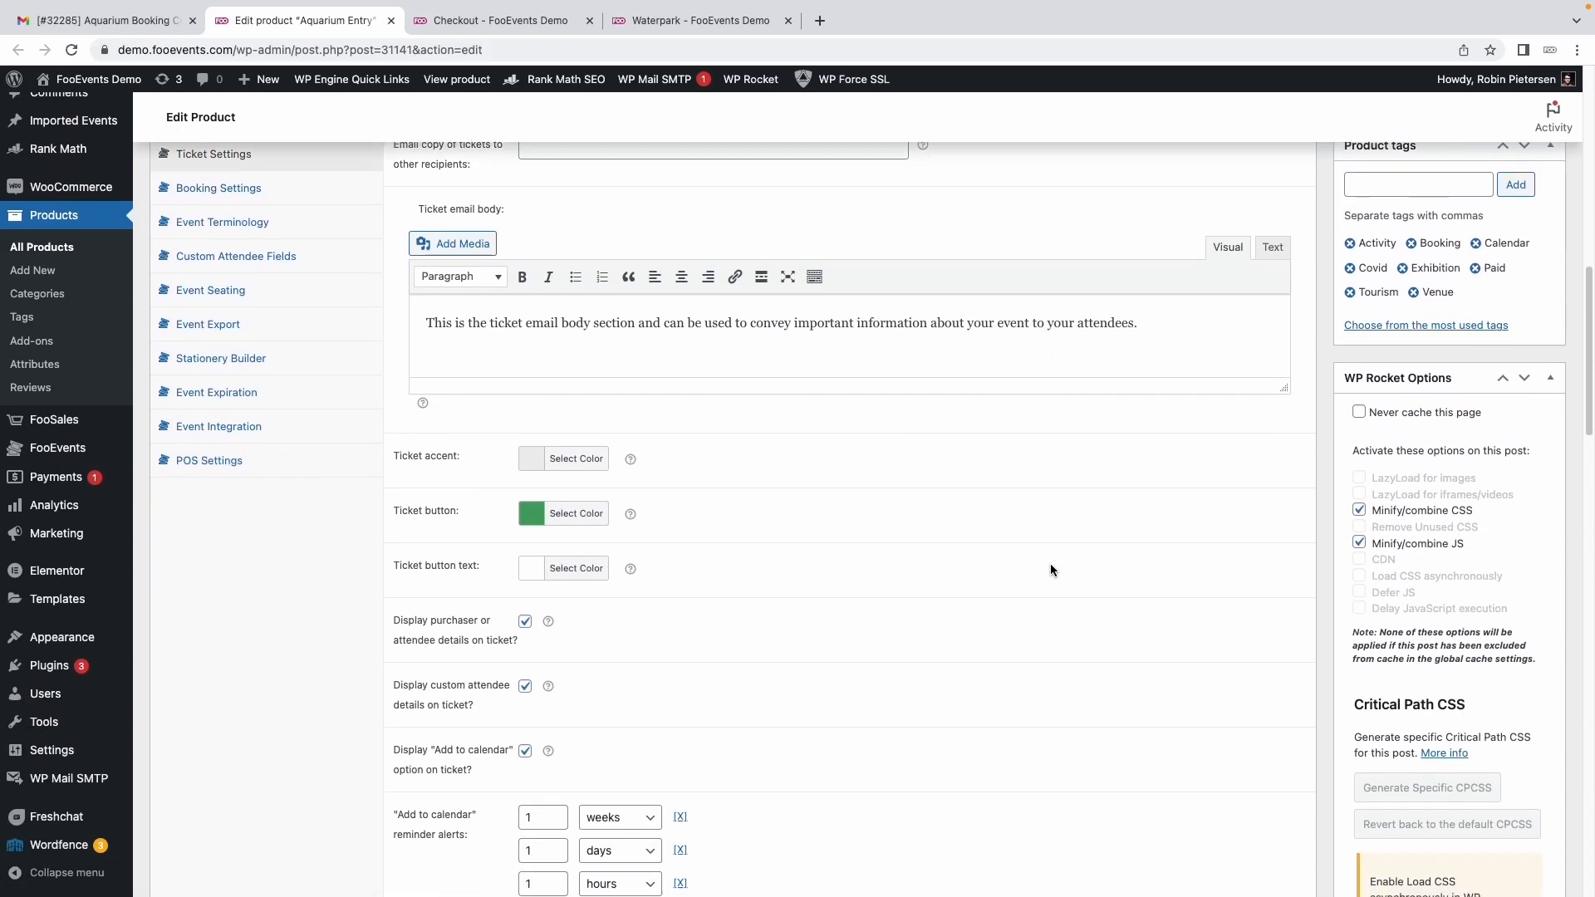
pyautogui.scroll(-3)
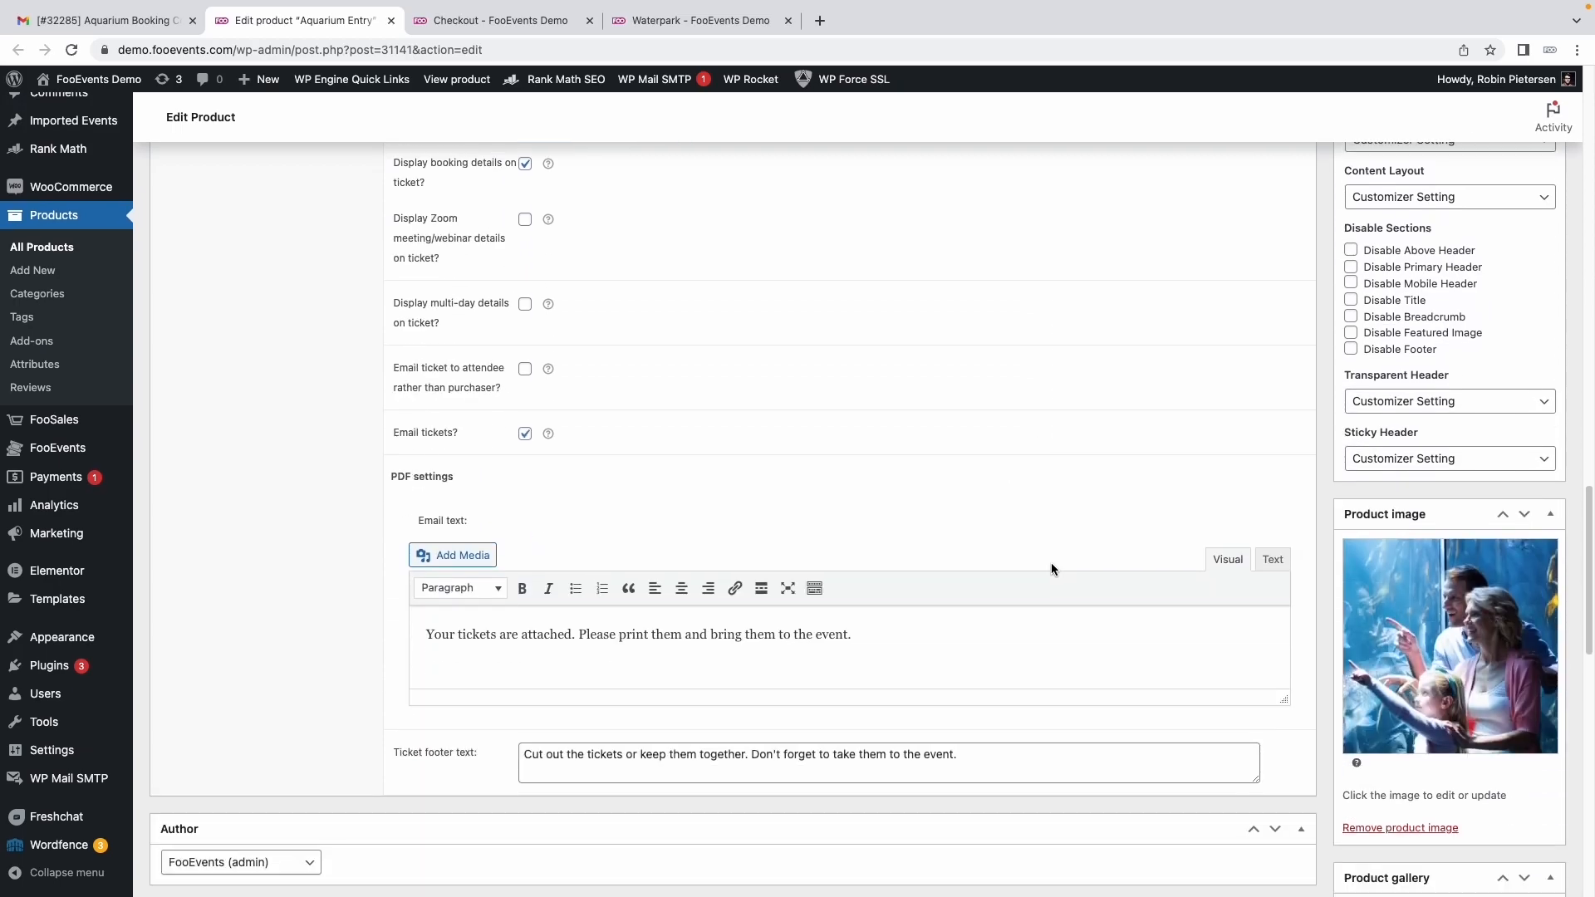
pyautogui.scroll(3)
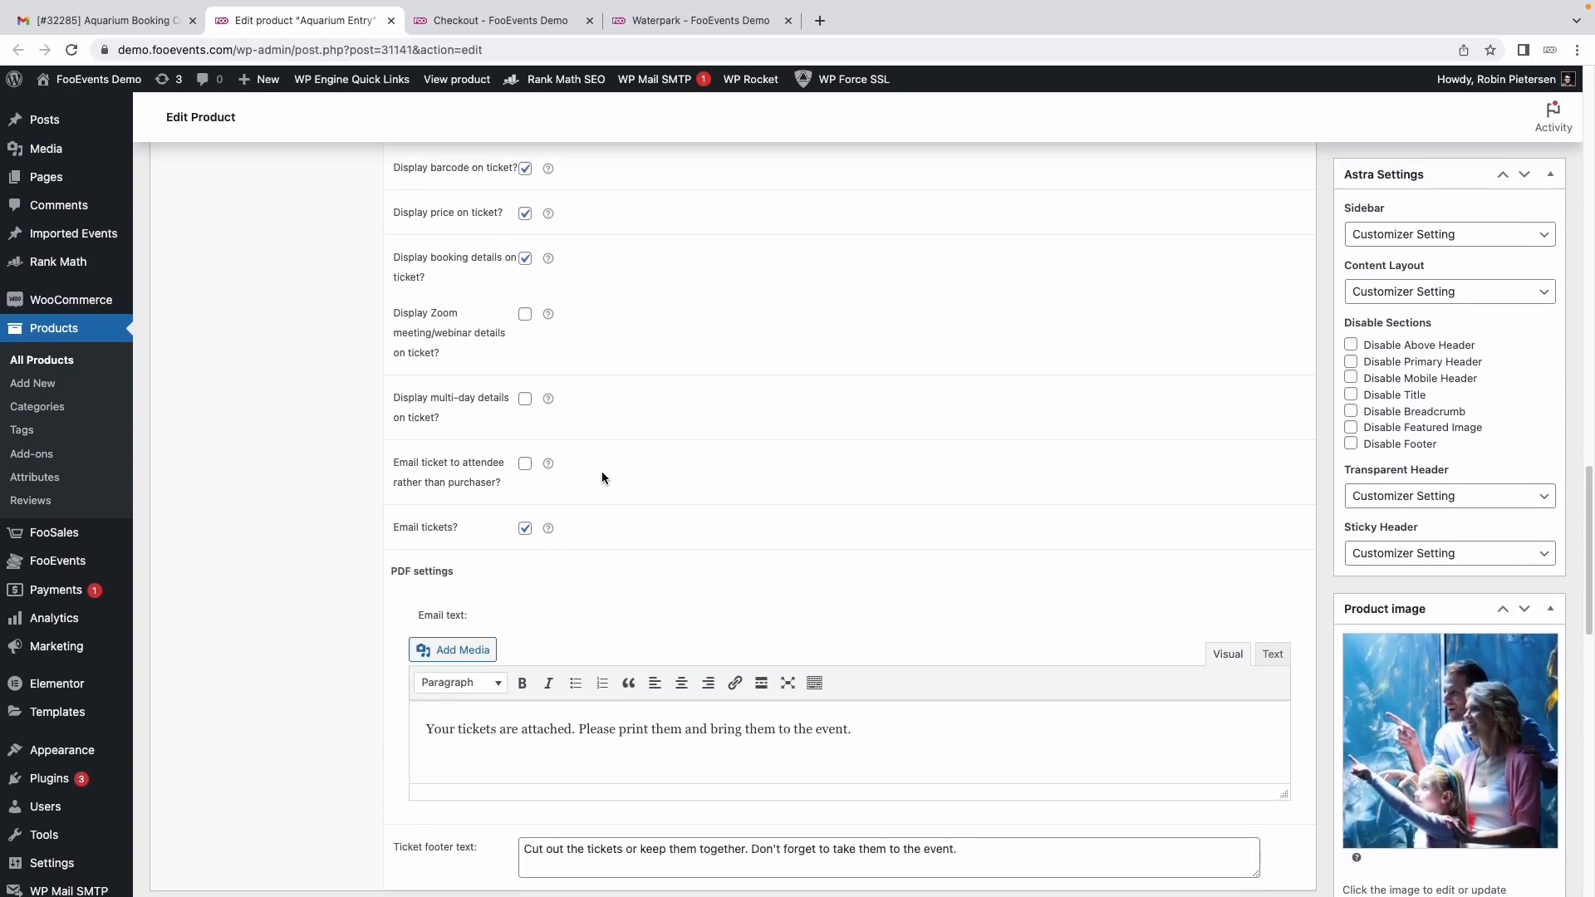
pyautogui.scroll(3)
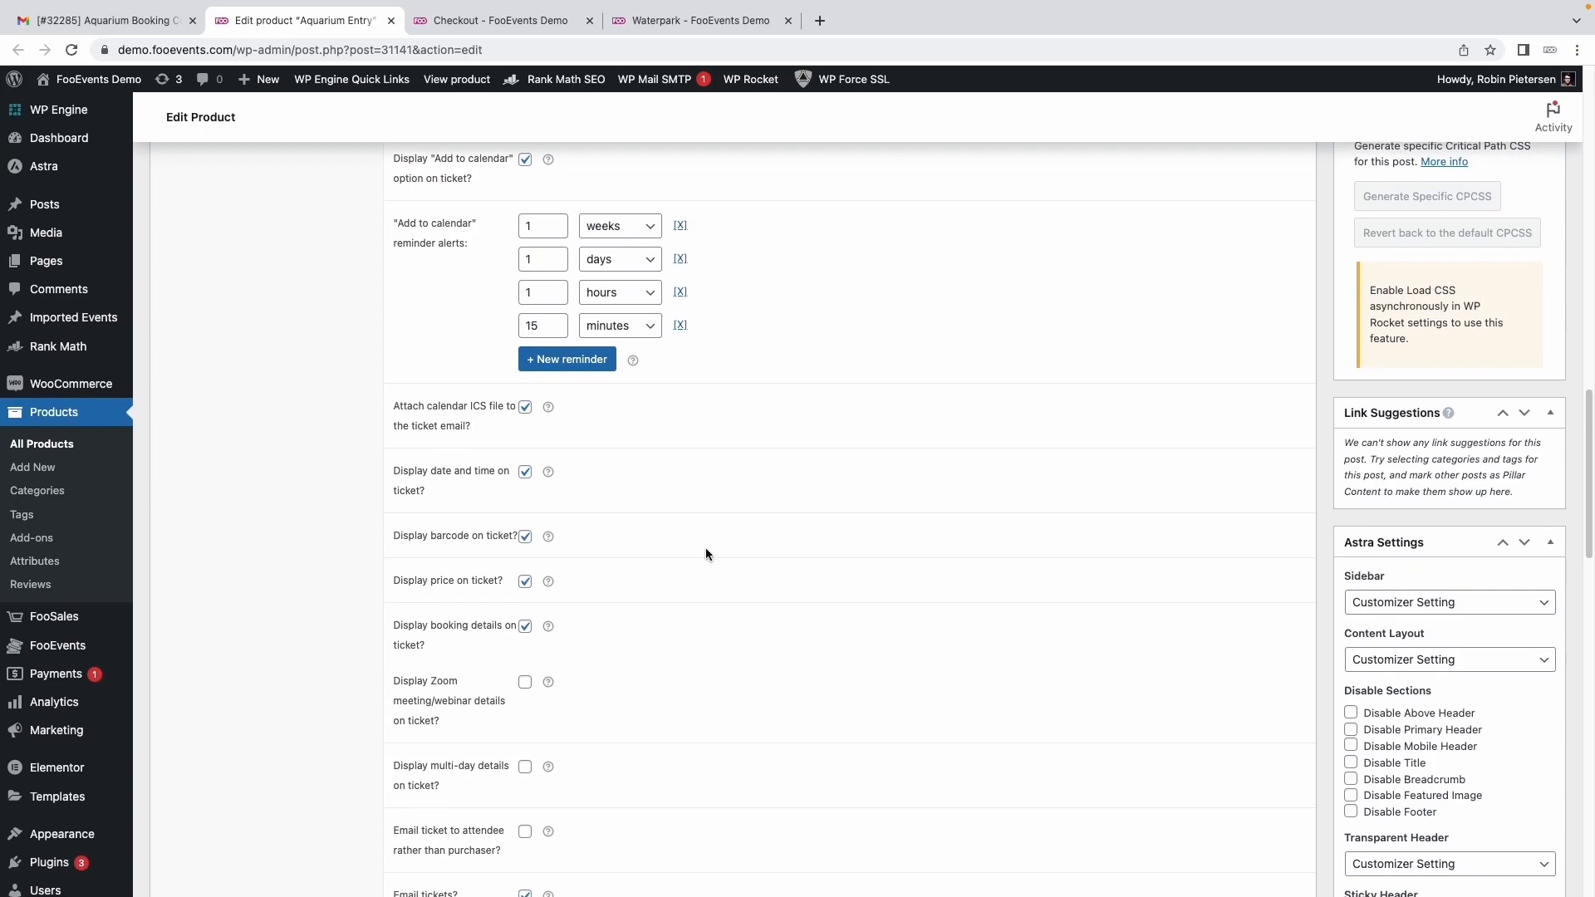
pyautogui.scroll(3)
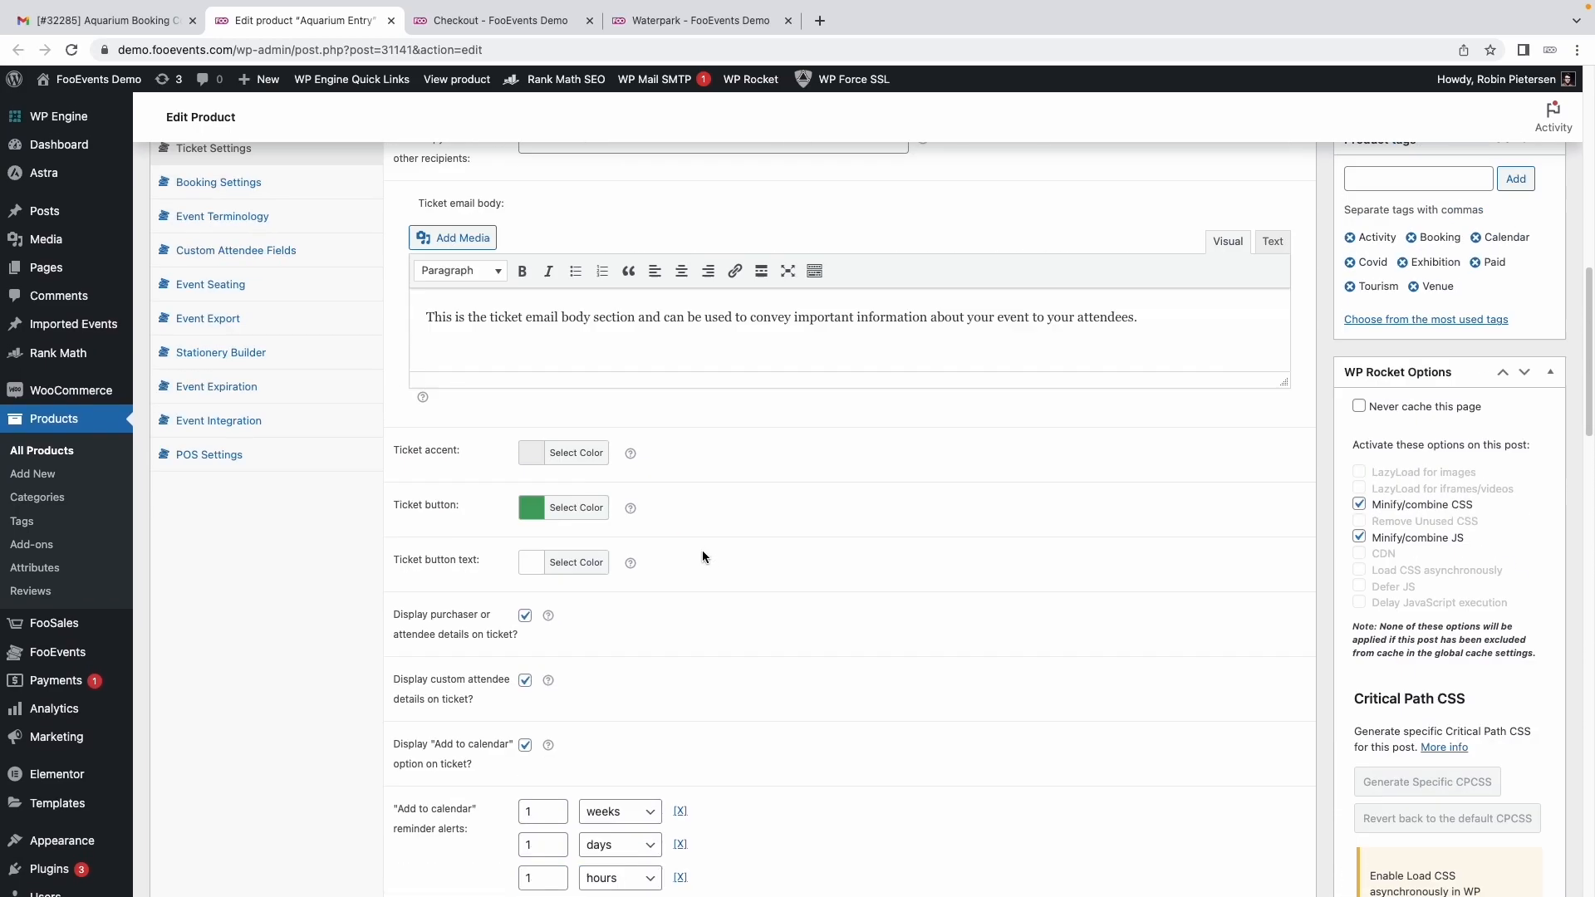
pyautogui.scroll(3)
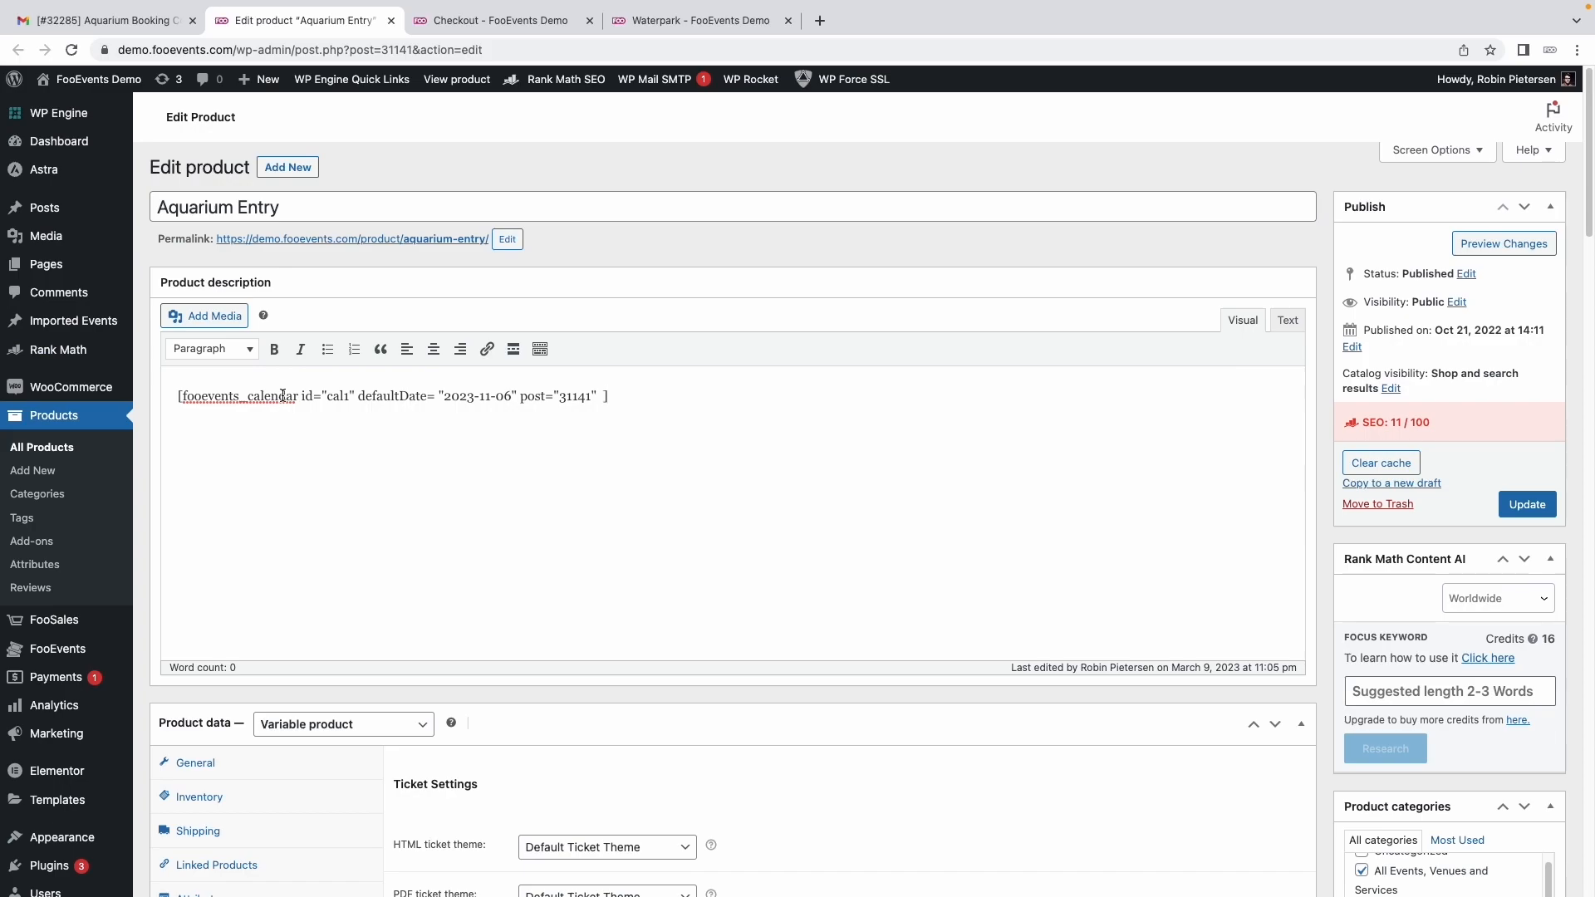
pyautogui.moveTo(591, 20)
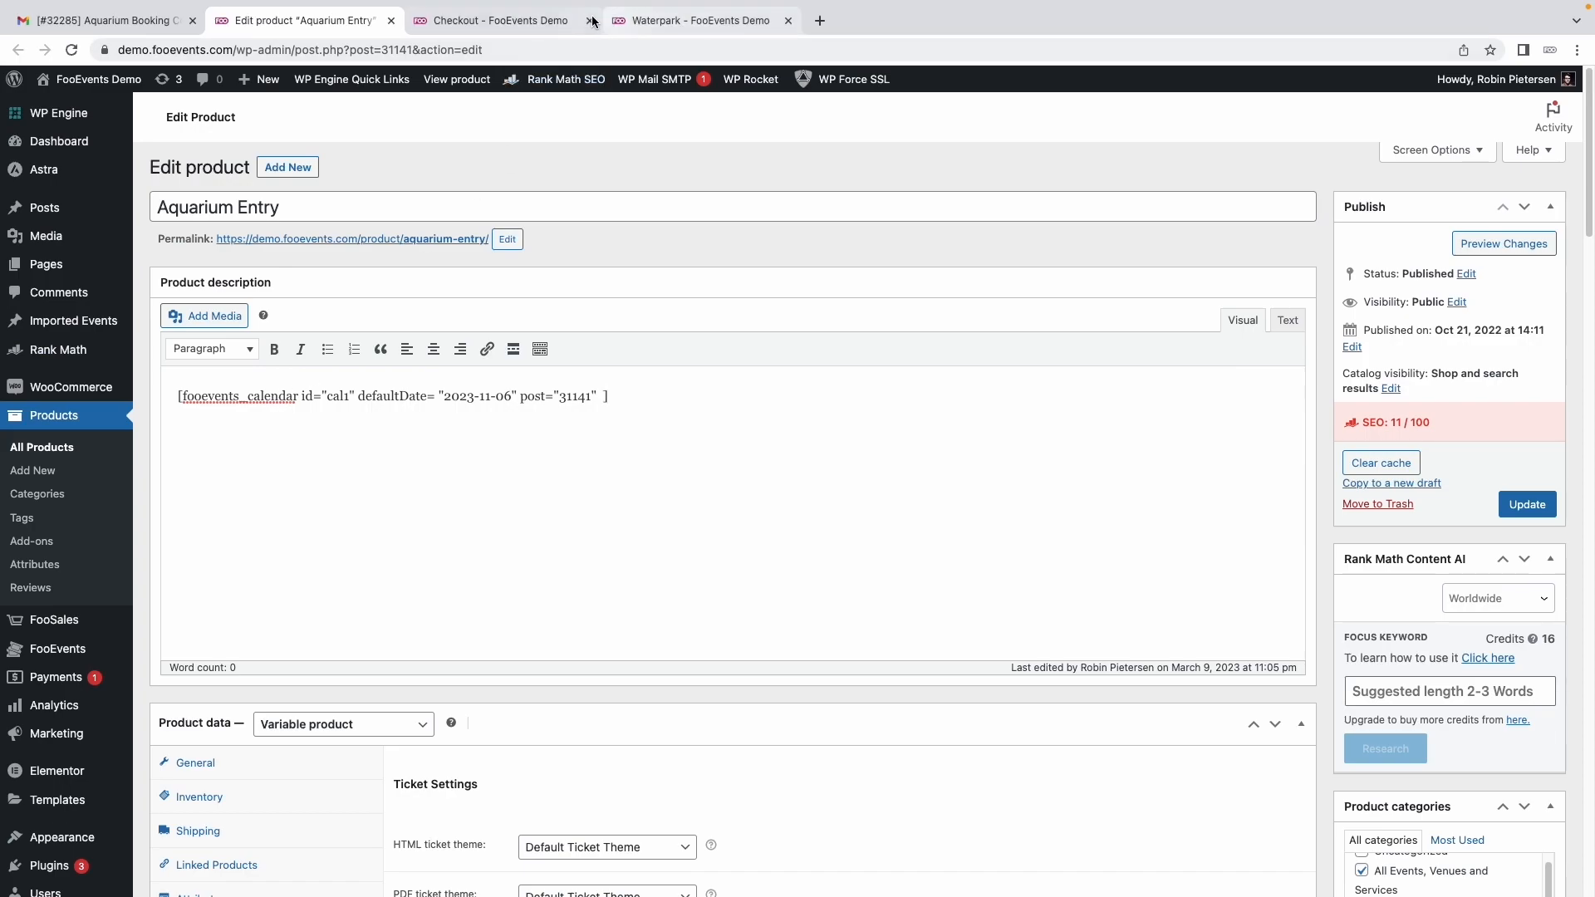
# View the Waterpark calendar of daily slots, then head to the live Aquarium Entry page
pyautogui.click(698, 20)
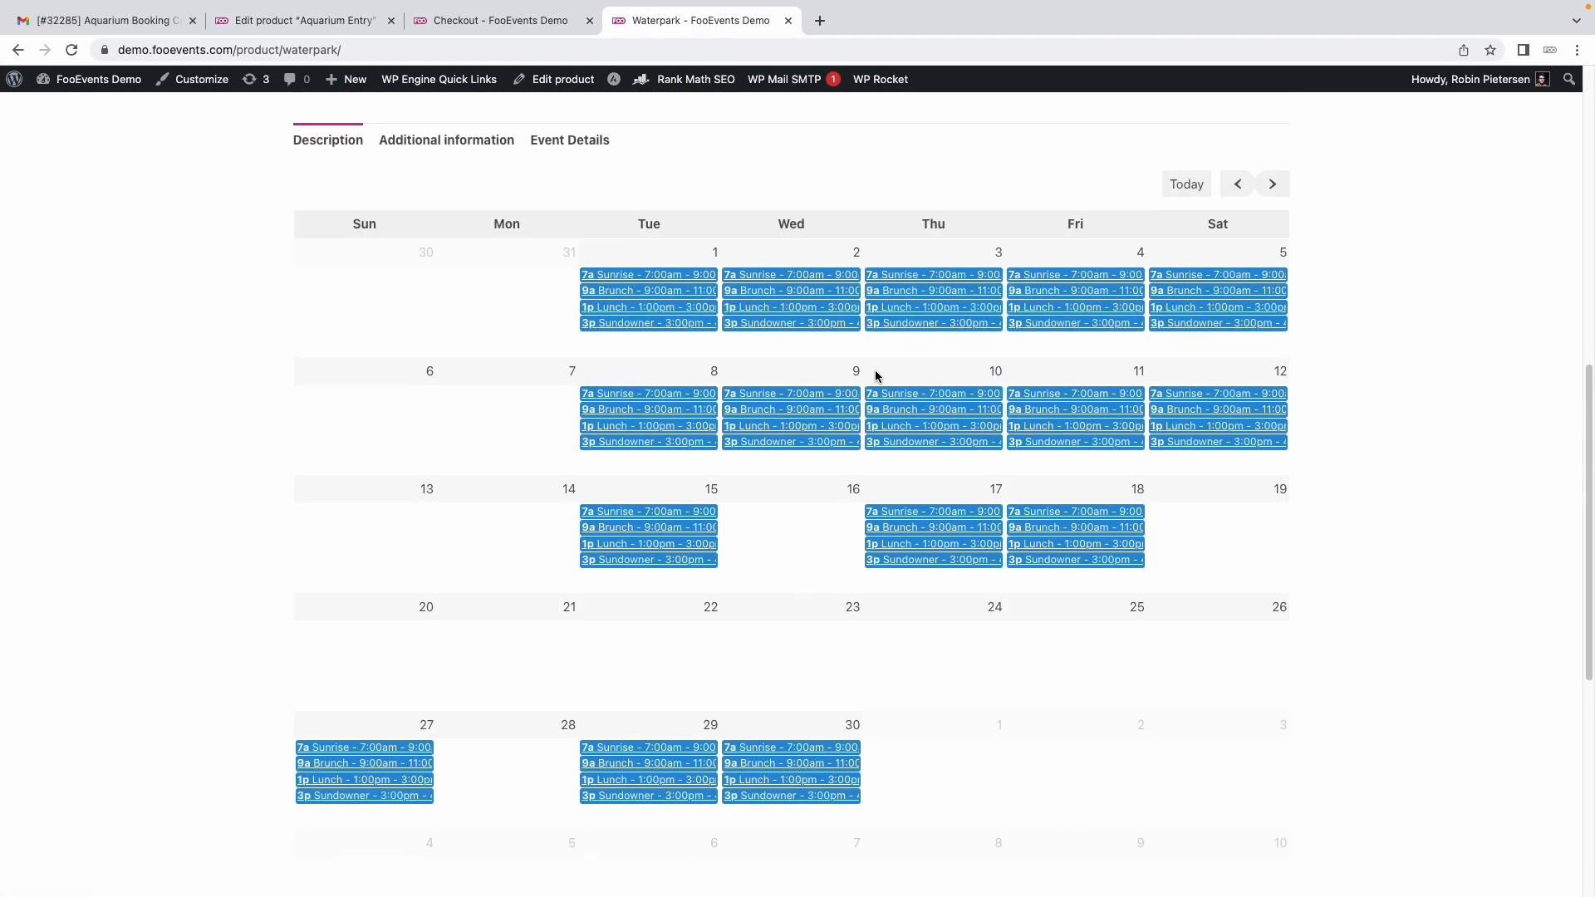
pyautogui.scroll(3)
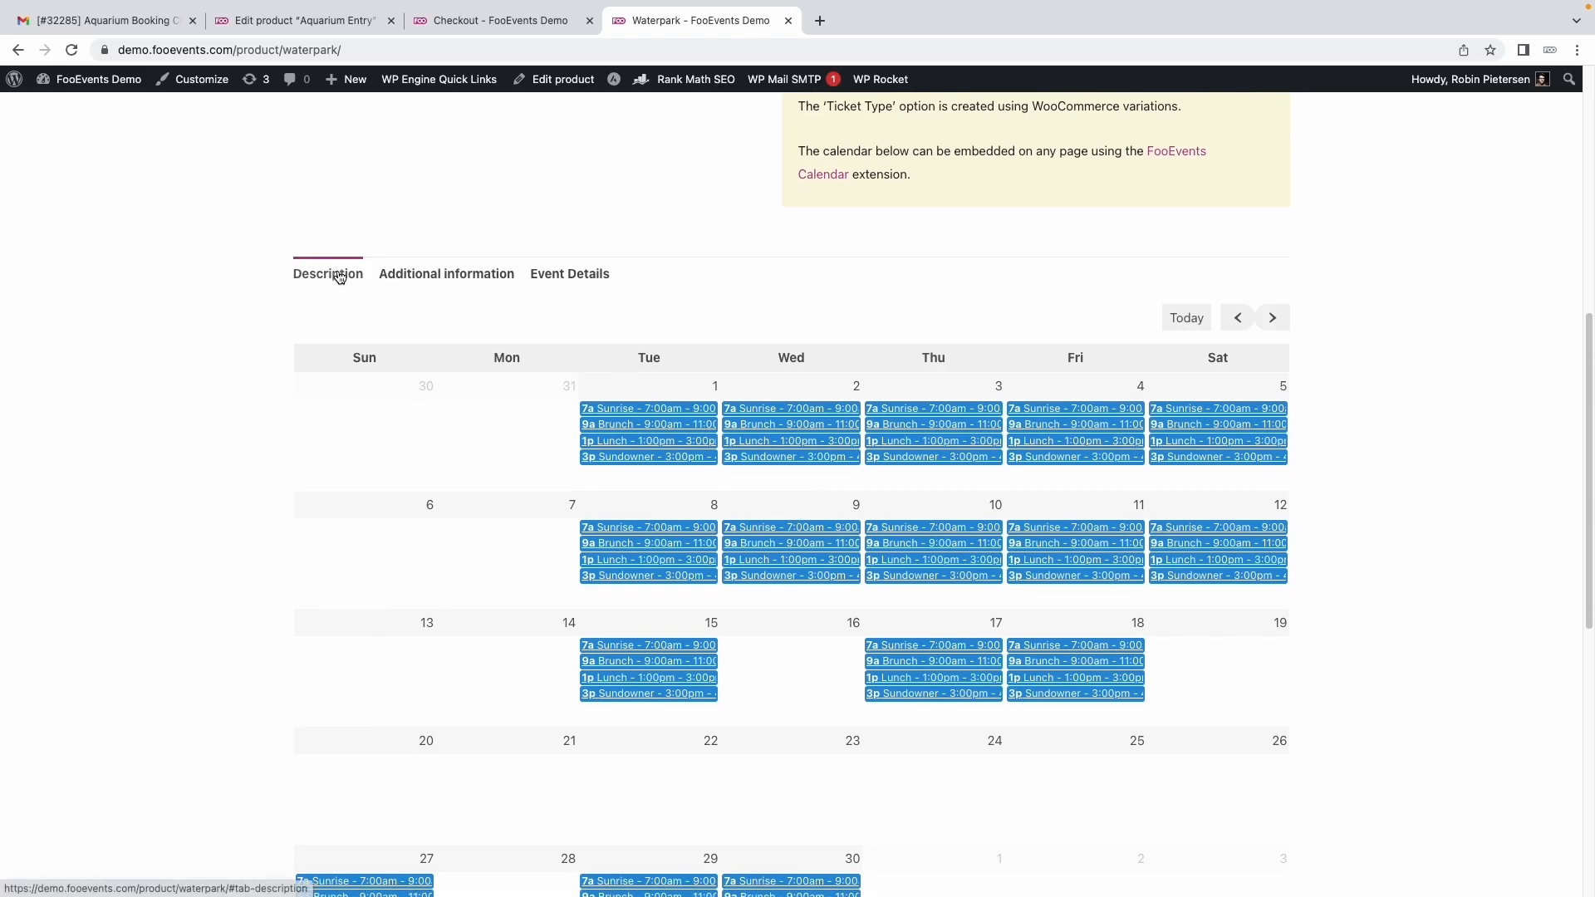
pyautogui.click(296, 20)
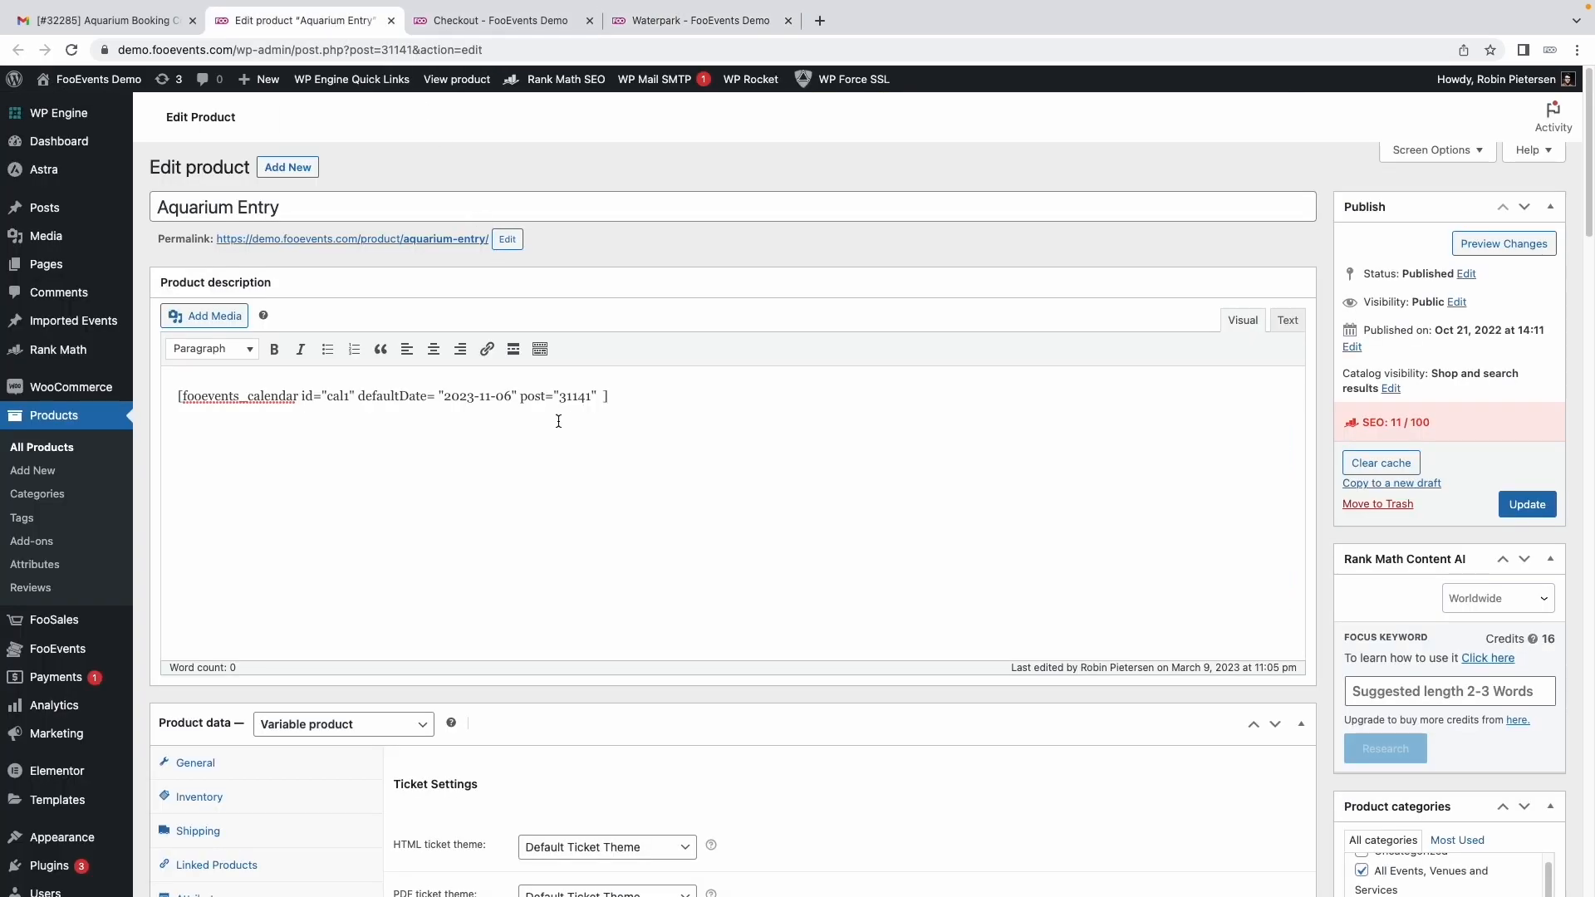
pyautogui.doubleClick(531, 395)
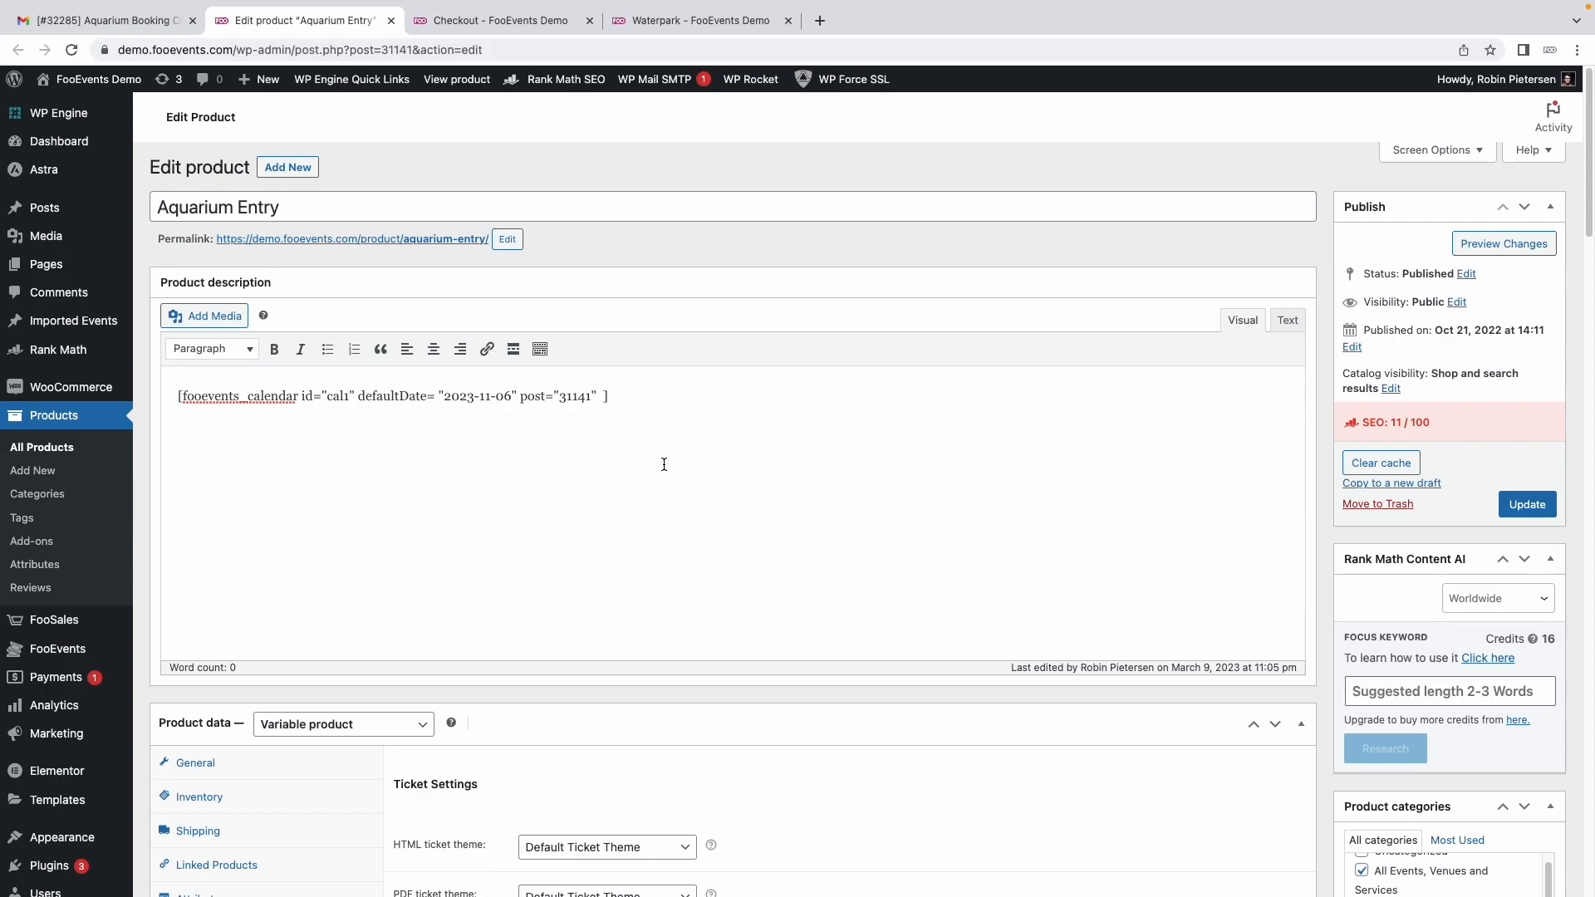
pyautogui.moveTo(455, 80)
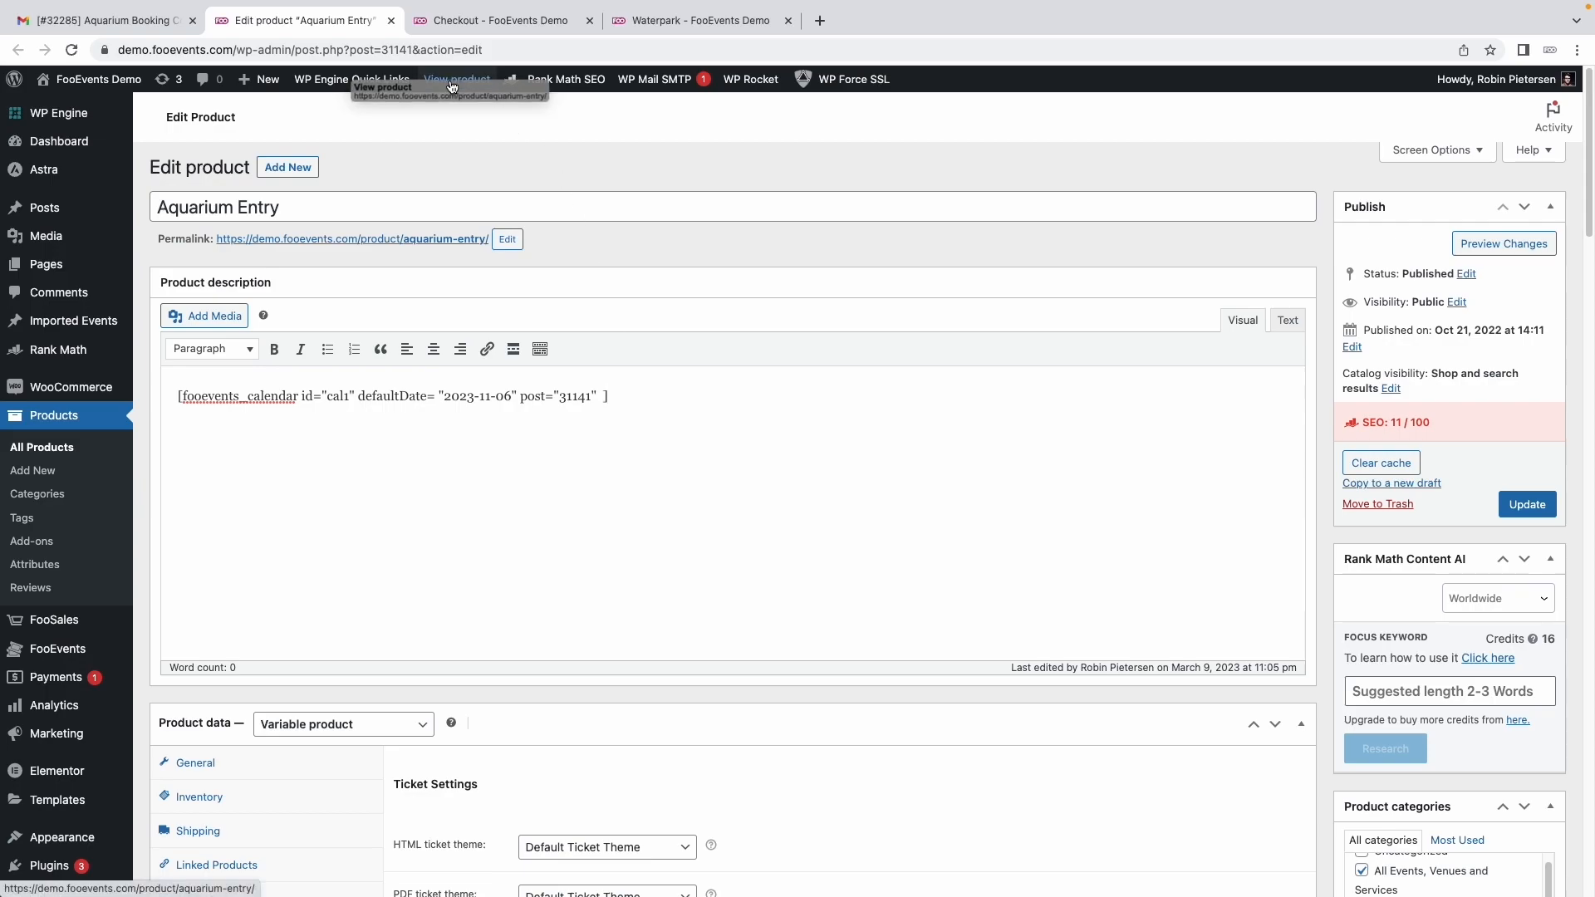
pyautogui.click(455, 80)
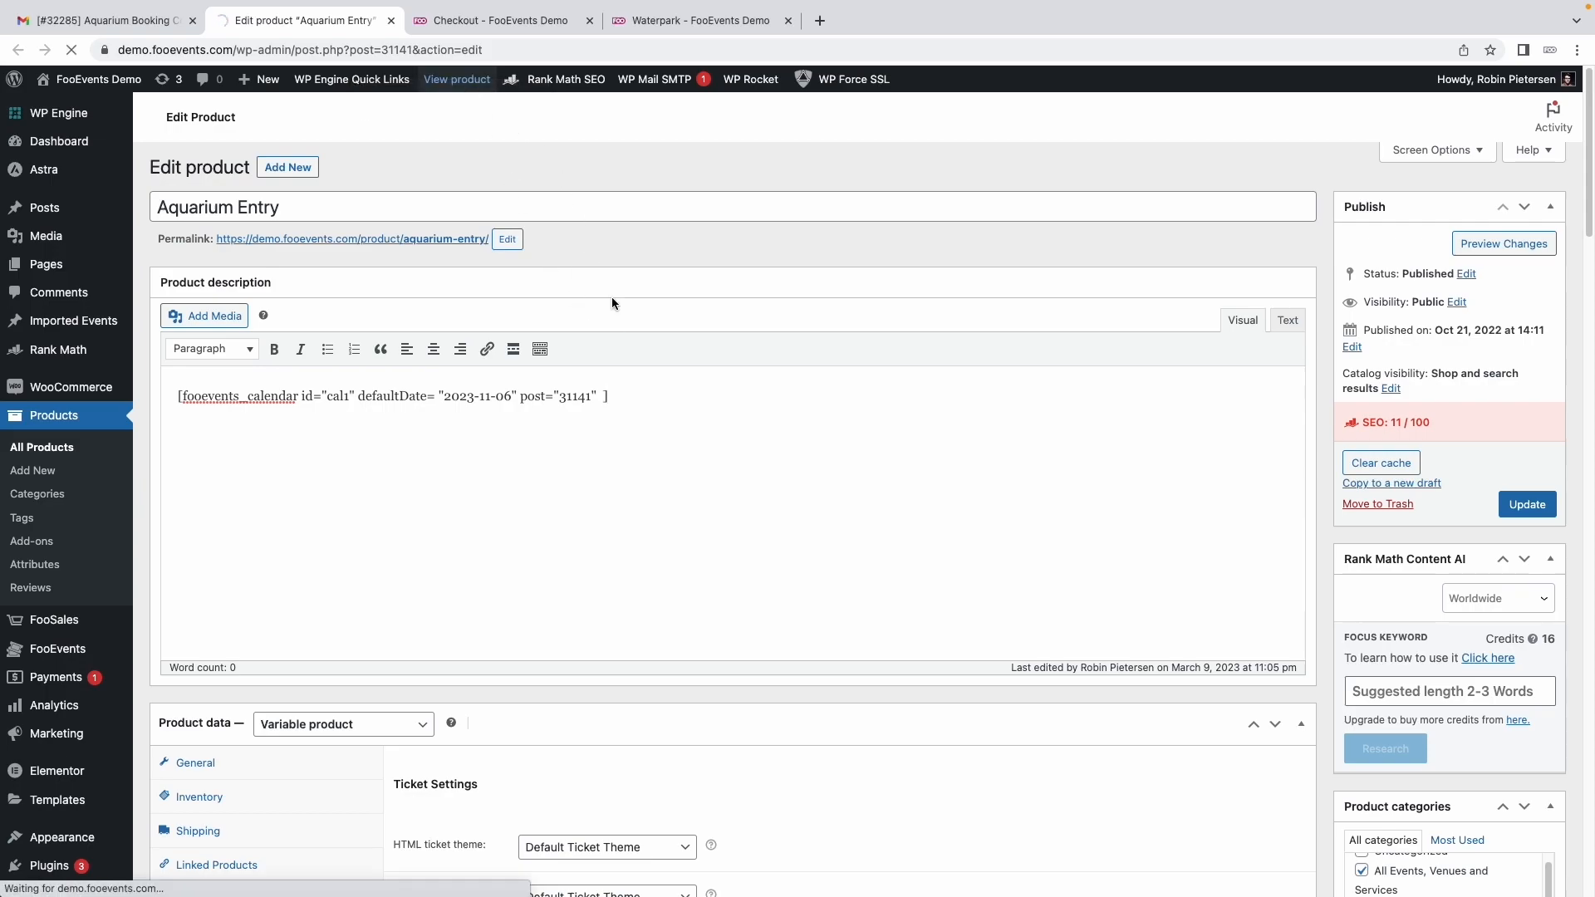
# Filter the demo shop to Single Booking Dropdown products: Theme Park Access, Museum Booking, Aquarium Entry and more
pyautogui.click(457, 80)
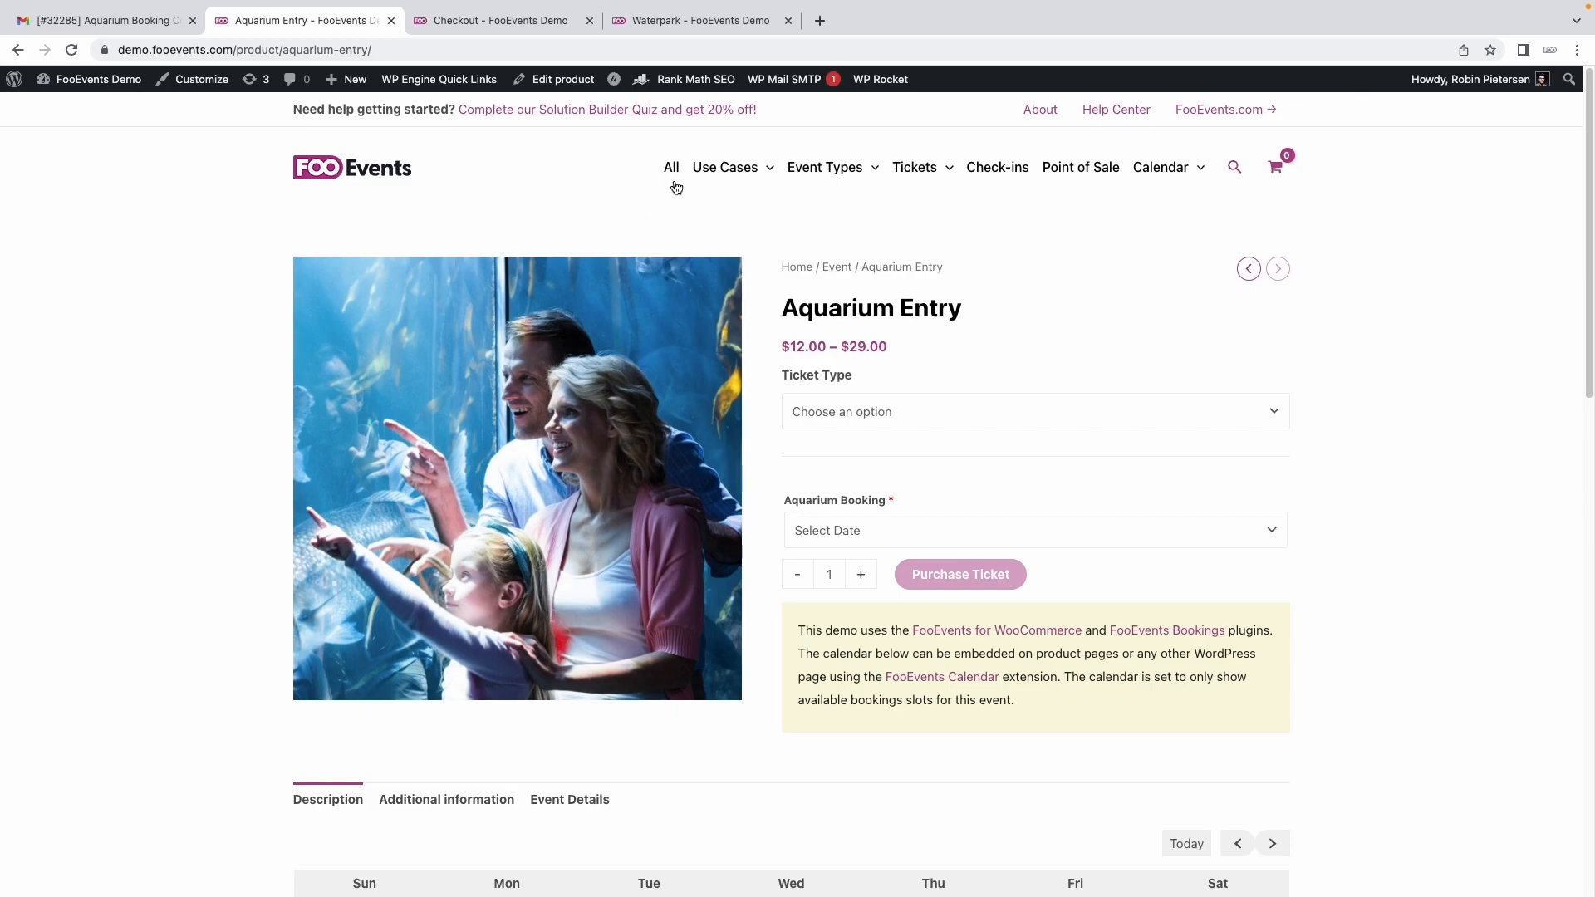
pyautogui.click(670, 166)
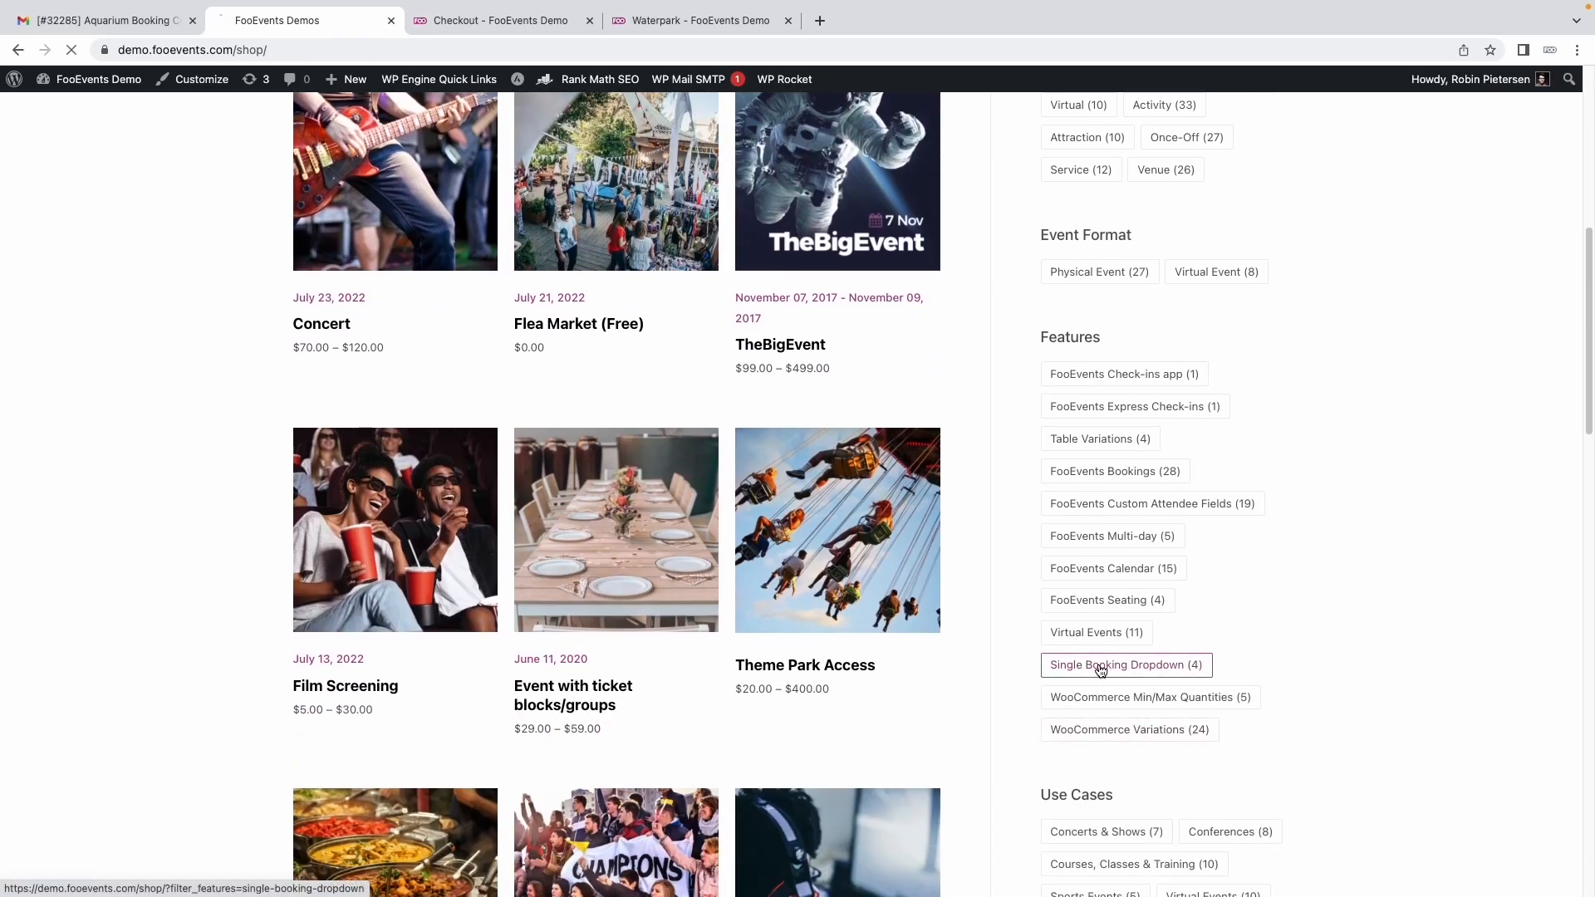
pyautogui.click(1125, 665)
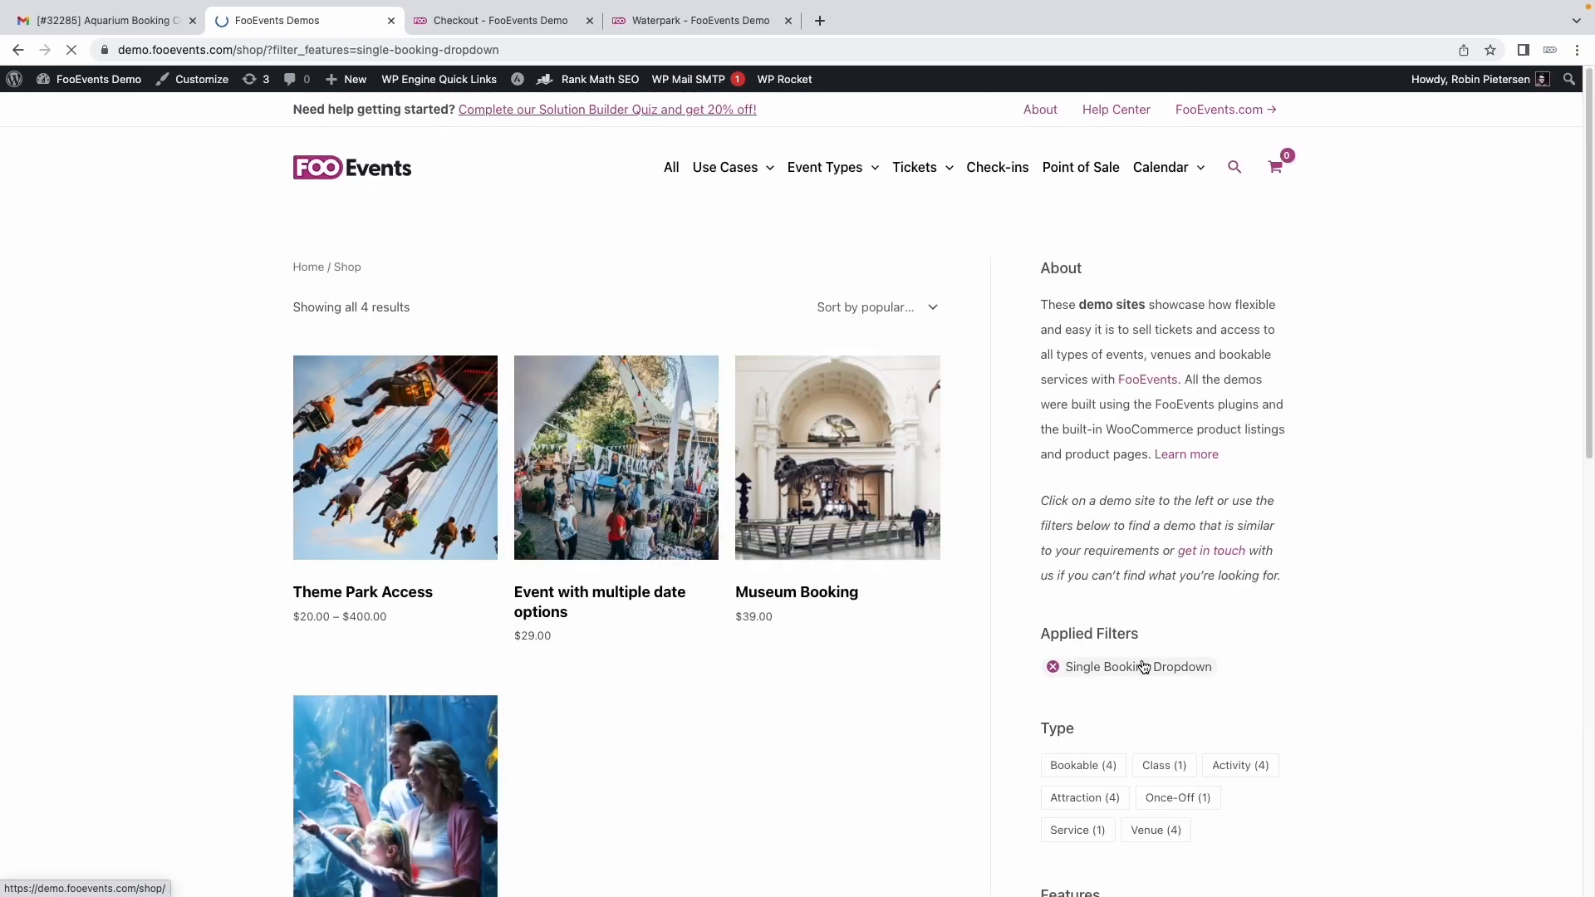
pyautogui.scroll(-3)
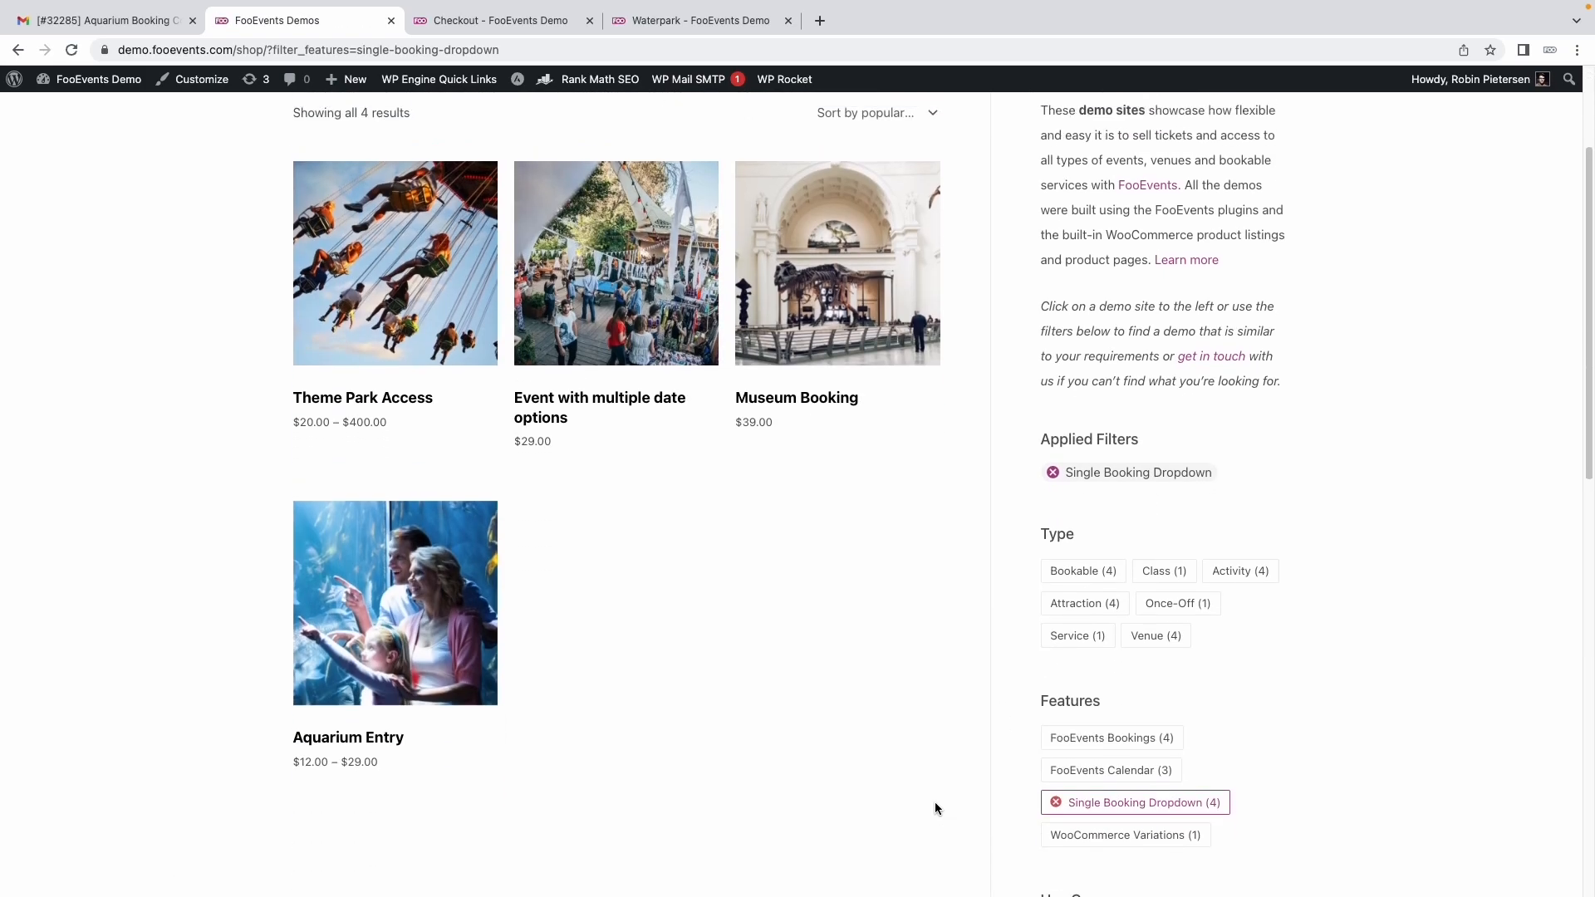
pyautogui.moveTo(783, 284)
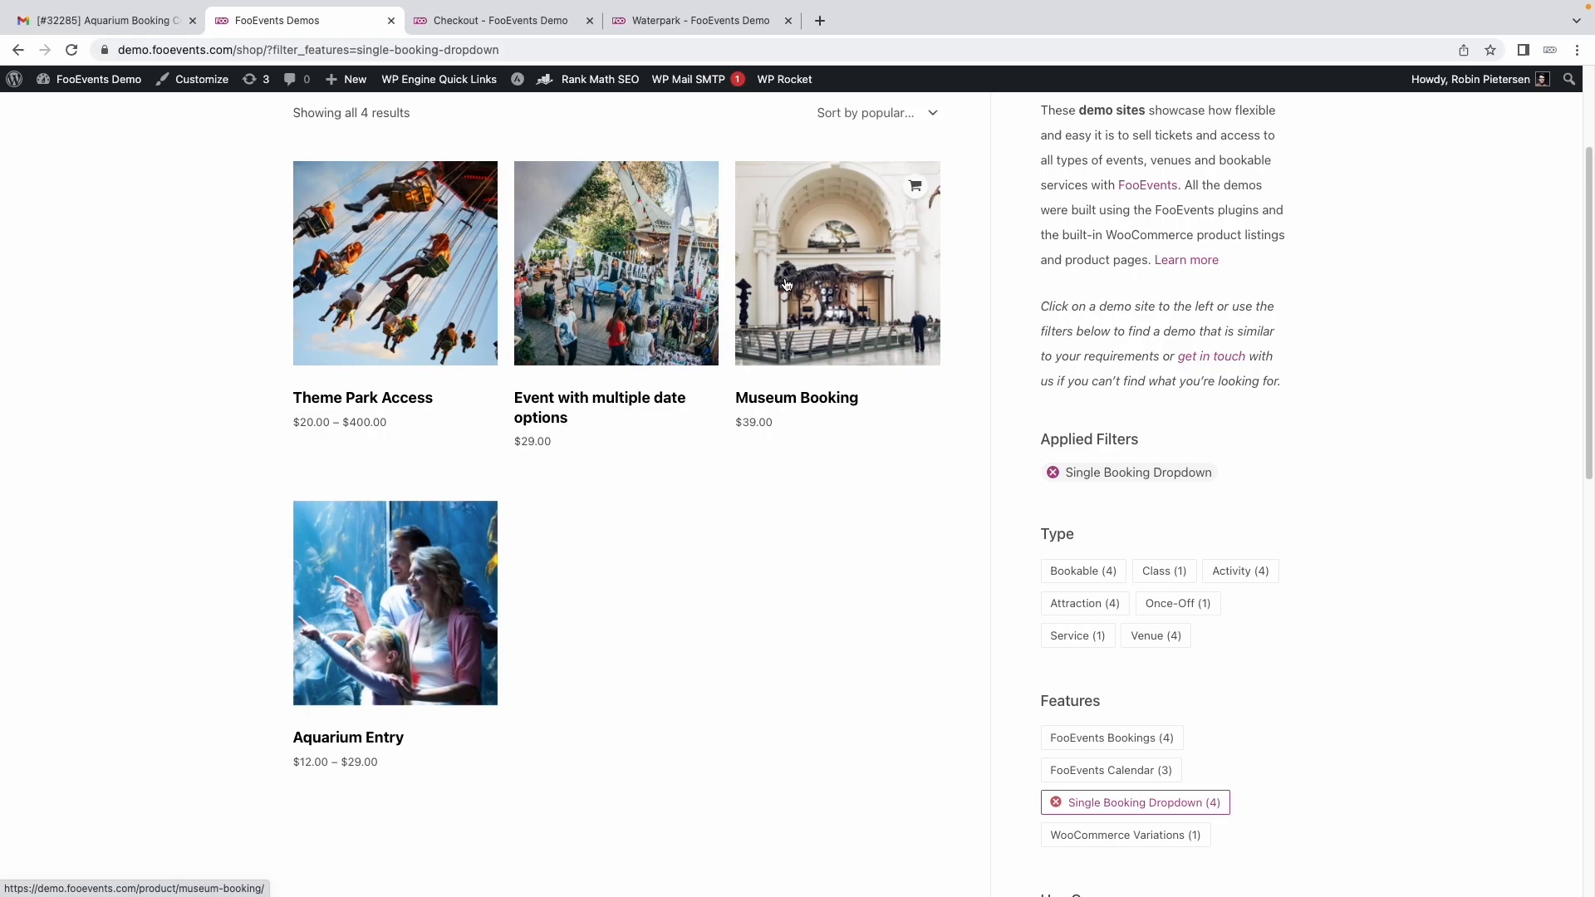
pyautogui.moveTo(723, 593)
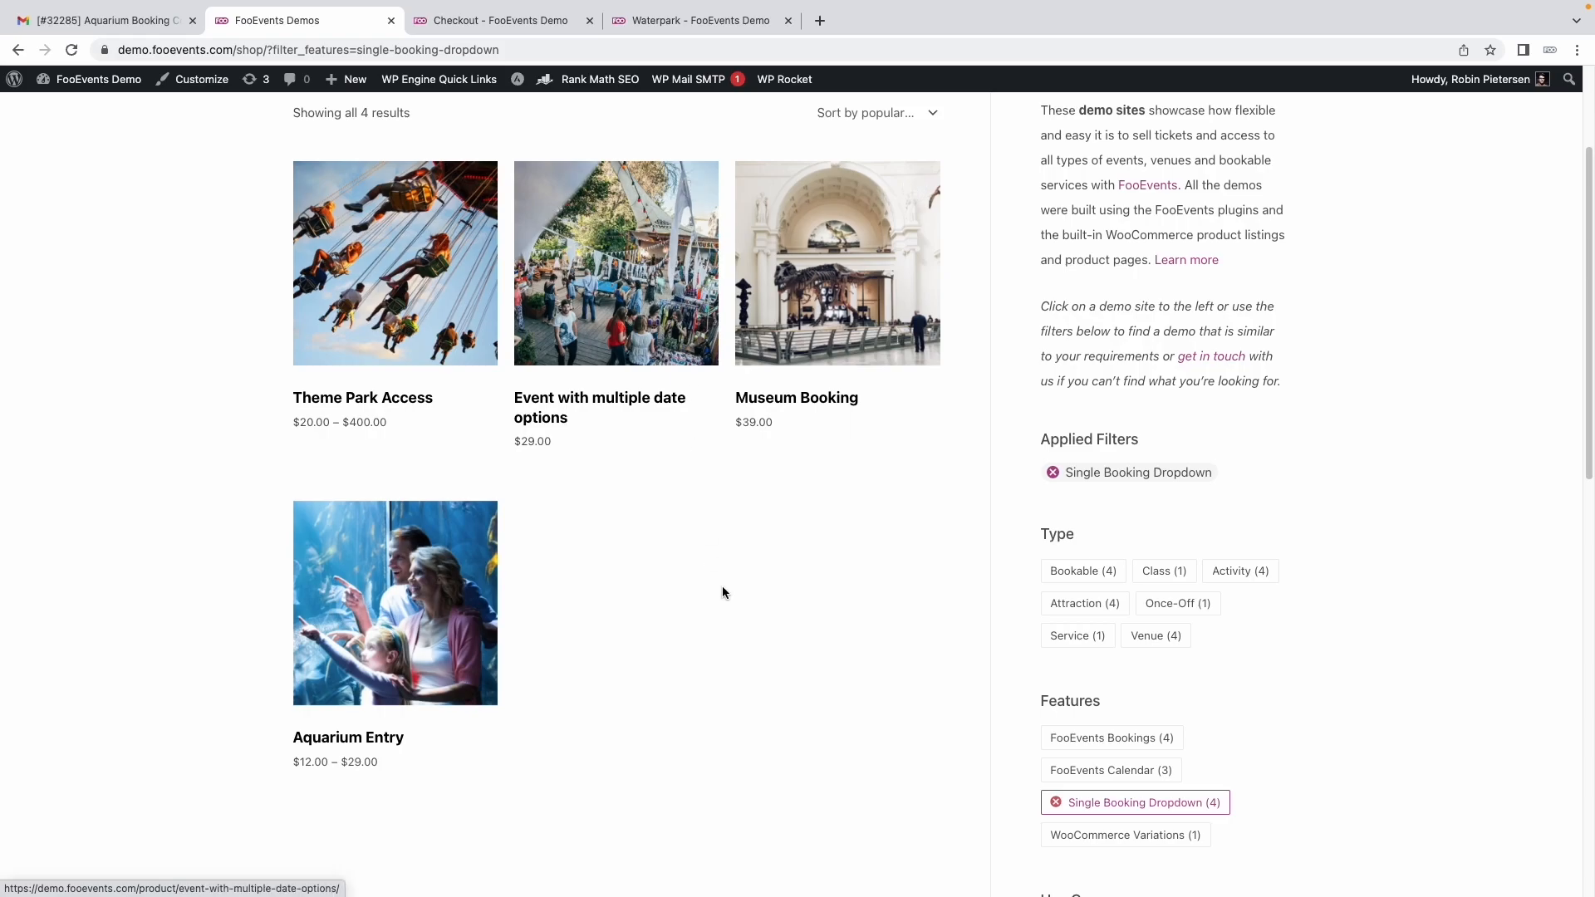
pyautogui.scroll(3)
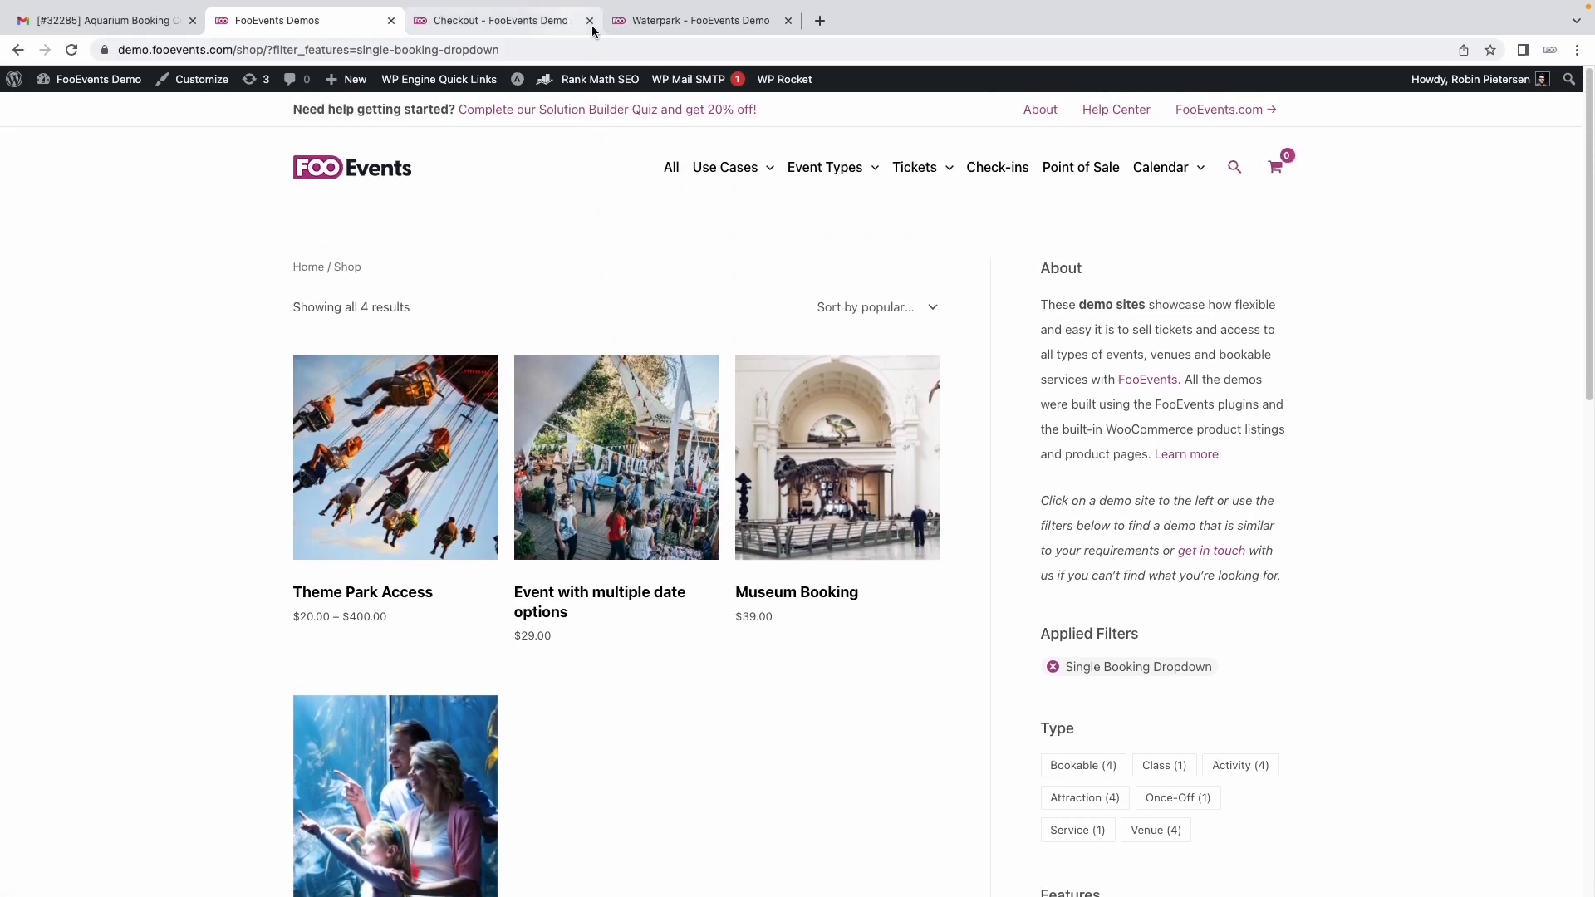
# Show the Museum Booking demo product page with its $39.00 price and single booking-date dropdown
pyautogui.click(835, 458)
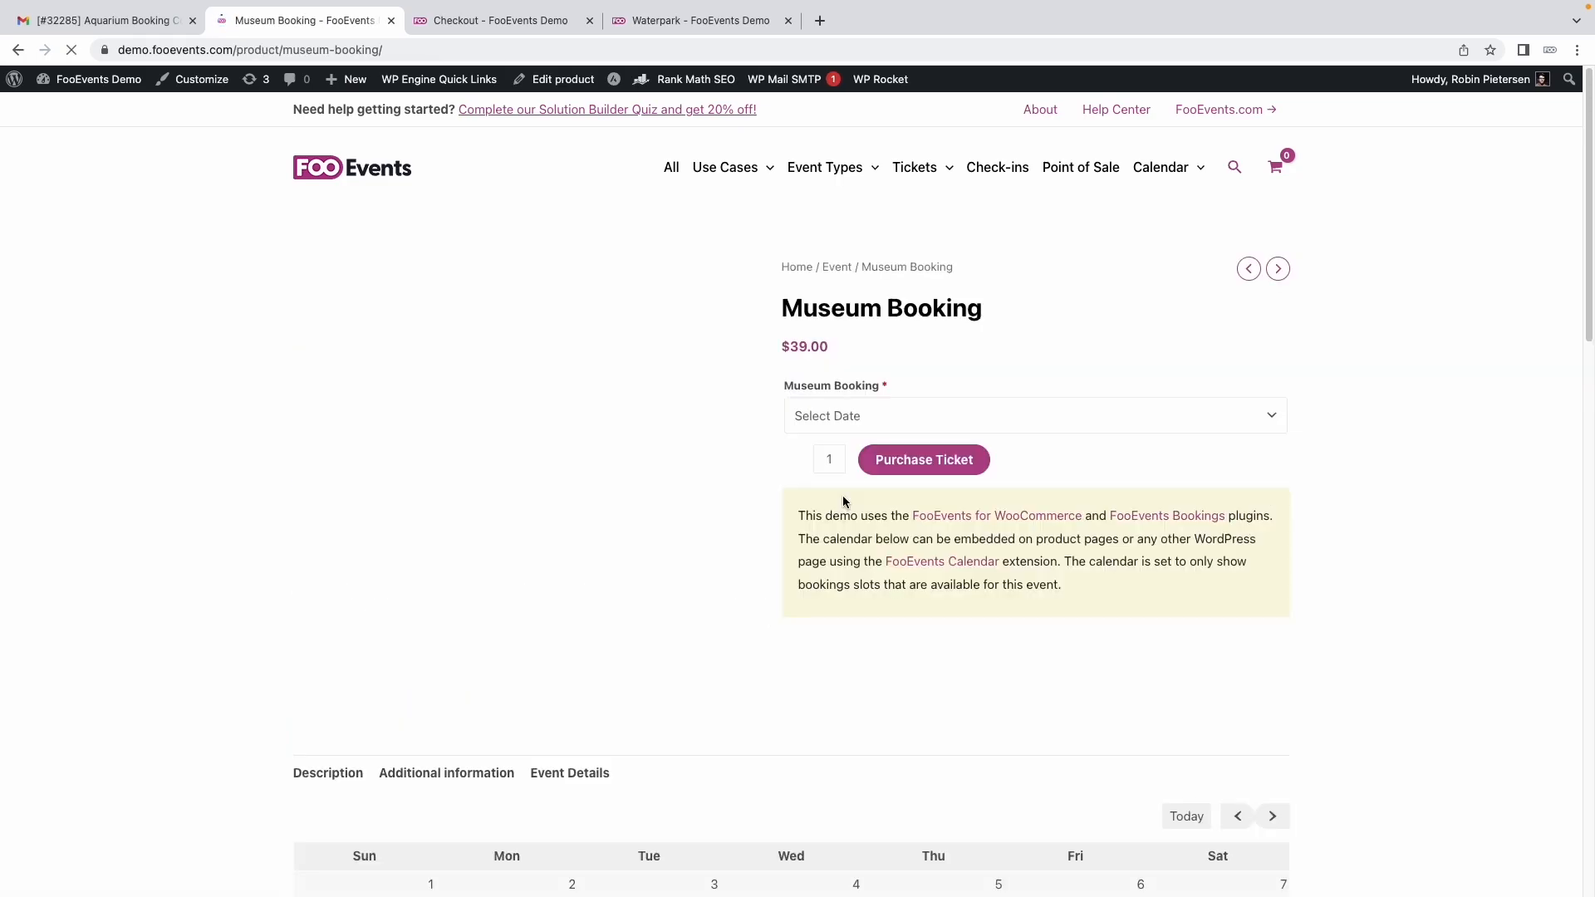
pyautogui.click(1032, 415)
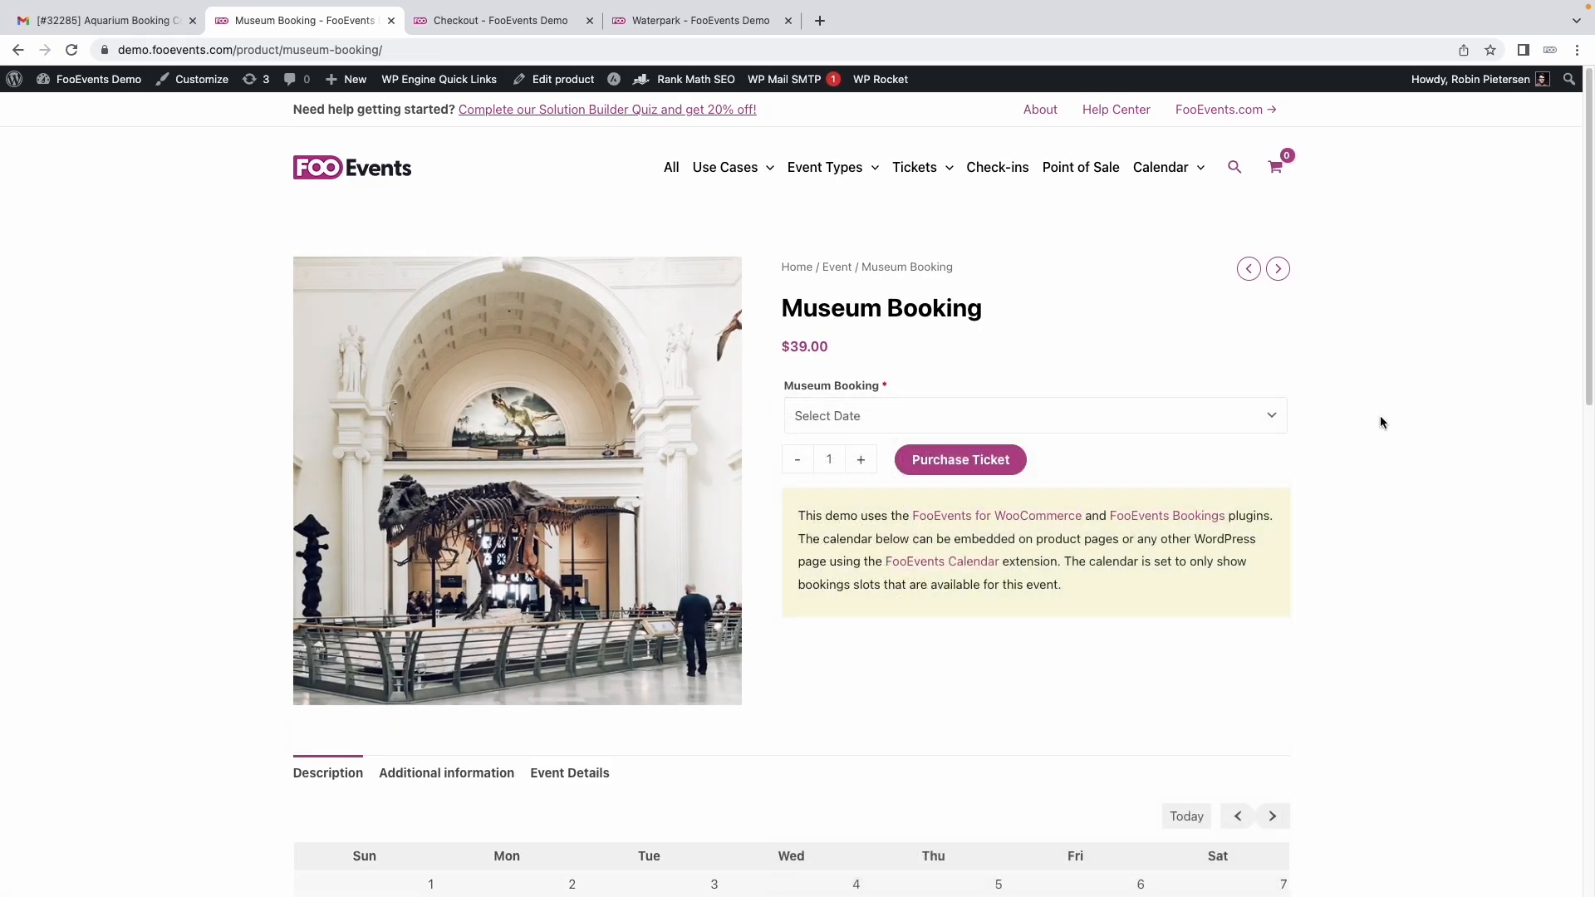
pyautogui.moveTo(1363, 467)
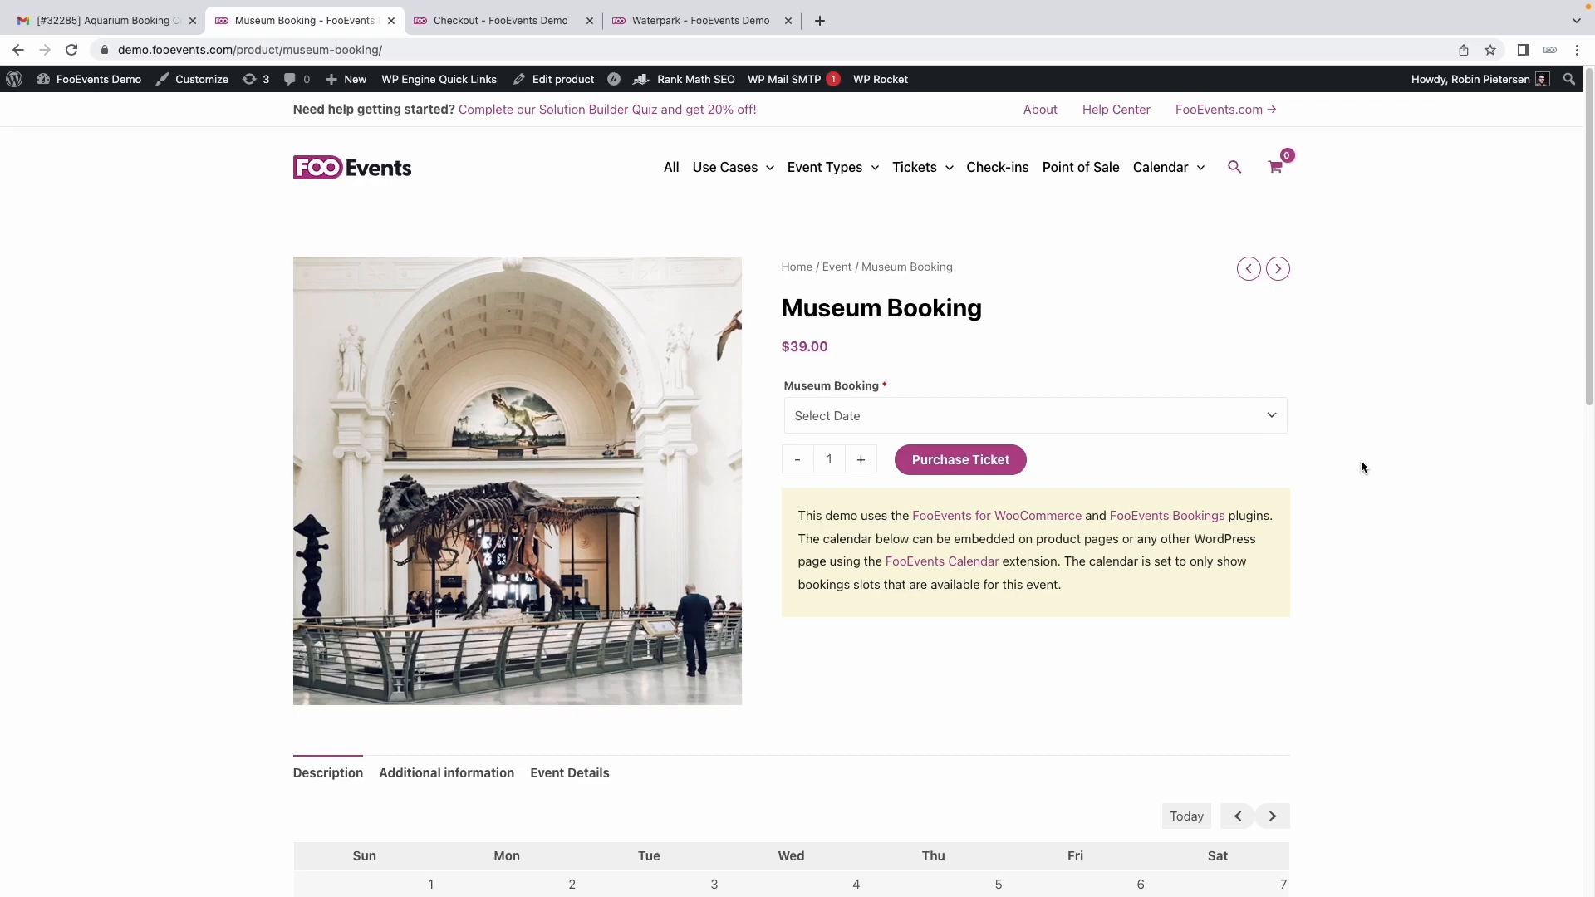
pyautogui.moveTo(1321, 436)
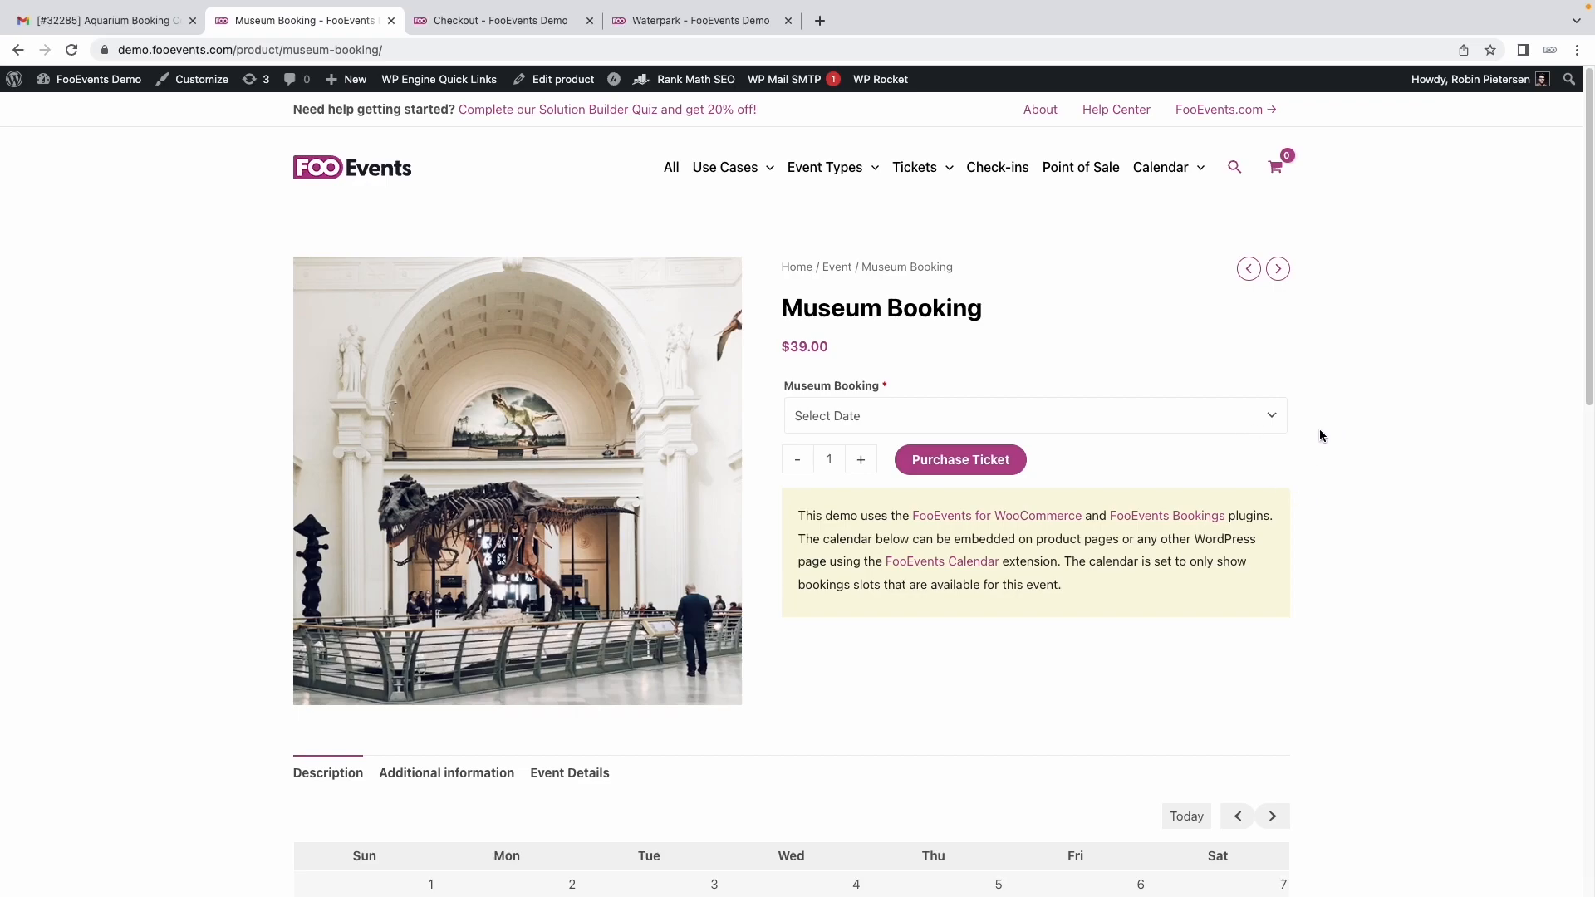